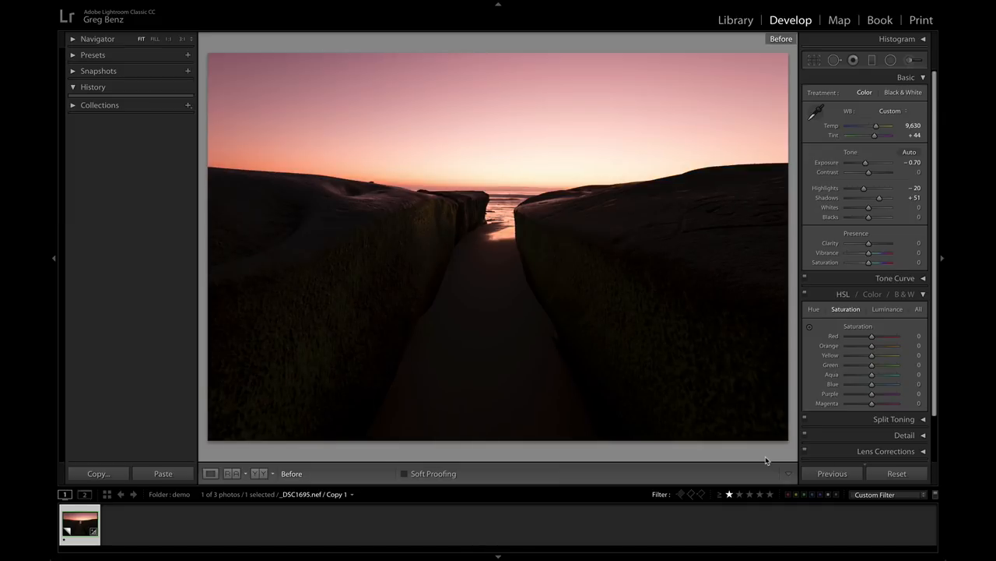
pyautogui.moveTo(594, 161)
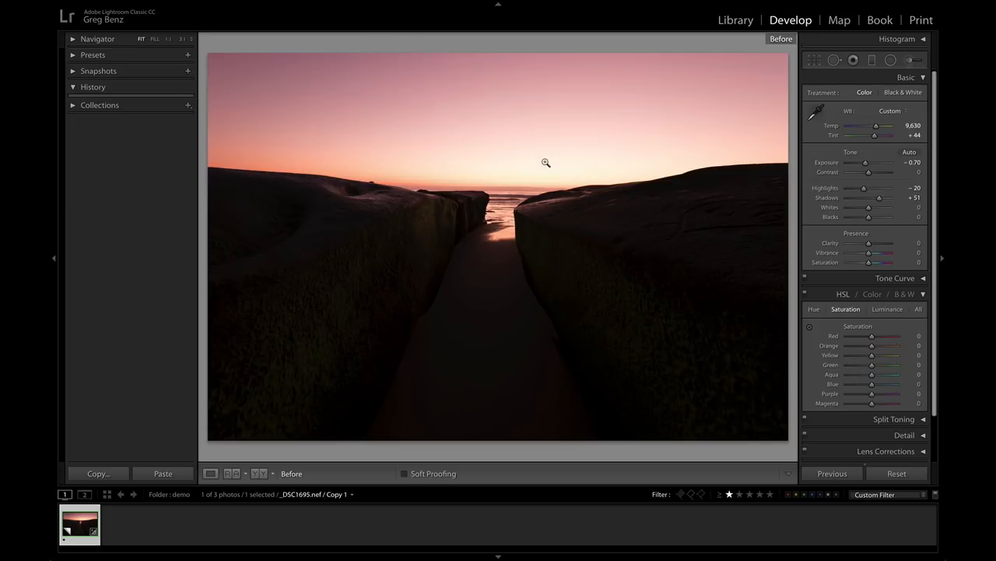
pyautogui.moveTo(588, 298)
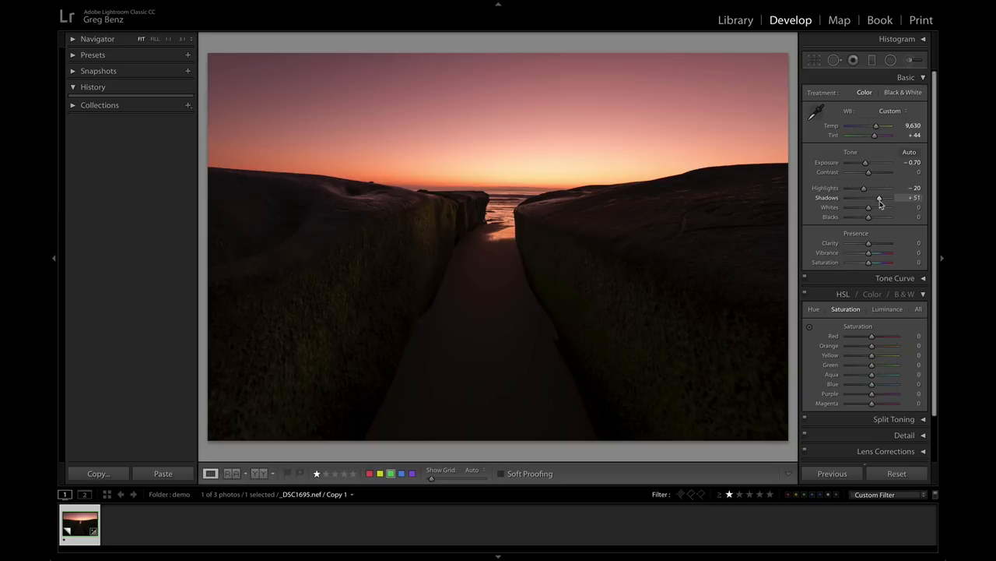
pyautogui.moveTo(890, 333)
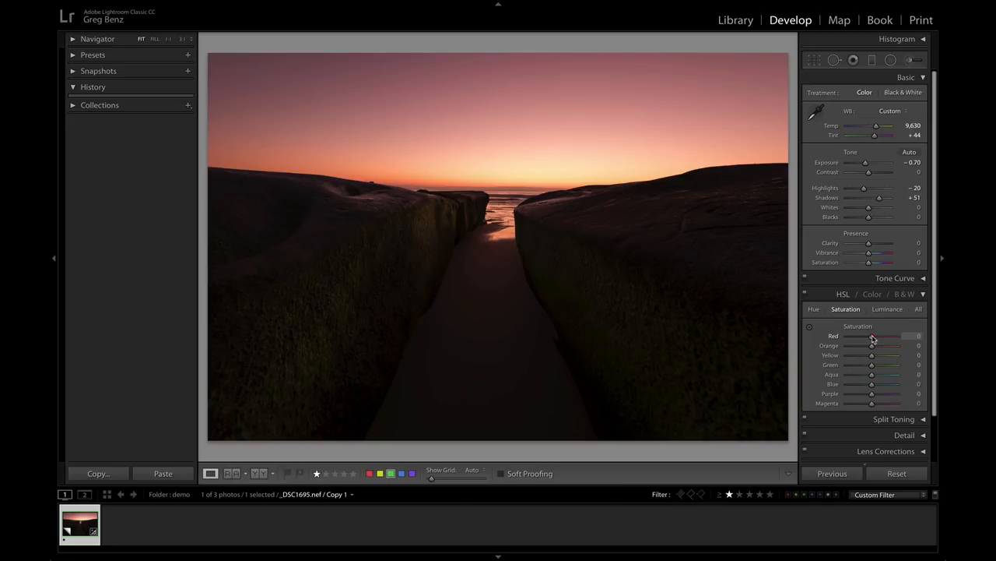
# - Push Red saturation to +100 and back to 0, then raise Orange saturation to +100
pyautogui.moveTo(872, 336); pyautogui.dragTo(897, 336)
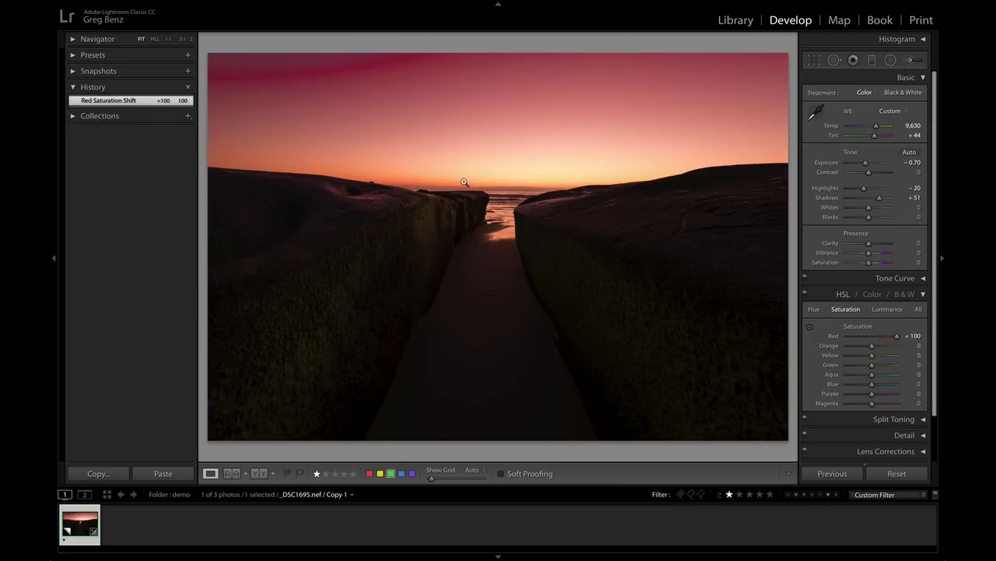
pyautogui.moveTo(225, 78)
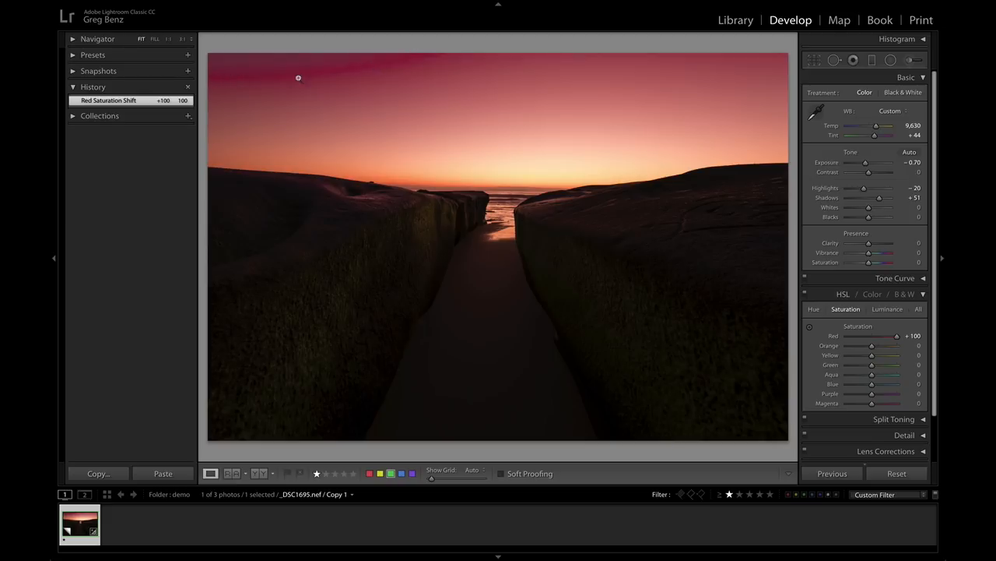
pyautogui.moveTo(418, 60)
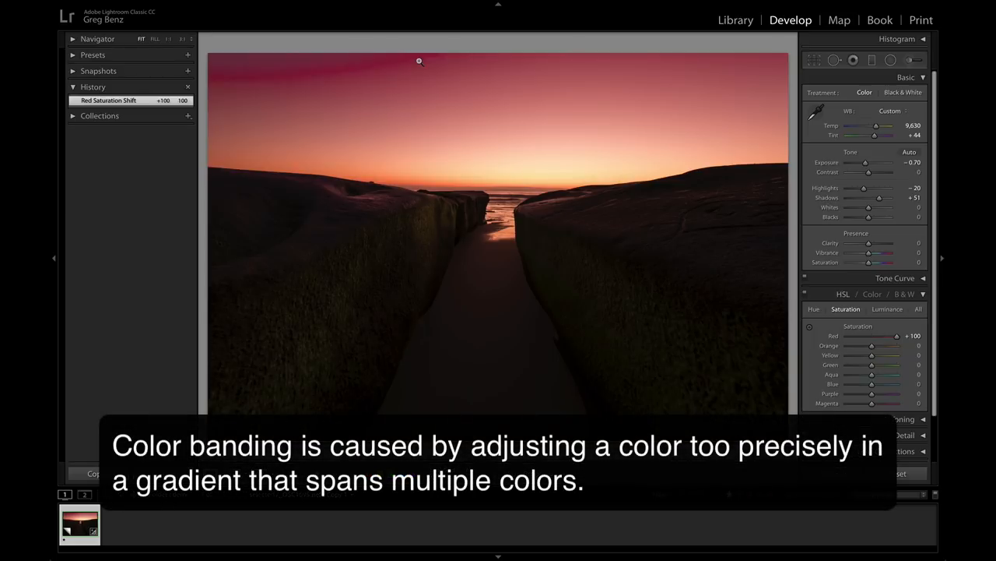
pyautogui.moveTo(431, 57)
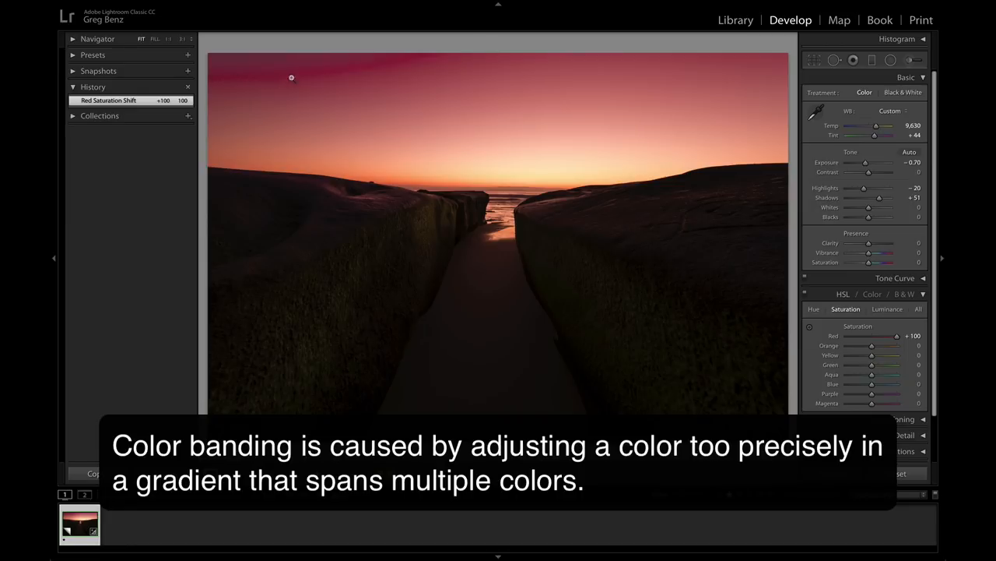
pyautogui.moveTo(397, 64)
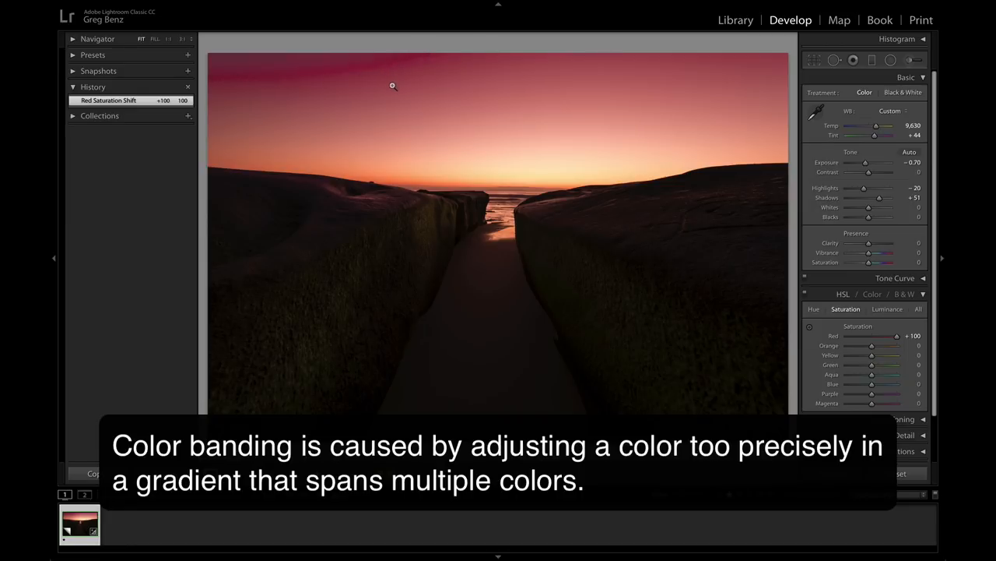
pyautogui.moveTo(395, 121)
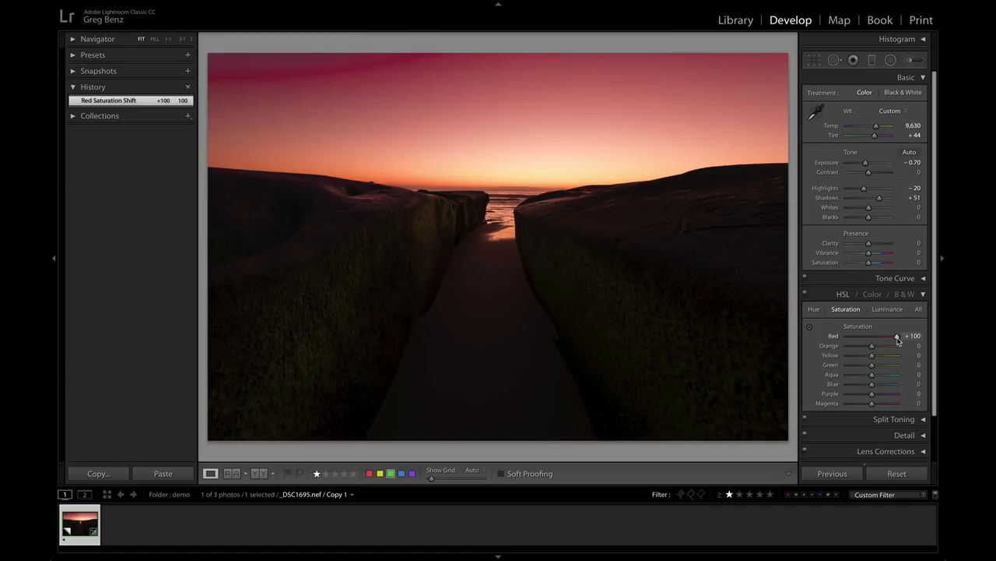
pyautogui.moveTo(897, 336); pyautogui.dragTo(872, 336)
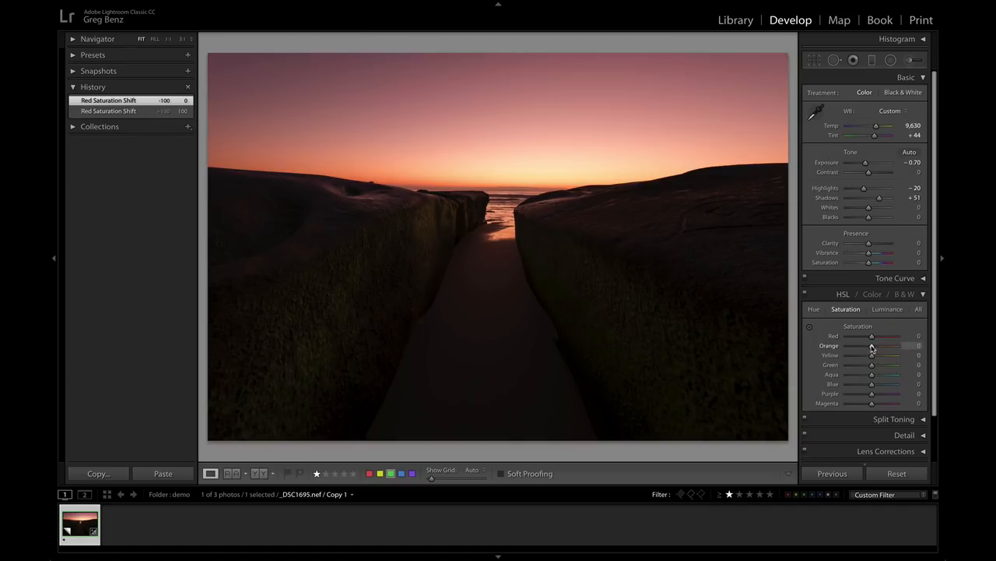
pyautogui.moveTo(853, 346); pyautogui.dragTo(897, 345)
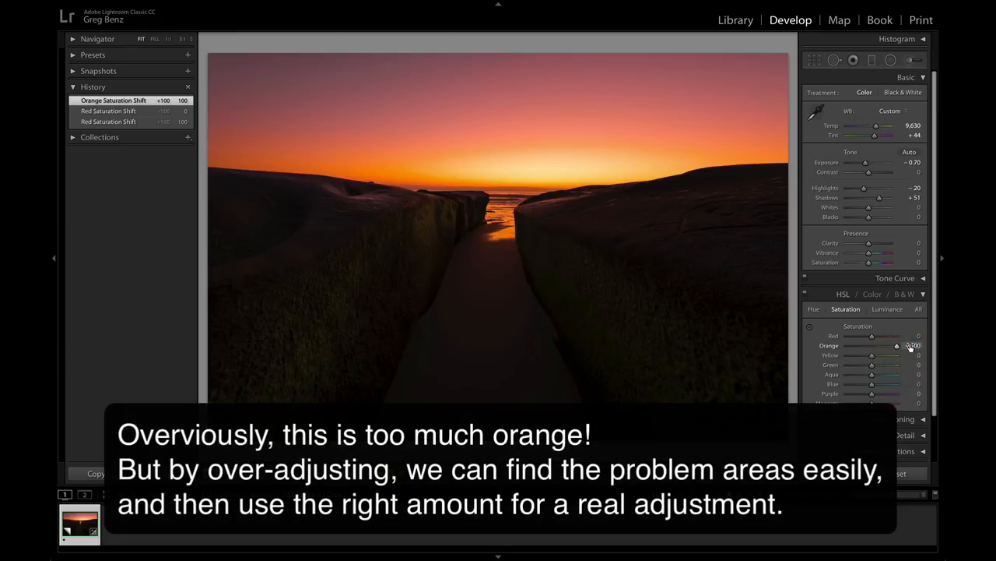
pyautogui.moveTo(896, 346); pyautogui.dragTo(916, 346)
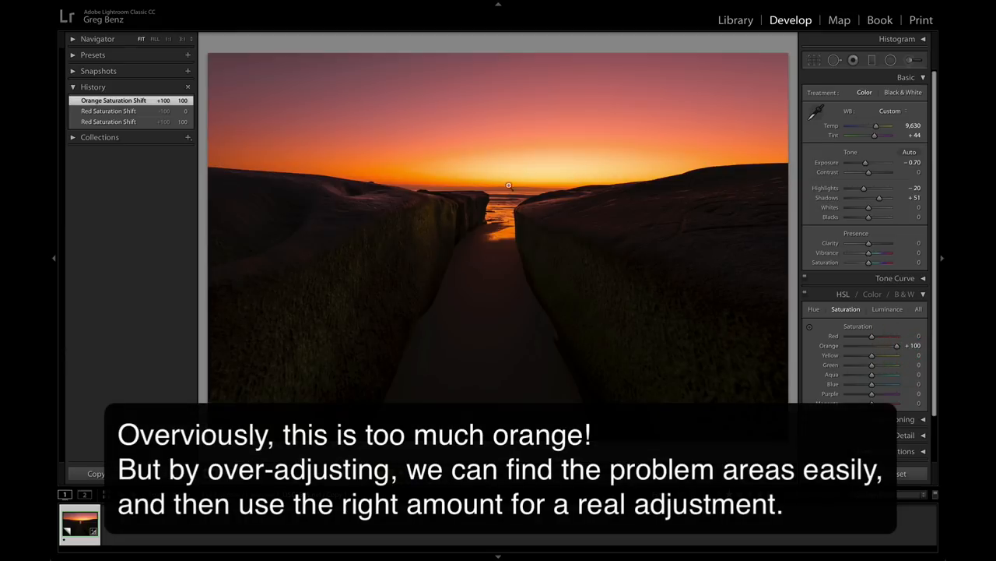
pyautogui.moveTo(451, 123)
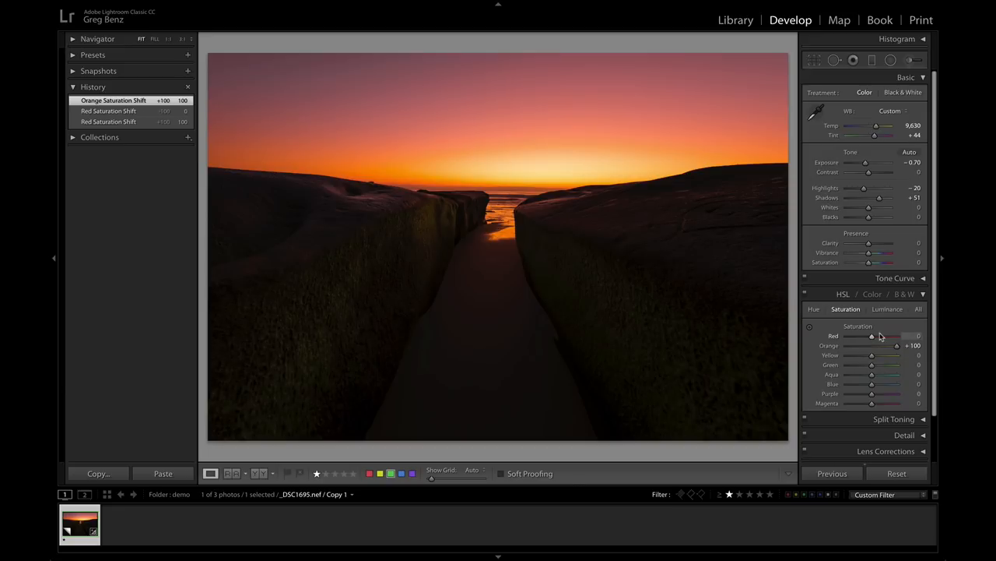
pyautogui.moveTo(875, 370)
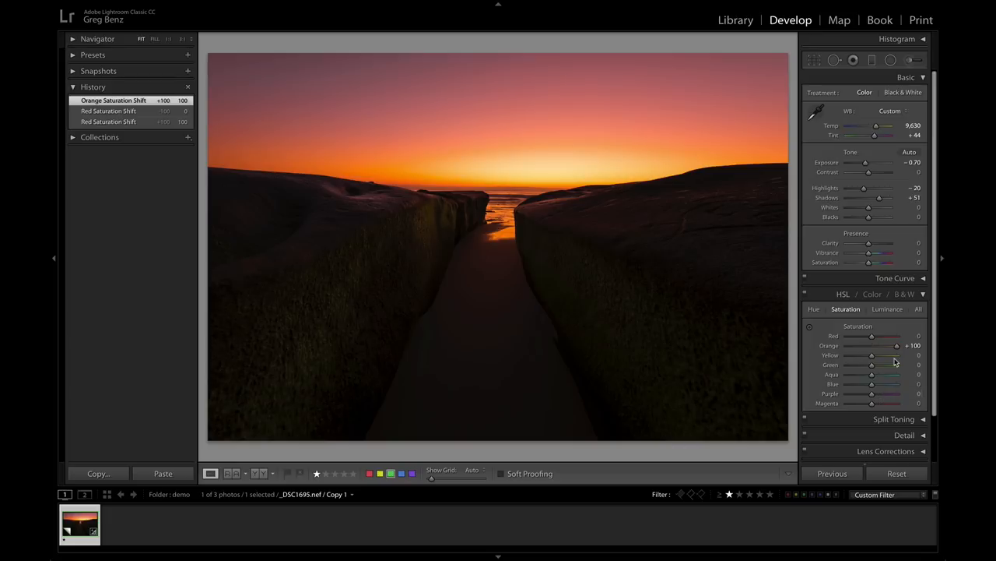
# - Reset Orange, then boost Red to +100, Orange to about +87 and Magenta to +100 before zeroing the others
pyautogui.moveTo(897, 346); pyautogui.dragTo(872, 346)
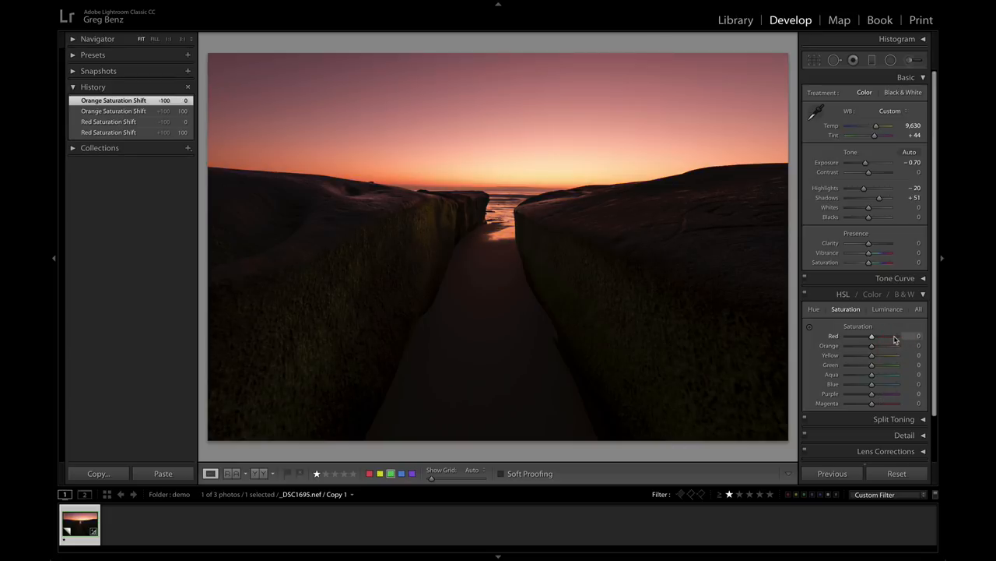
pyautogui.moveTo(872, 336); pyautogui.dragTo(897, 336)
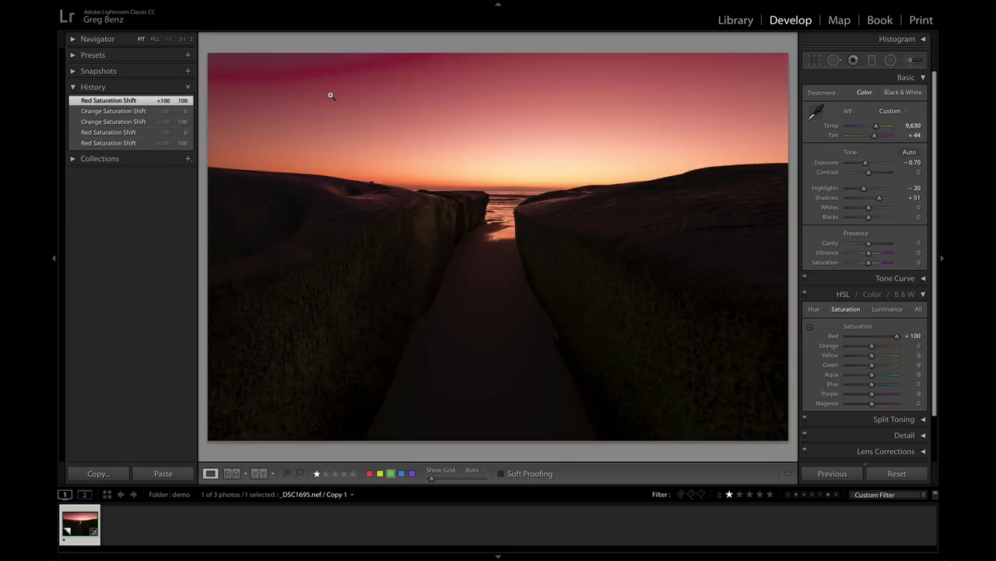
pyautogui.moveTo(324, 73)
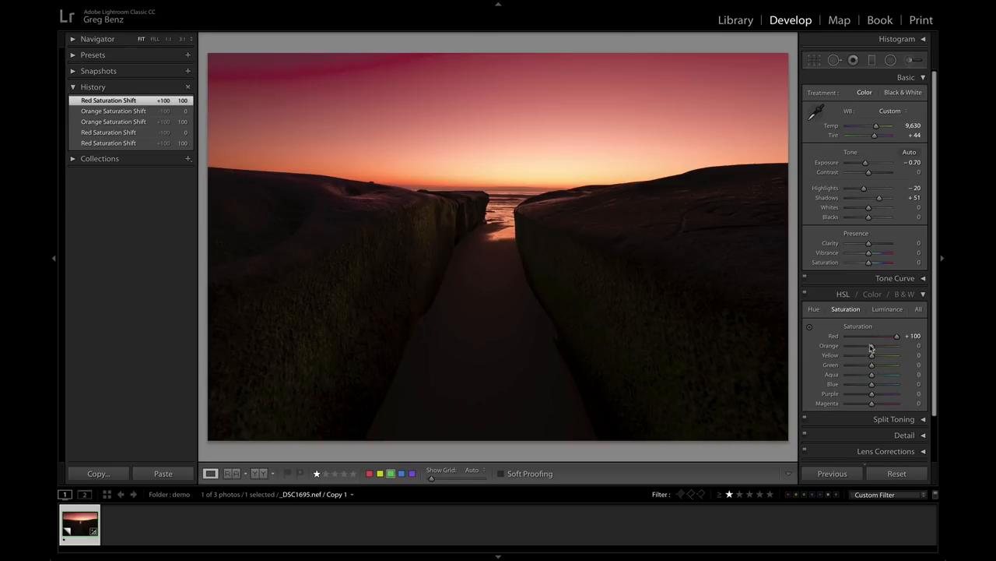
pyautogui.moveTo(872, 346); pyautogui.dragTo(891, 346)
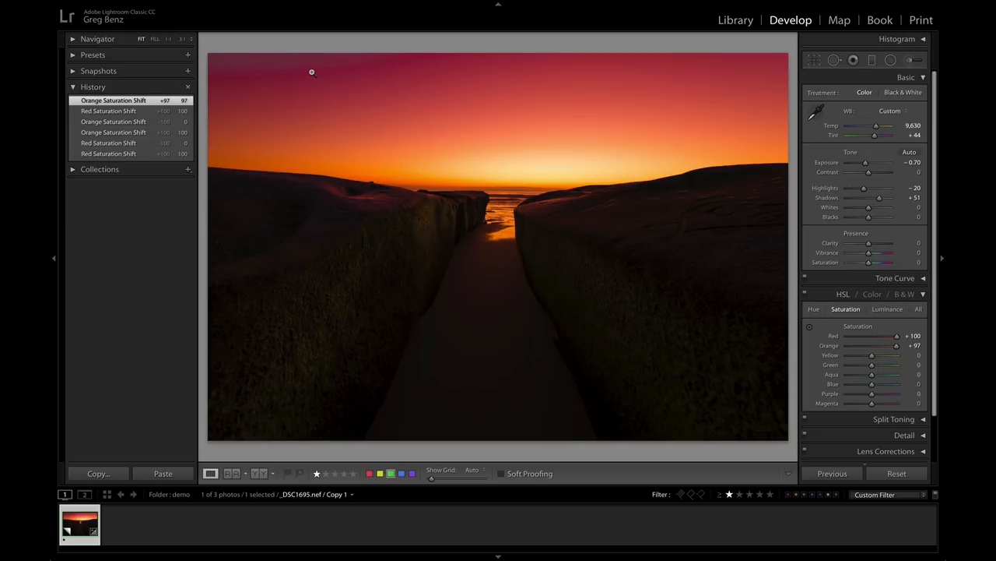
pyautogui.moveTo(277, 63)
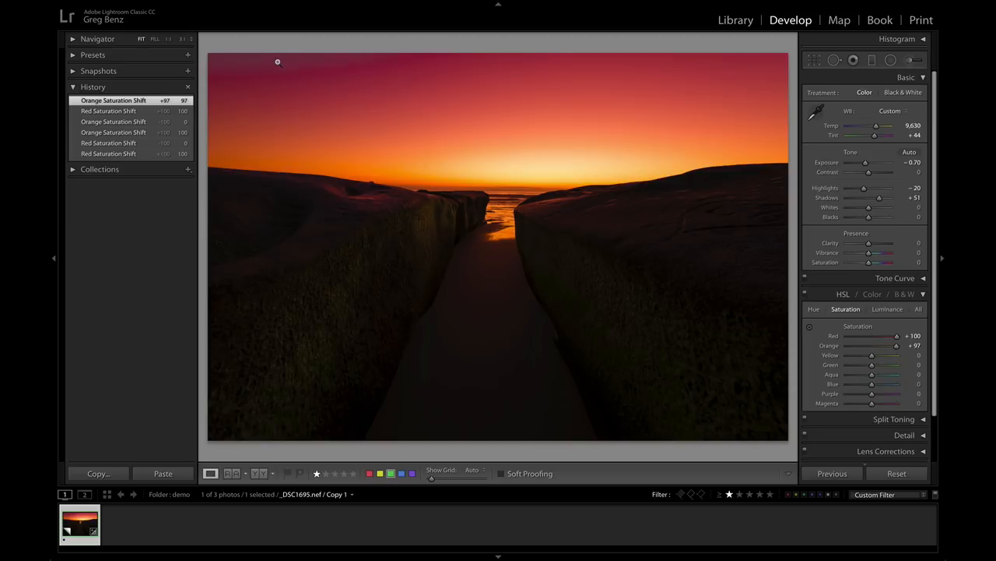
pyautogui.moveTo(281, 57)
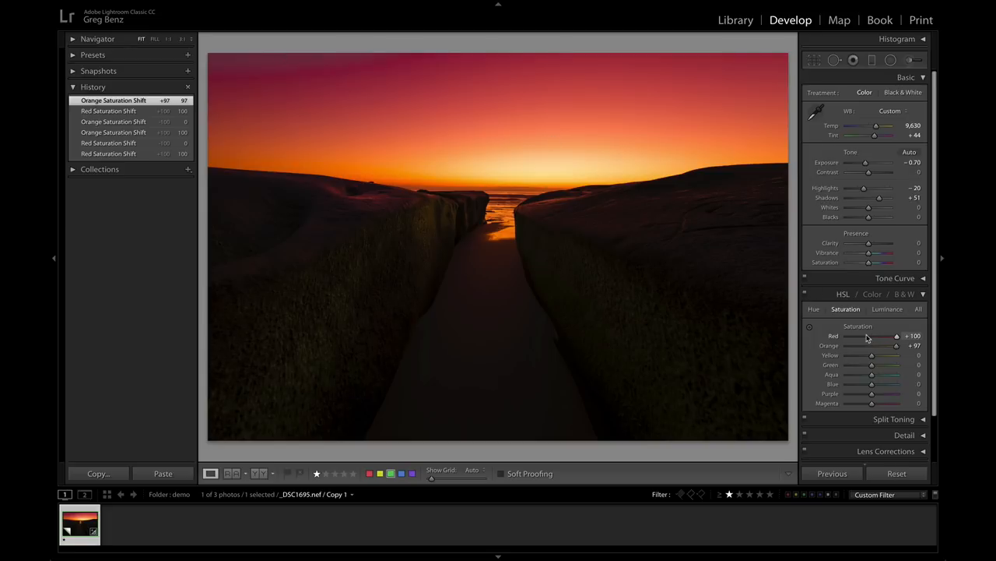
pyautogui.moveTo(927, 331)
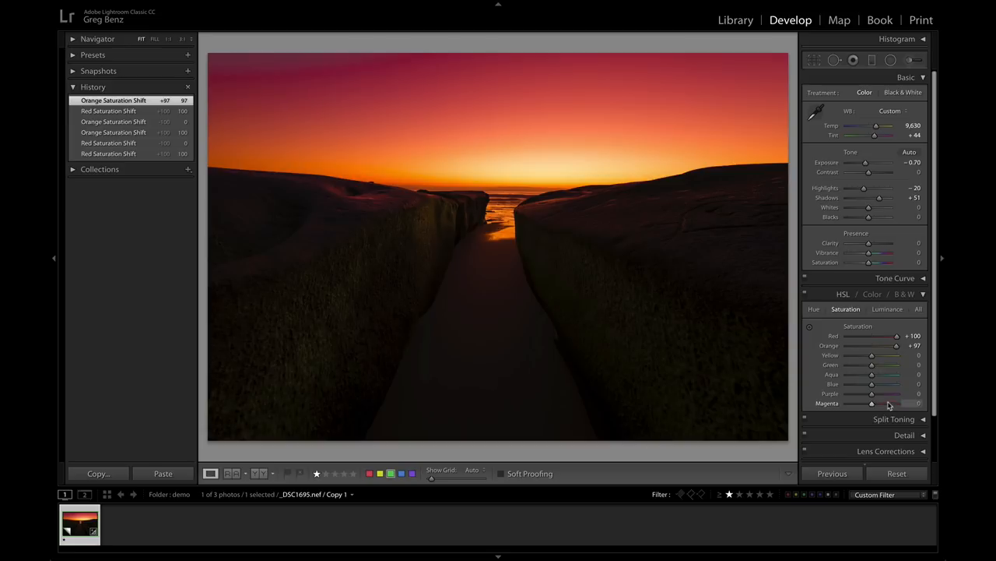
pyautogui.moveTo(872, 402); pyautogui.dragTo(896, 402)
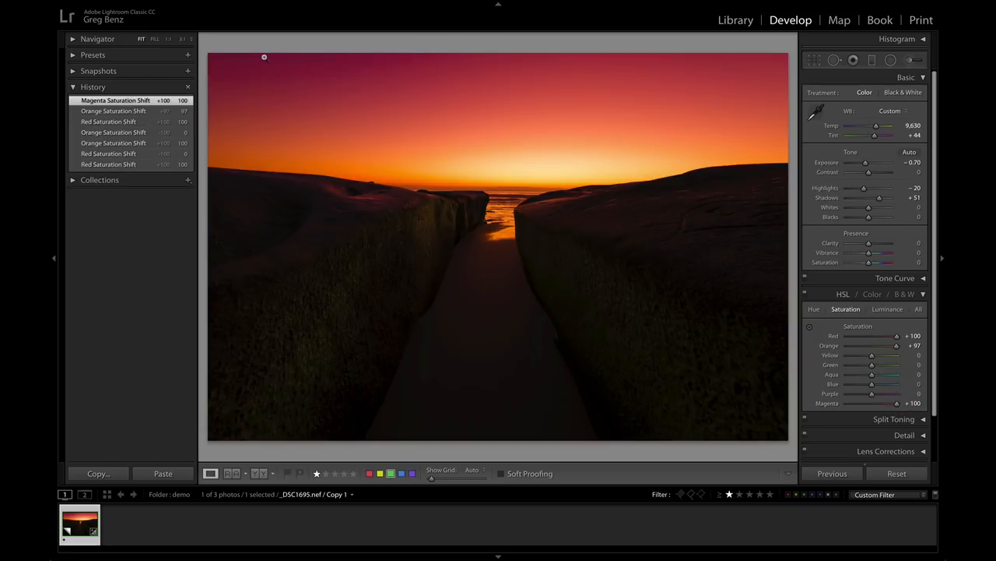
pyautogui.moveTo(528, 171)
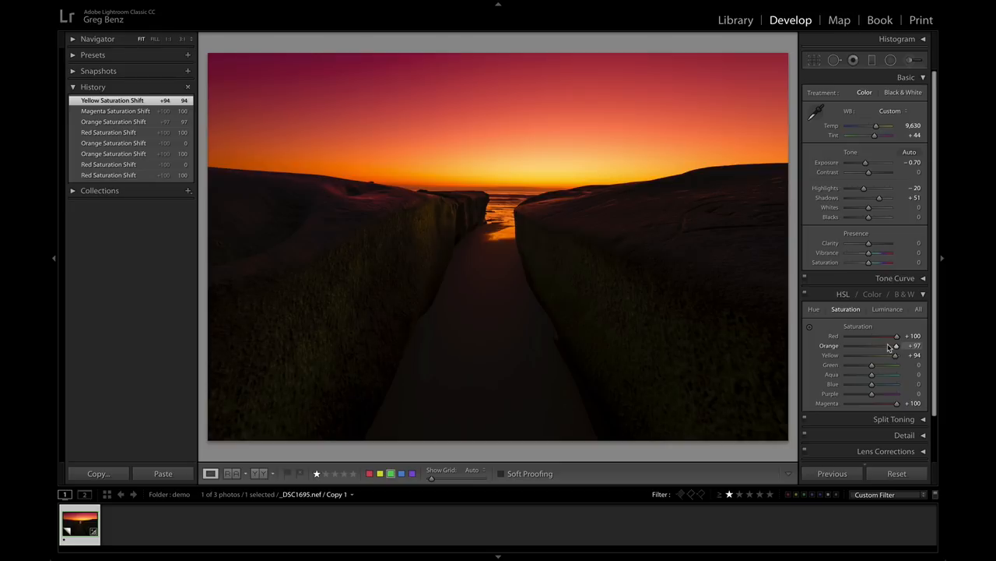
pyautogui.moveTo(895, 346); pyautogui.dragTo(872, 346)
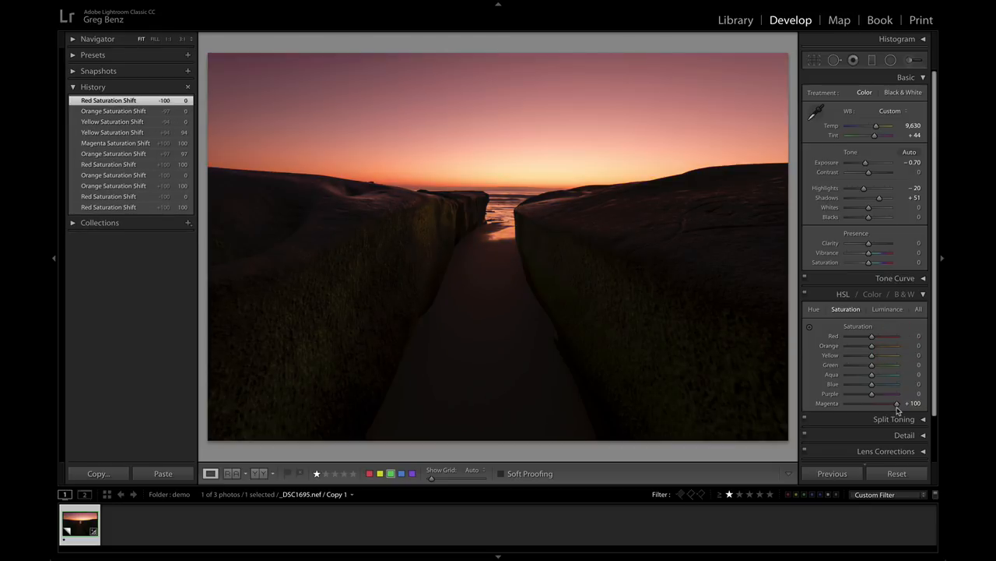
# - Return Magenta saturation to 0 so every HSL saturation slider sits at neutral
pyautogui.moveTo(872, 402); pyautogui.dragTo(895, 402)
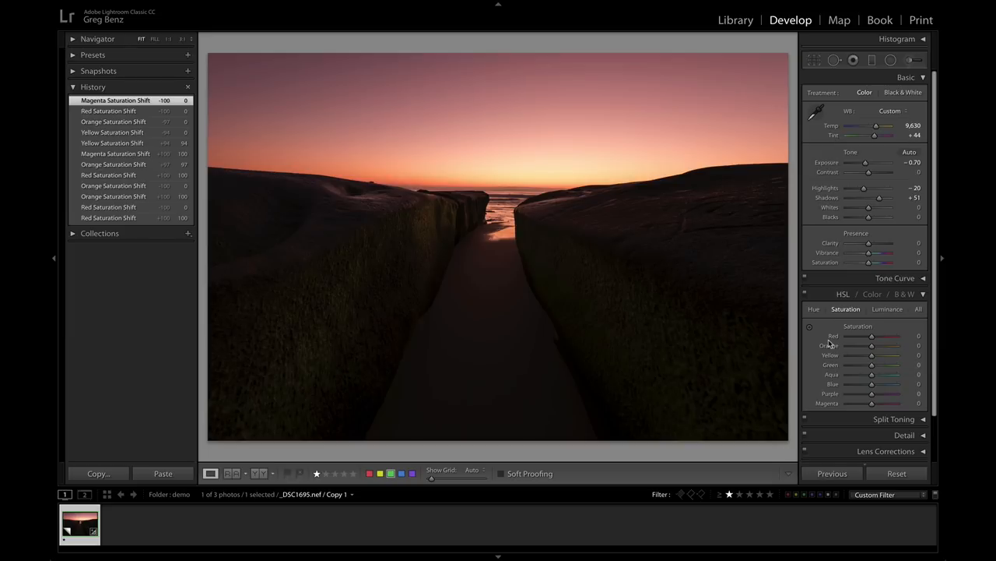
# - Use the Targeted Adjustment Tool on the sky to max red, orange and yellow saturation, reset Magenta, then zero Red
pyautogui.click(809, 327)
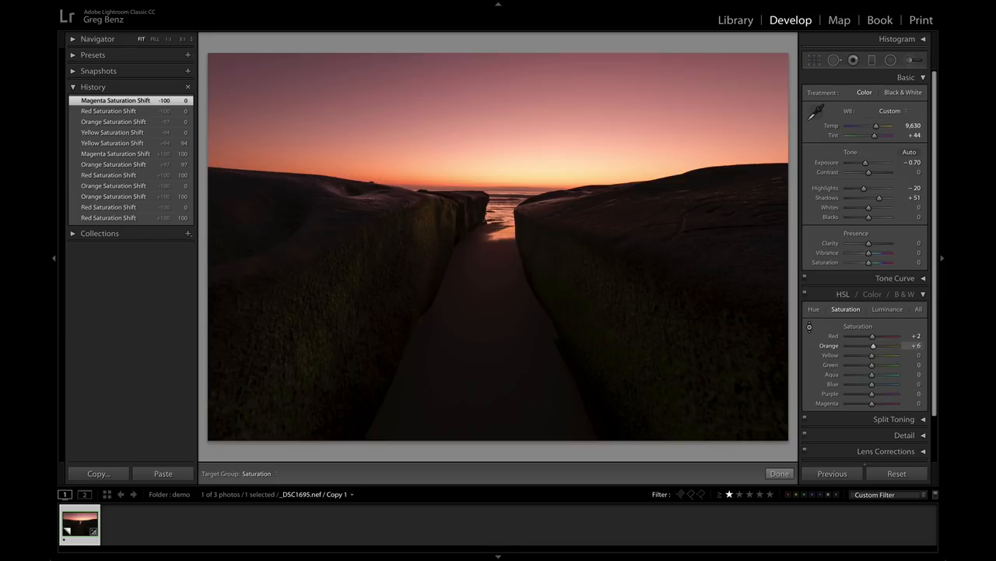
pyautogui.moveTo(873, 345); pyautogui.dragTo(897, 346)
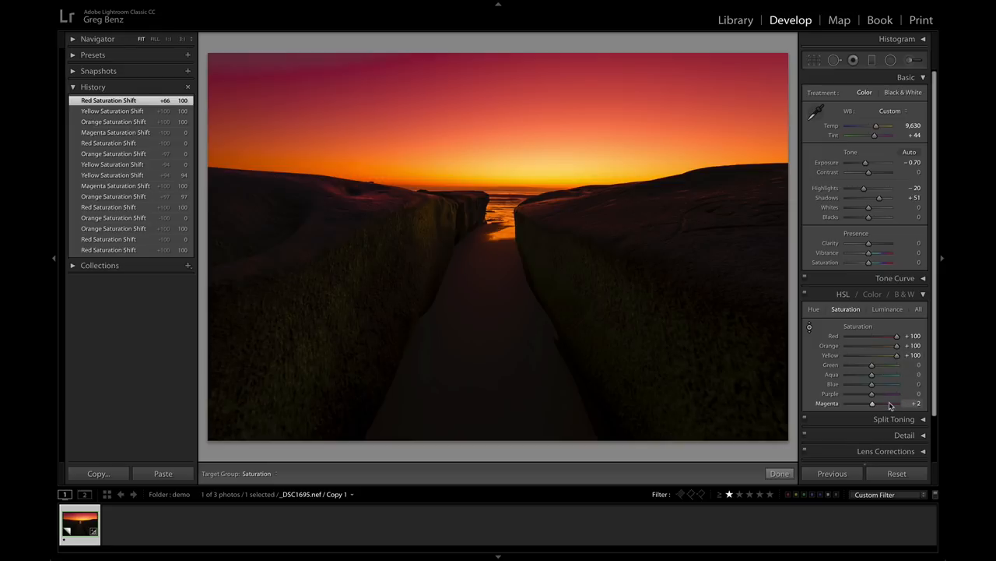
pyautogui.moveTo(872, 402); pyautogui.dragTo(875, 401)
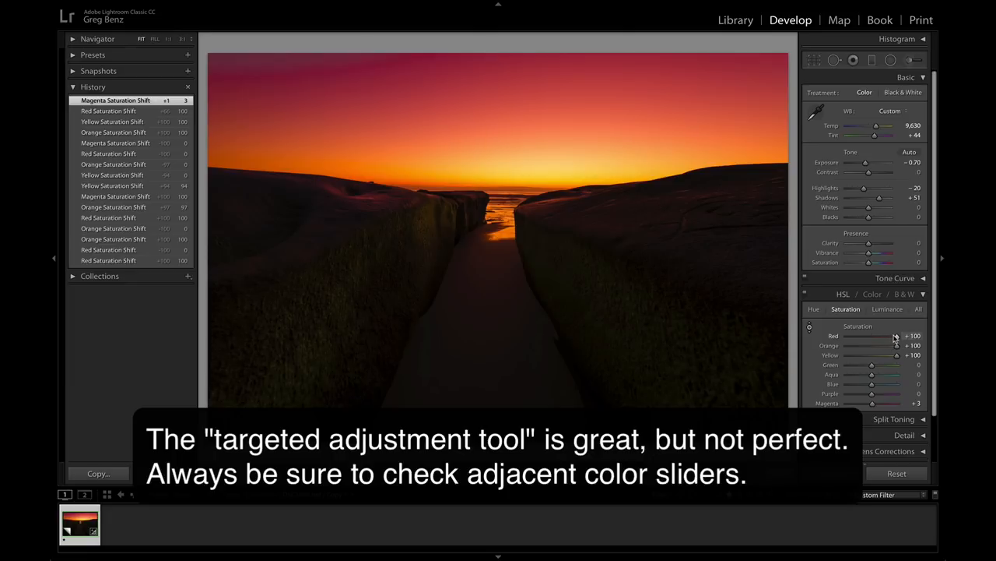
pyautogui.moveTo(872, 403); pyautogui.dragTo(895, 403)
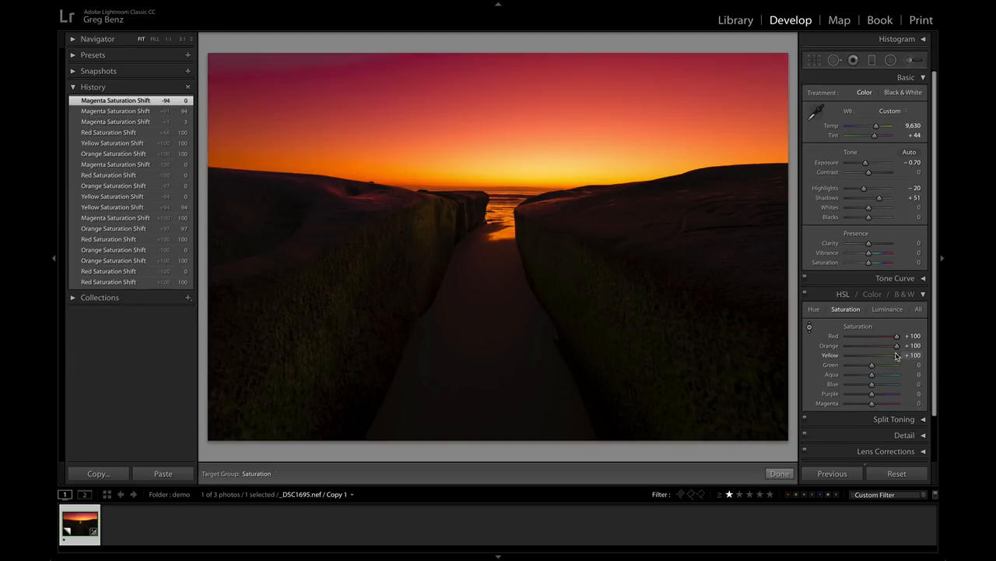
pyautogui.moveTo(896, 336); pyautogui.dragTo(871, 336)
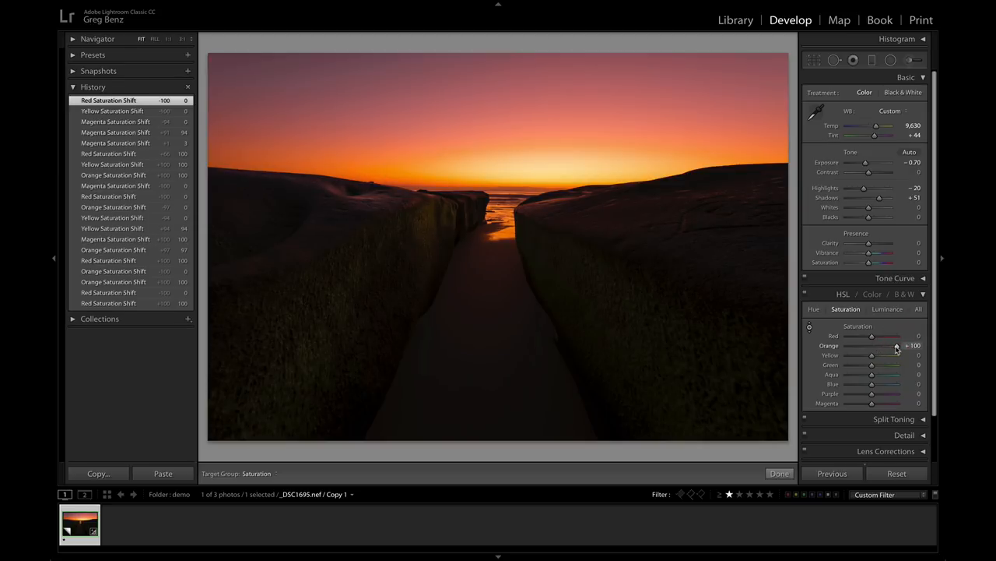
# - Settle Orange saturation around +50 and Red around +49
pyautogui.moveTo(900, 346); pyautogui.dragTo(885, 346)
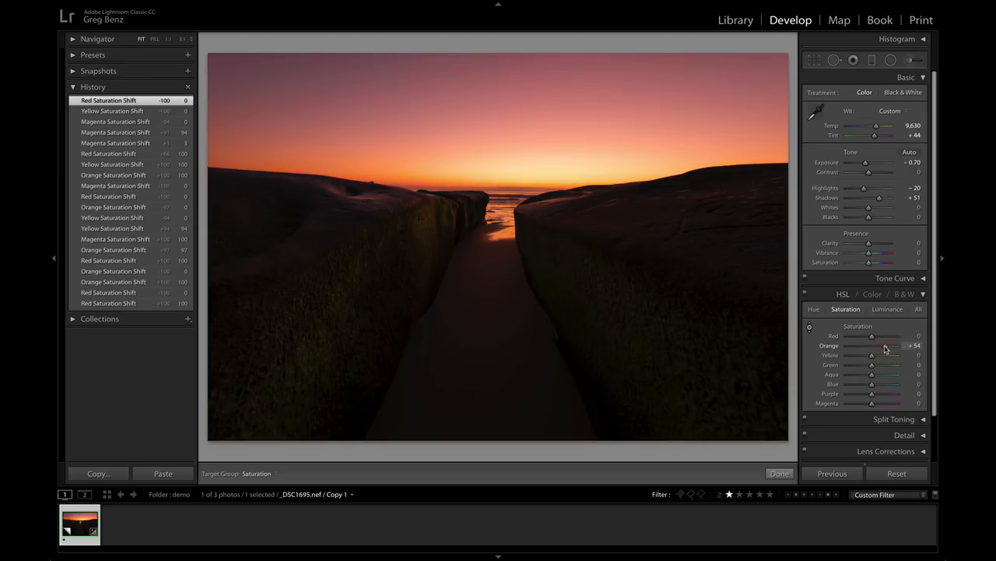
pyautogui.moveTo(886, 345); pyautogui.dragTo(881, 345)
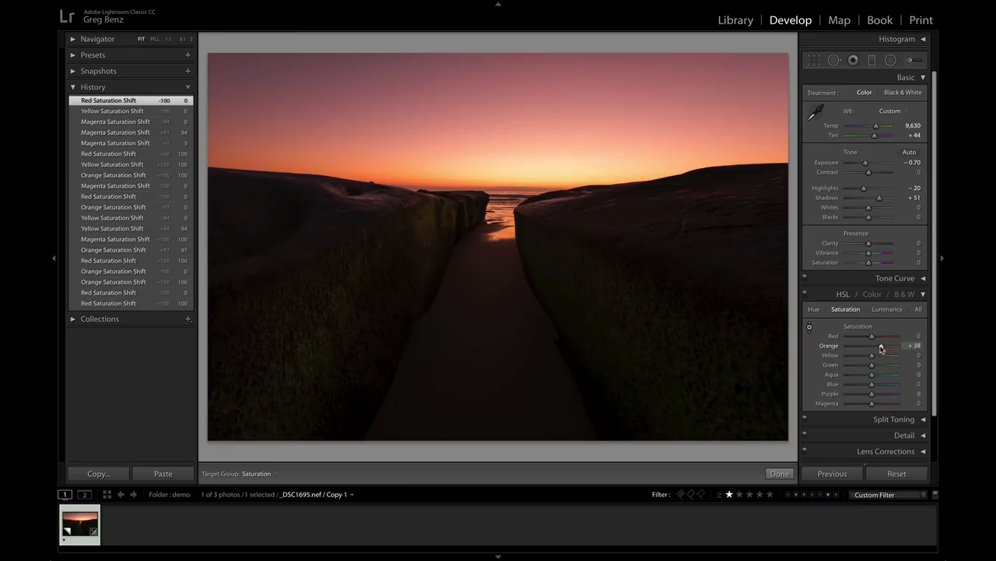
pyautogui.moveTo(872, 345); pyautogui.dragTo(885, 346)
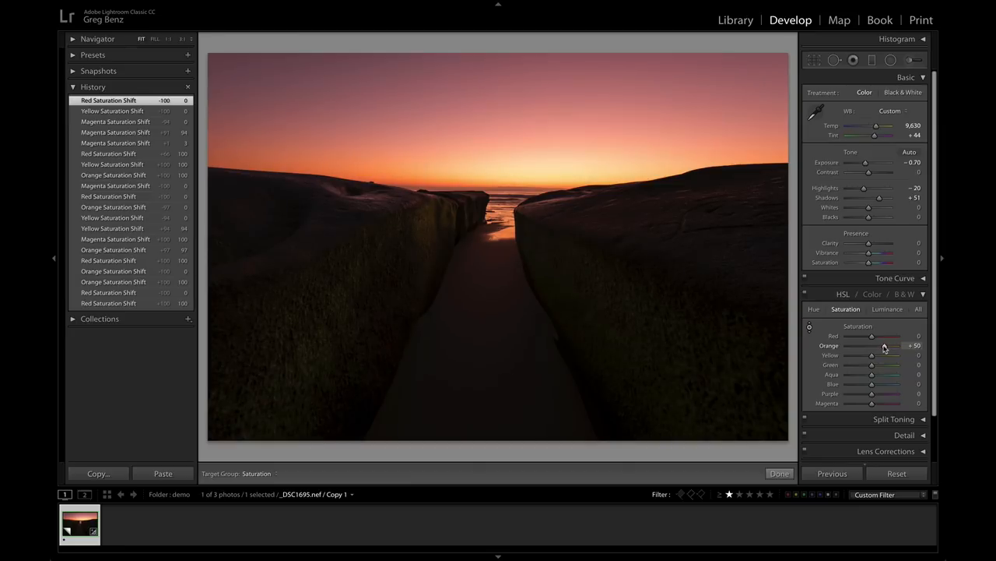
pyautogui.moveTo(872, 346); pyautogui.dragTo(885, 345)
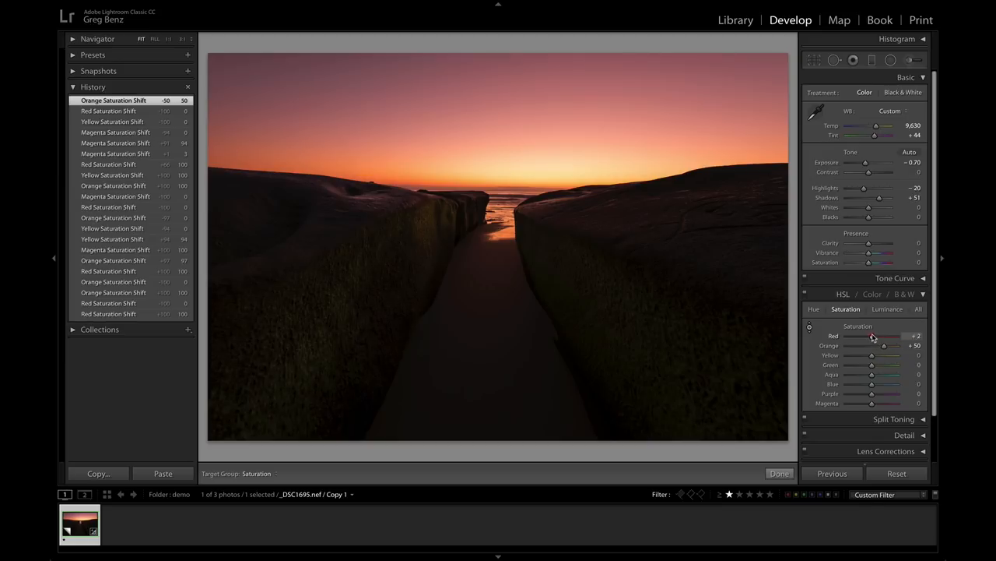
pyautogui.moveTo(872, 336); pyautogui.dragTo(883, 336)
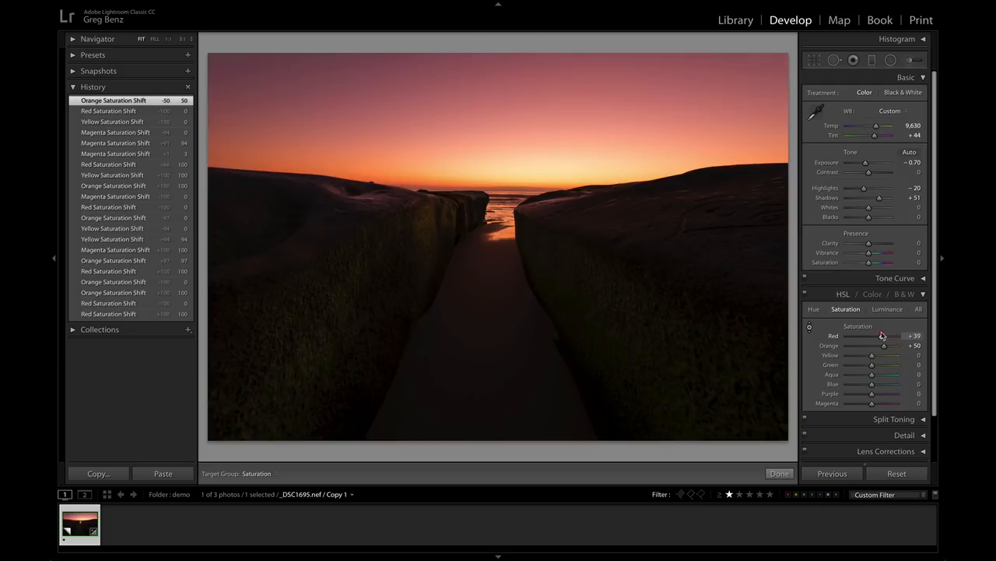
pyautogui.moveTo(879, 336); pyautogui.dragTo(884, 336)
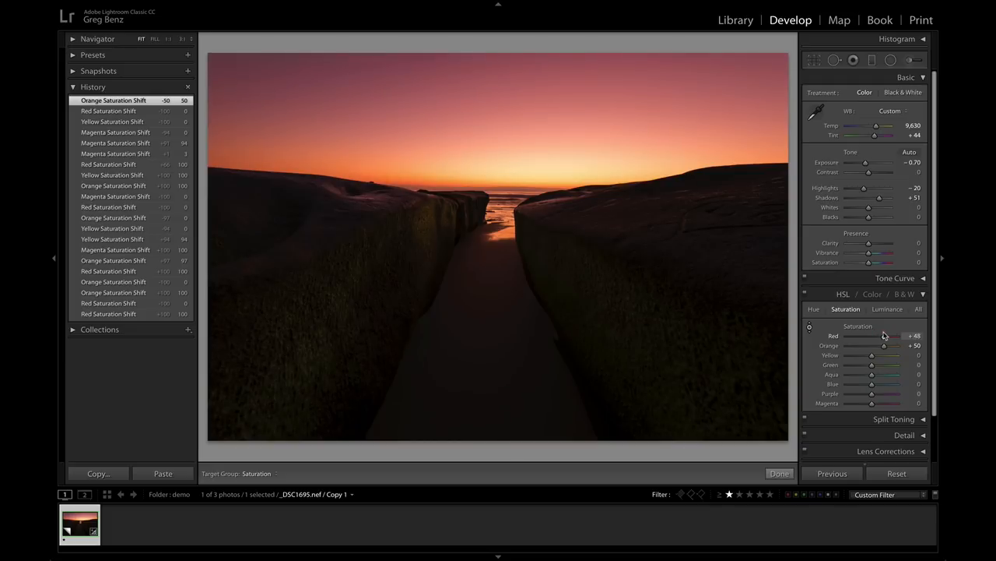
pyautogui.moveTo(881, 336); pyautogui.dragTo(884, 336)
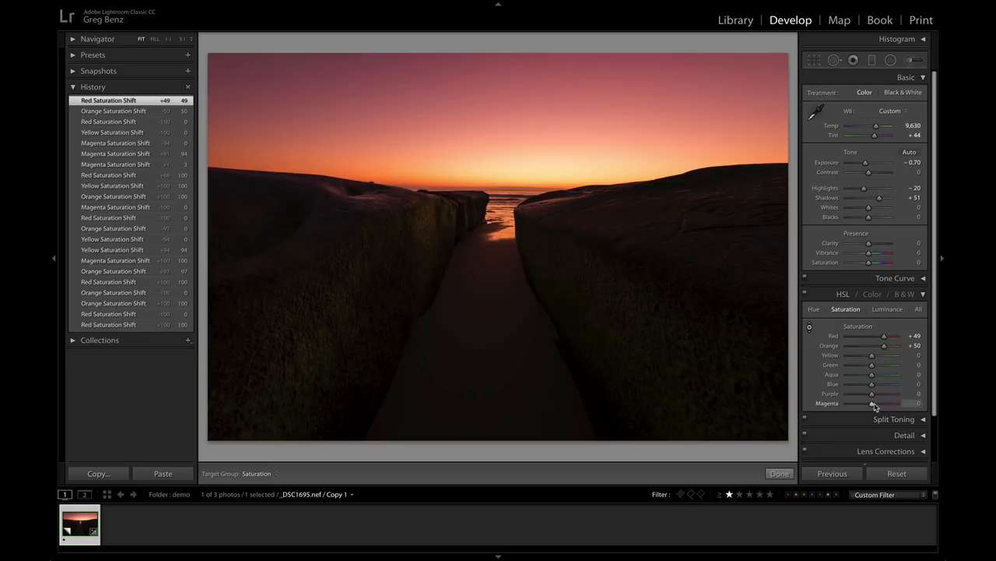
# - Set Magenta around +35, boost Yellow, then return the colour saturations to 0
pyautogui.moveTo(872, 404); pyautogui.dragTo(879, 403)
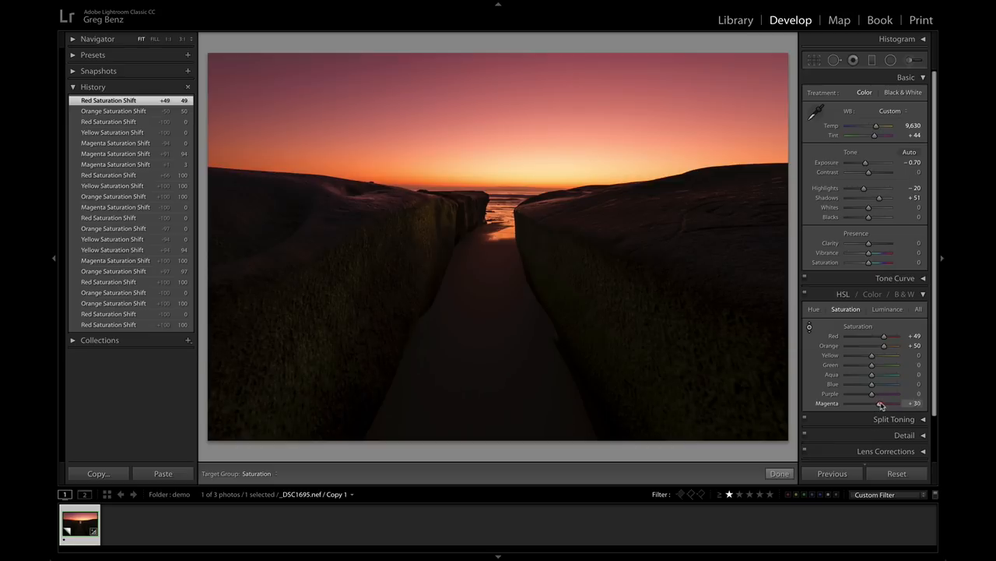
pyautogui.moveTo(874, 404); pyautogui.dragTo(884, 404)
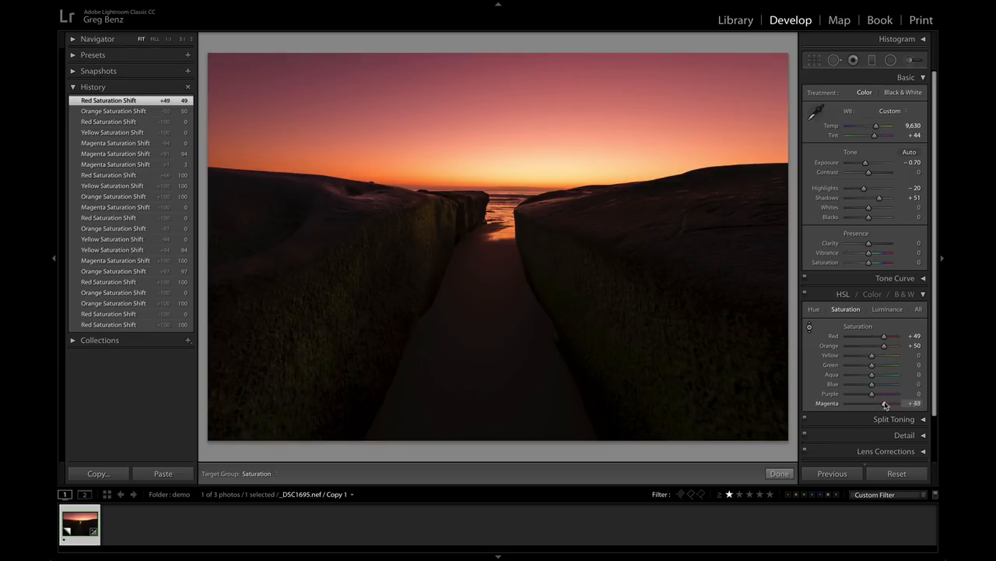
pyautogui.moveTo(885, 402); pyautogui.dragTo(880, 402)
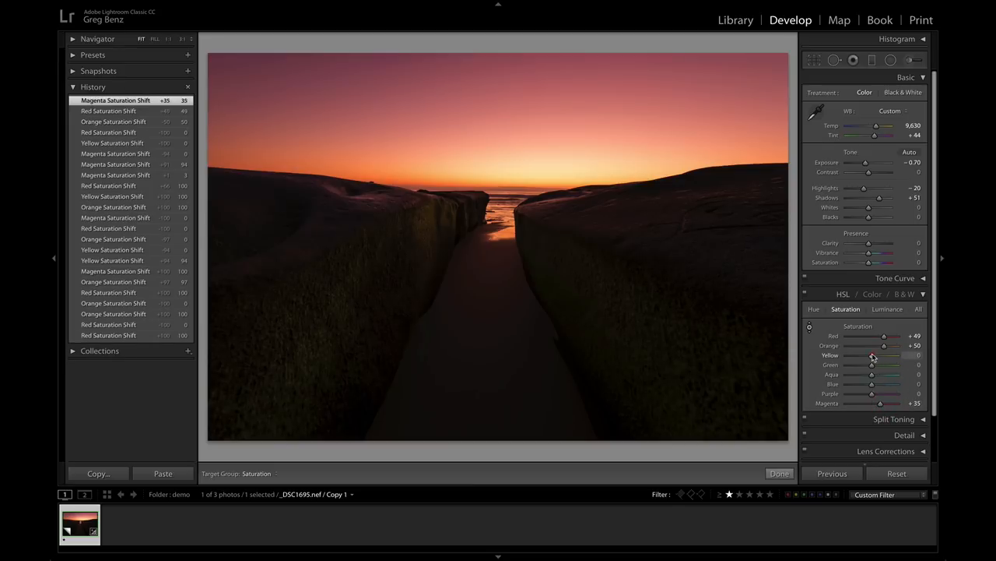
pyautogui.moveTo(872, 355); pyautogui.dragTo(887, 355)
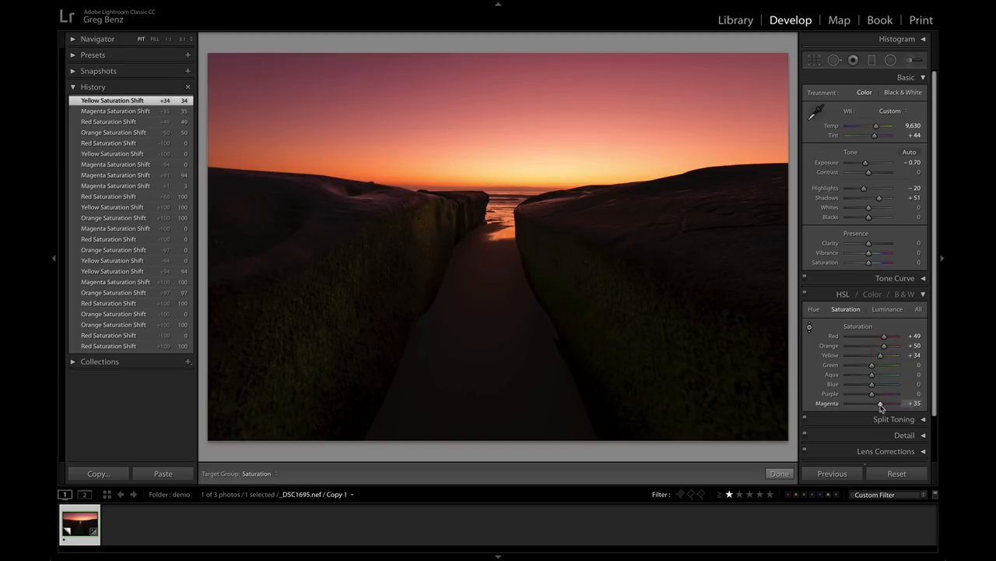
pyautogui.moveTo(884, 355); pyautogui.dragTo(872, 355)
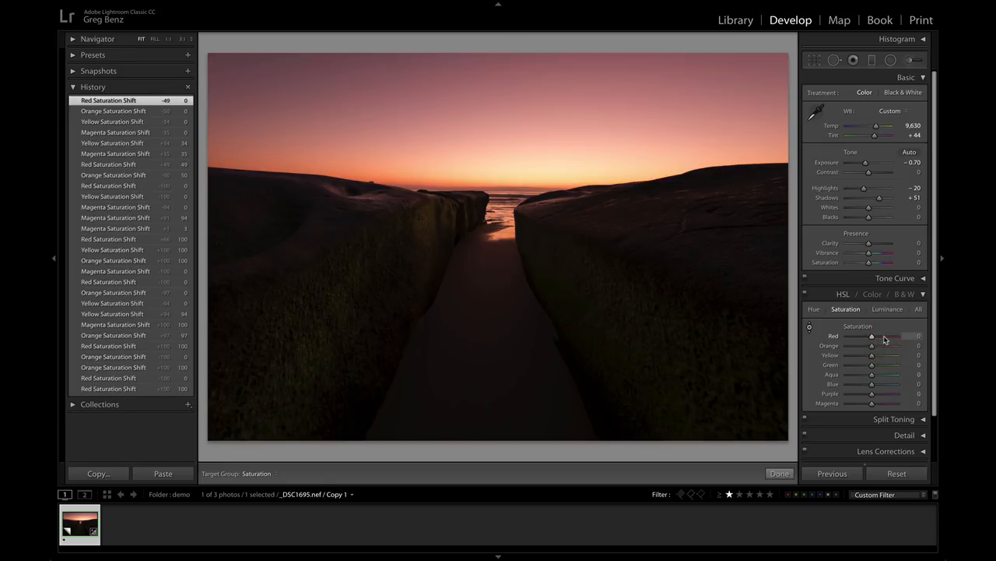
# - Push Orange to +100, Red to about +99 and Yellow to about +62
pyautogui.moveTo(871, 345); pyautogui.dragTo(903, 345)
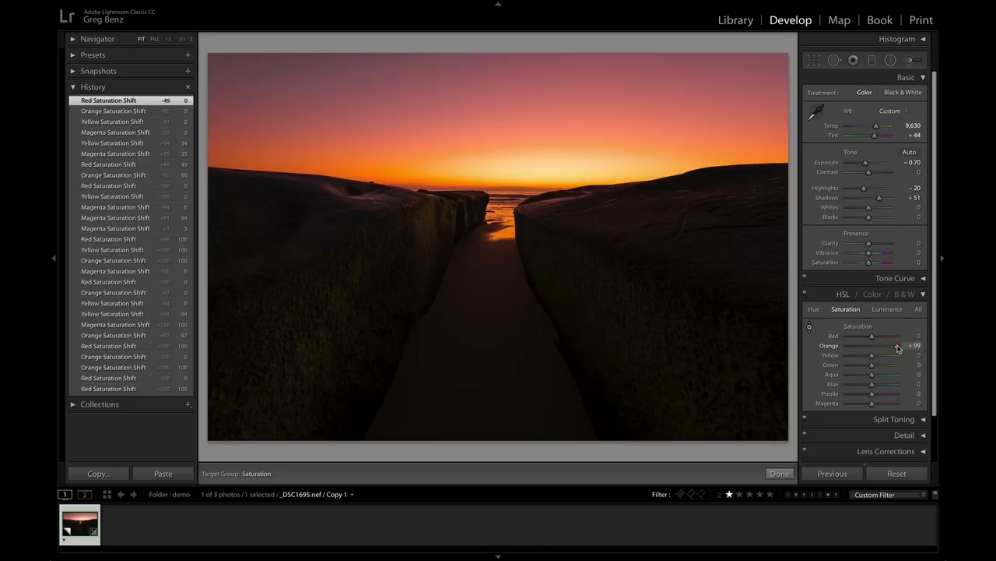
pyautogui.moveTo(895, 346); pyautogui.dragTo(900, 345)
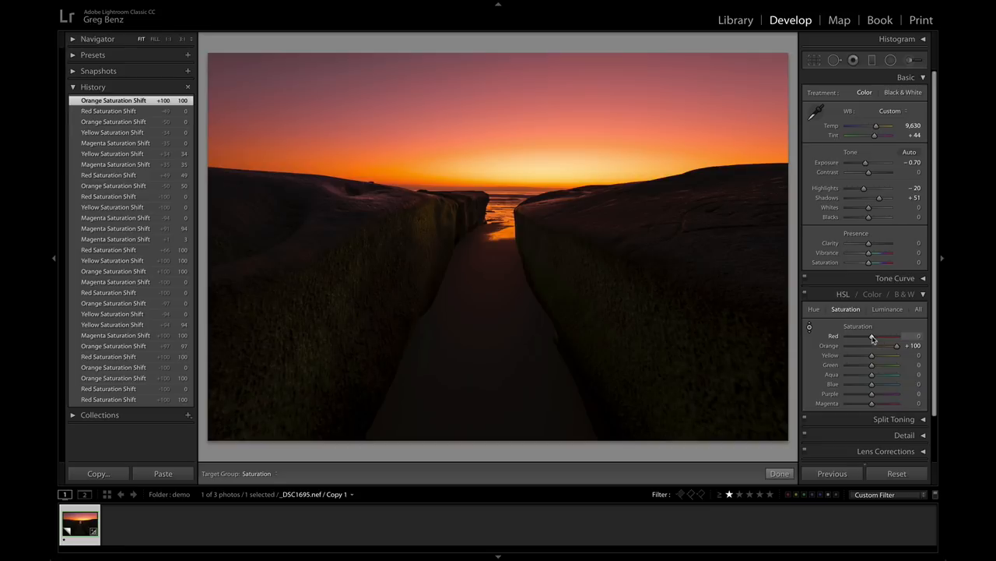
pyautogui.moveTo(872, 336); pyautogui.dragTo(891, 336)
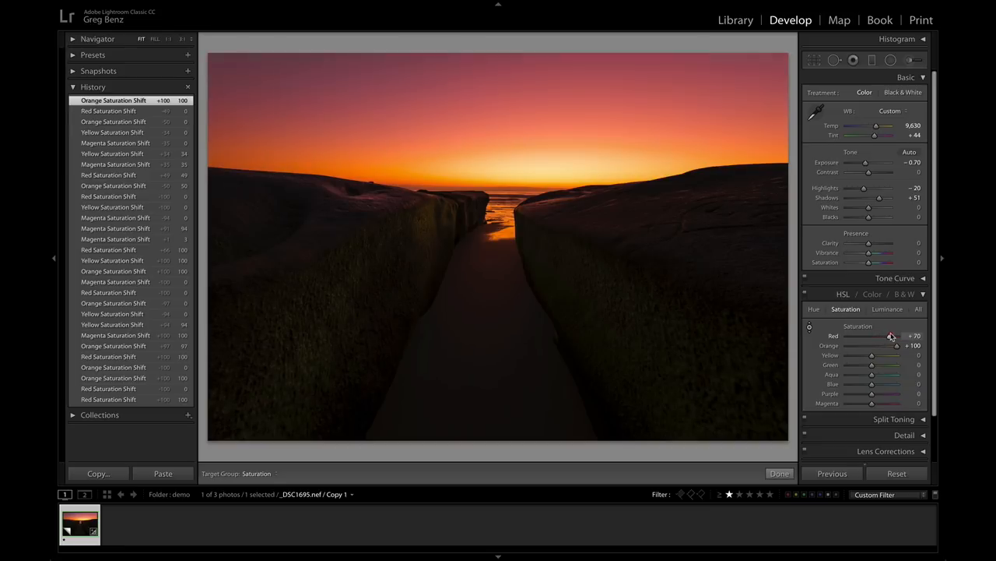
pyautogui.moveTo(891, 337); pyautogui.dragTo(897, 336)
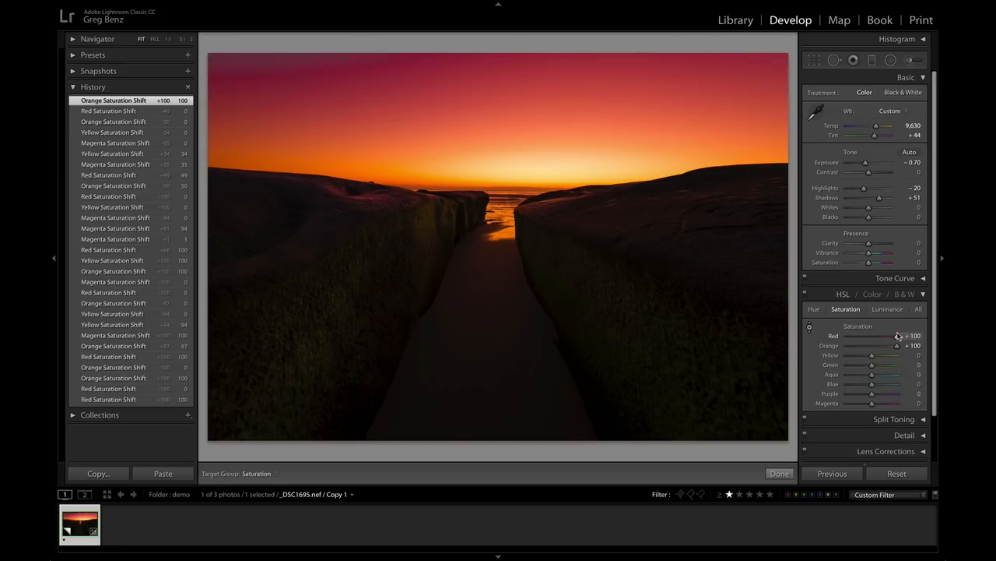
pyautogui.moveTo(872, 355); pyautogui.dragTo(885, 355)
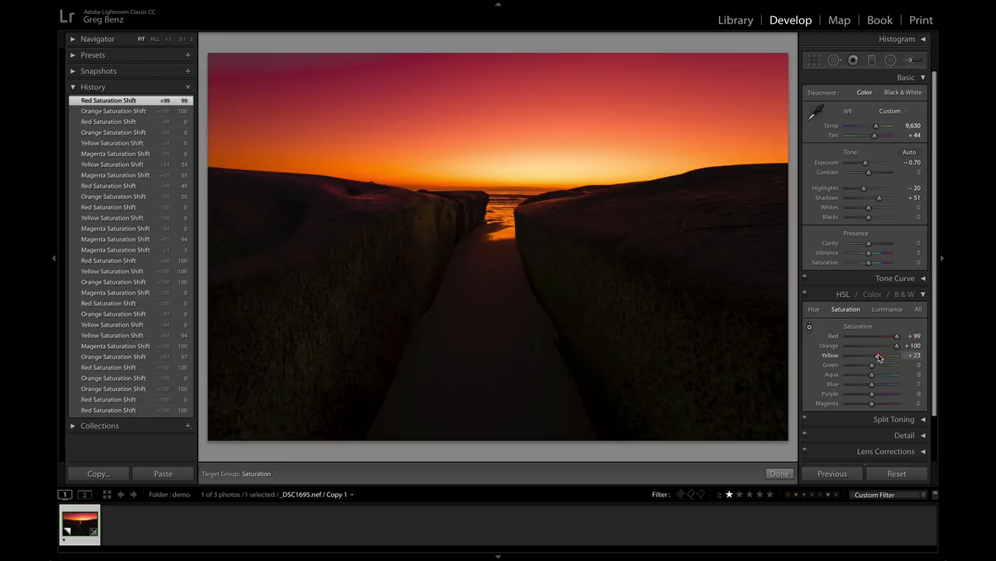
pyautogui.moveTo(878, 355); pyautogui.dragTo(887, 355)
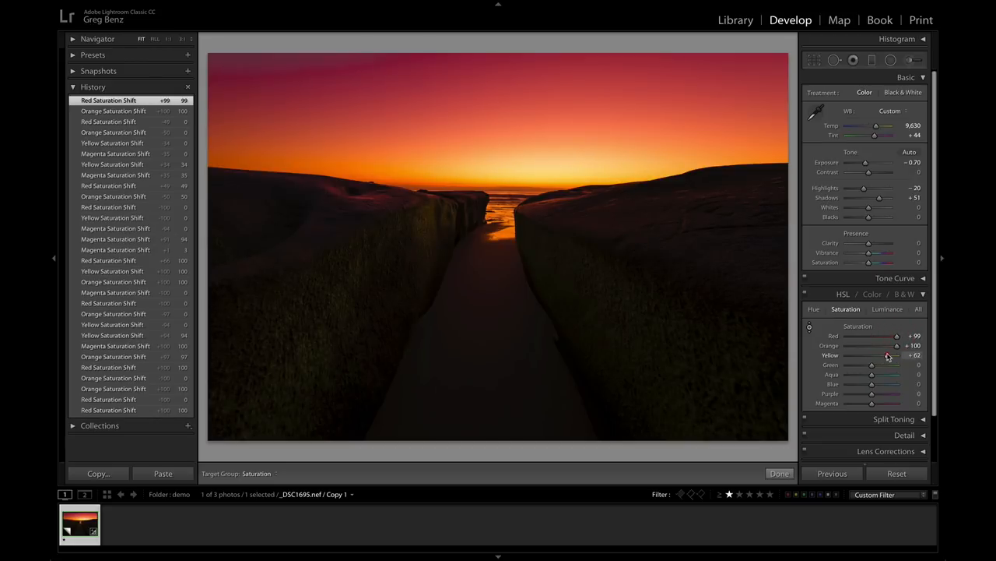
pyautogui.moveTo(872, 355); pyautogui.dragTo(895, 355)
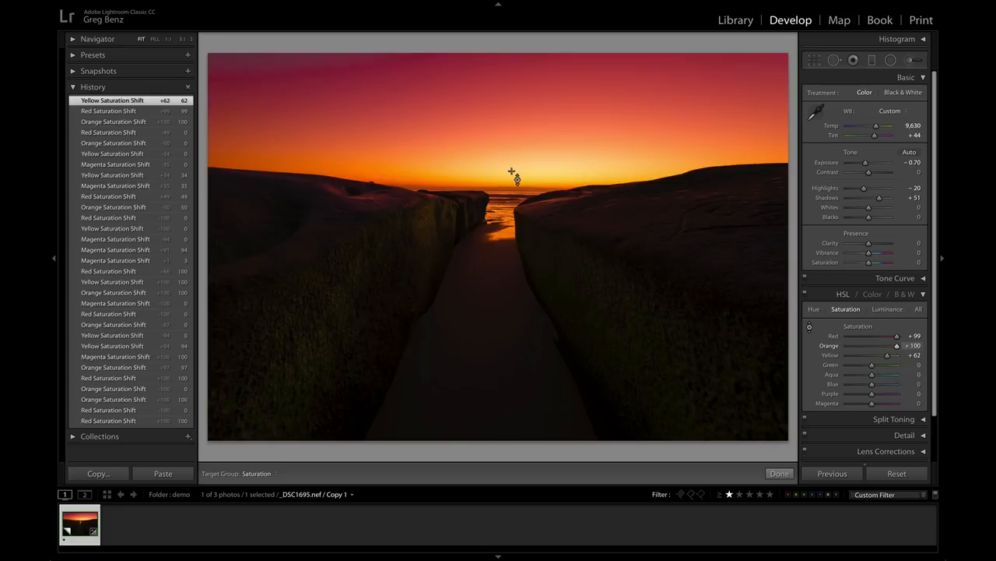
pyautogui.moveTo(531, 168)
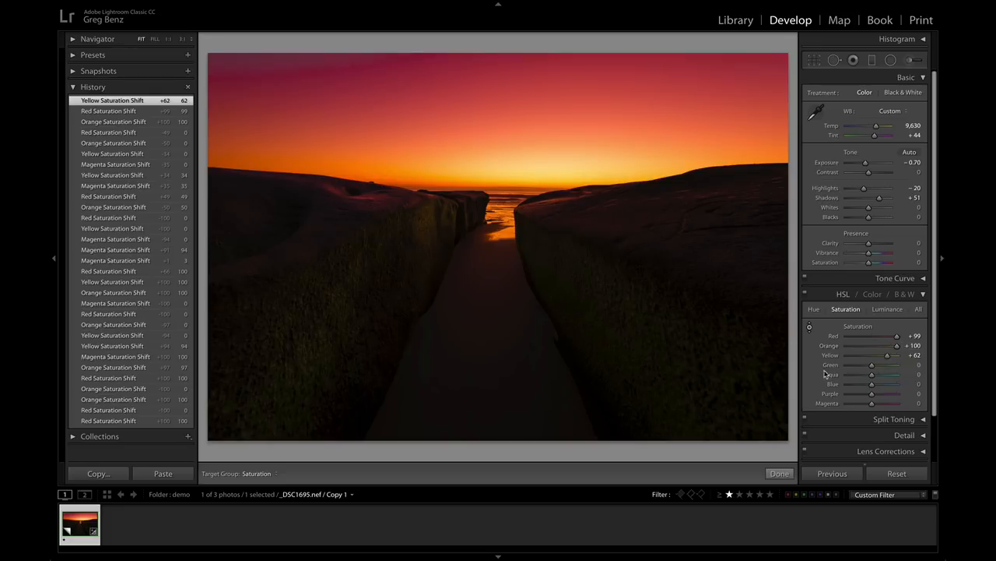
# - Raise Magenta saturation to about +63 and fine-tune orange and magenta
pyautogui.moveTo(872, 402); pyautogui.dragTo(896, 402)
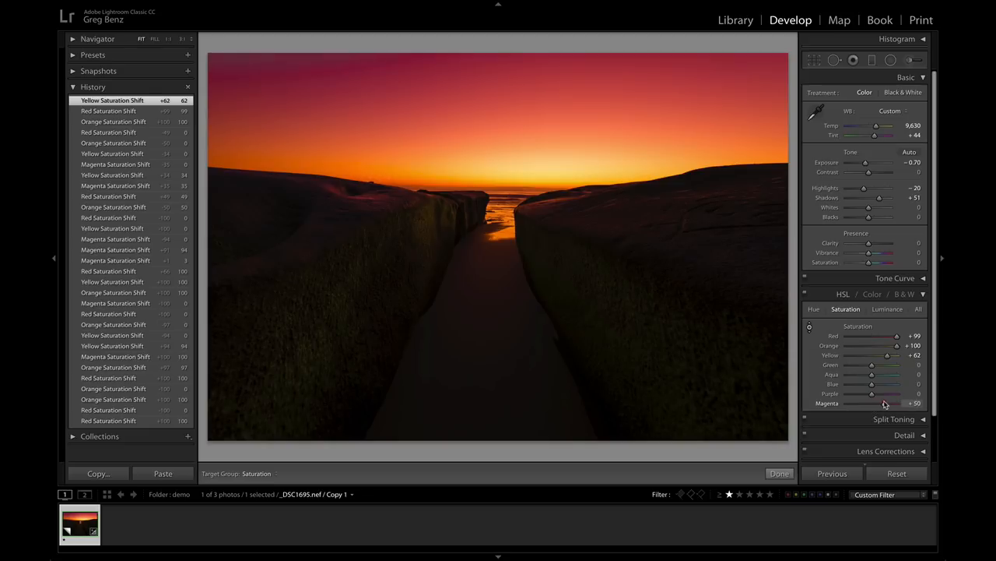
pyautogui.moveTo(872, 401); pyautogui.dragTo(885, 401)
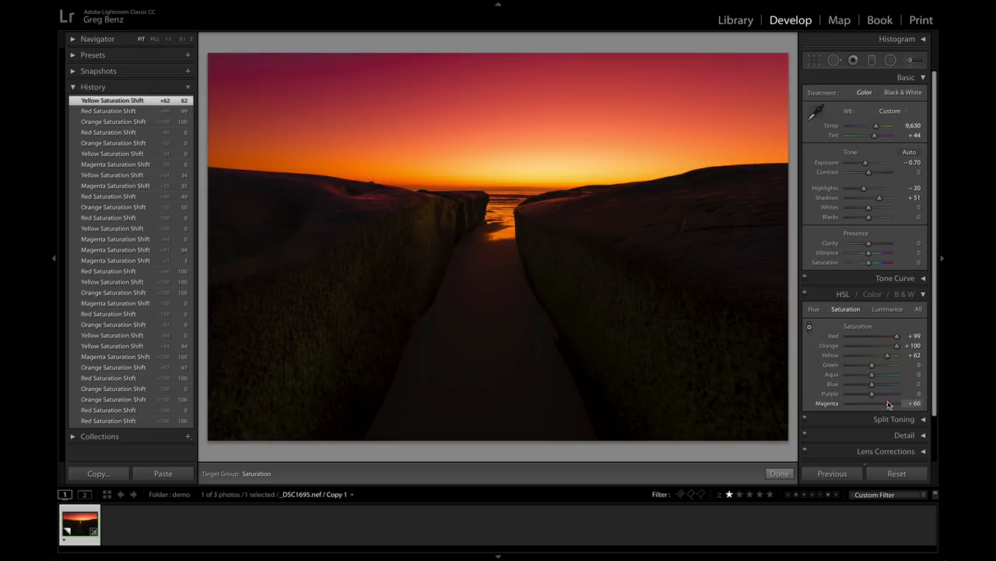
pyautogui.moveTo(887, 403); pyautogui.dragTo(891, 403)
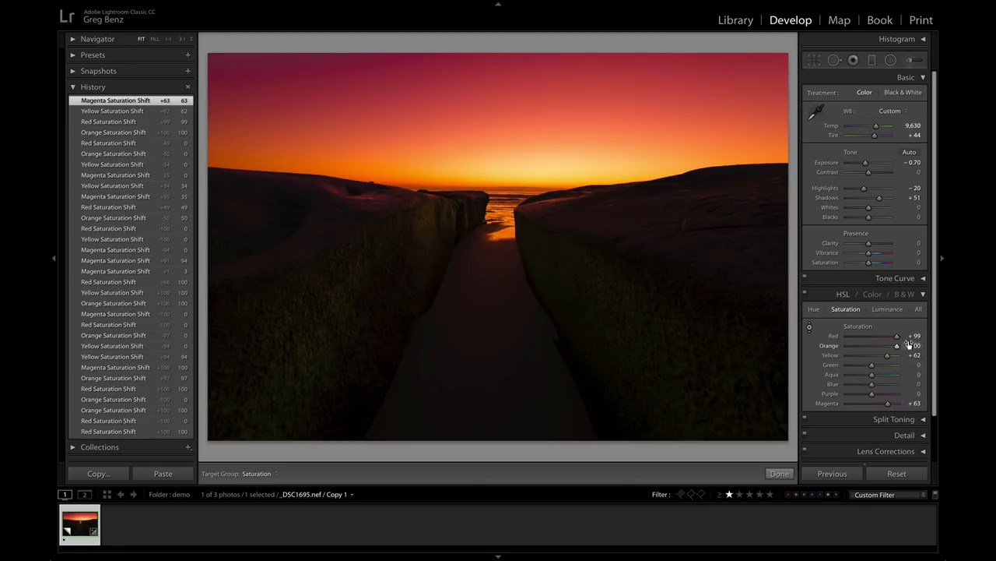
pyautogui.moveTo(885, 346); pyautogui.dragTo(897, 346)
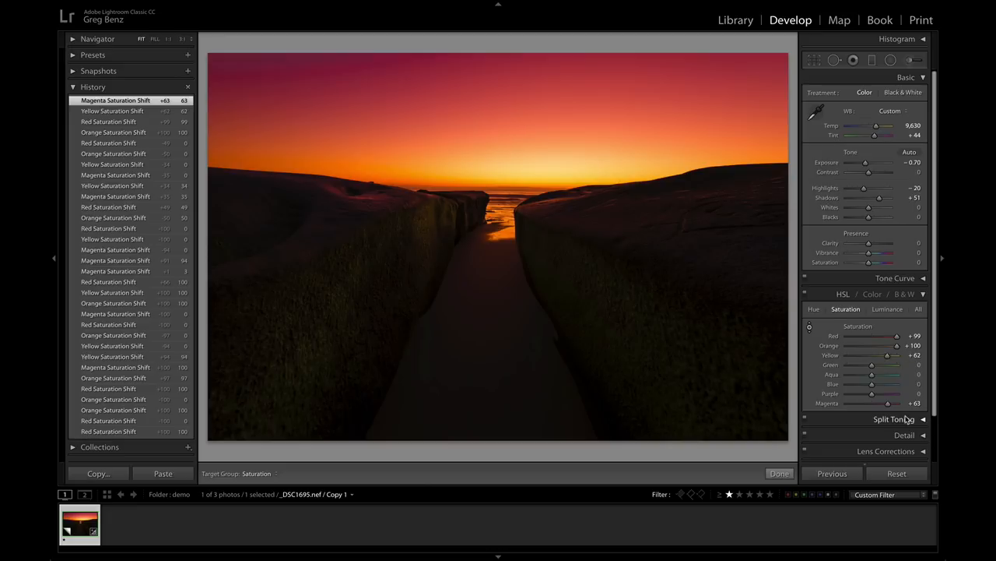
pyautogui.moveTo(888, 402); pyautogui.dragTo(870, 401)
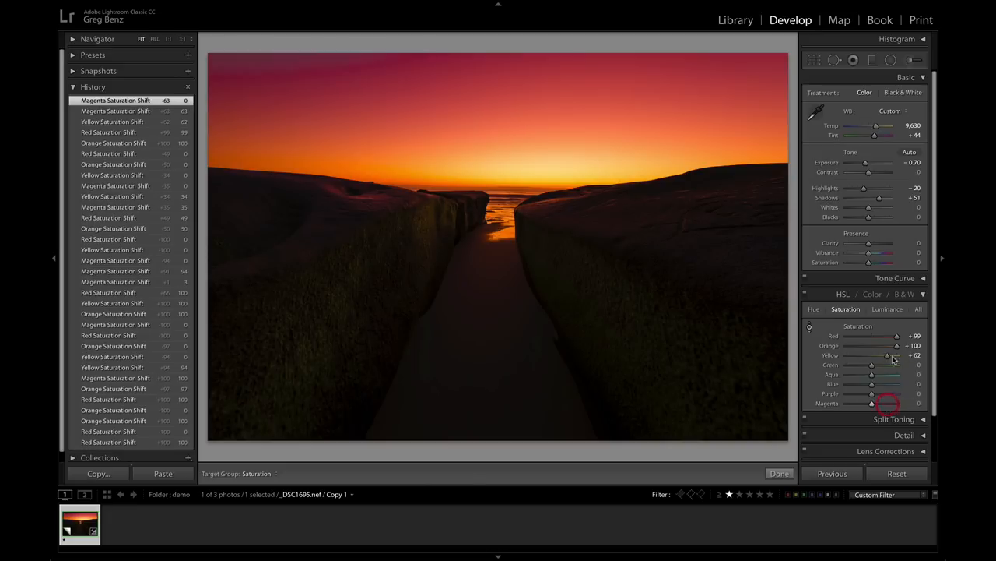
# - Reset and re-raise Orange and Red to about +51, Yellow to +31 and Magenta to +28
pyautogui.moveTo(897, 346); pyautogui.dragTo(872, 345)
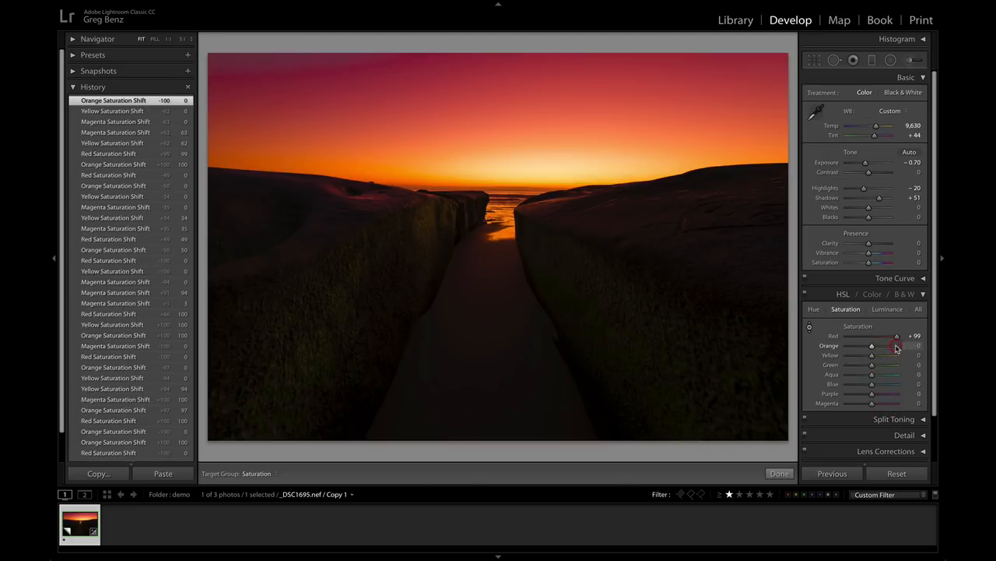
pyautogui.moveTo(897, 336); pyautogui.dragTo(872, 337)
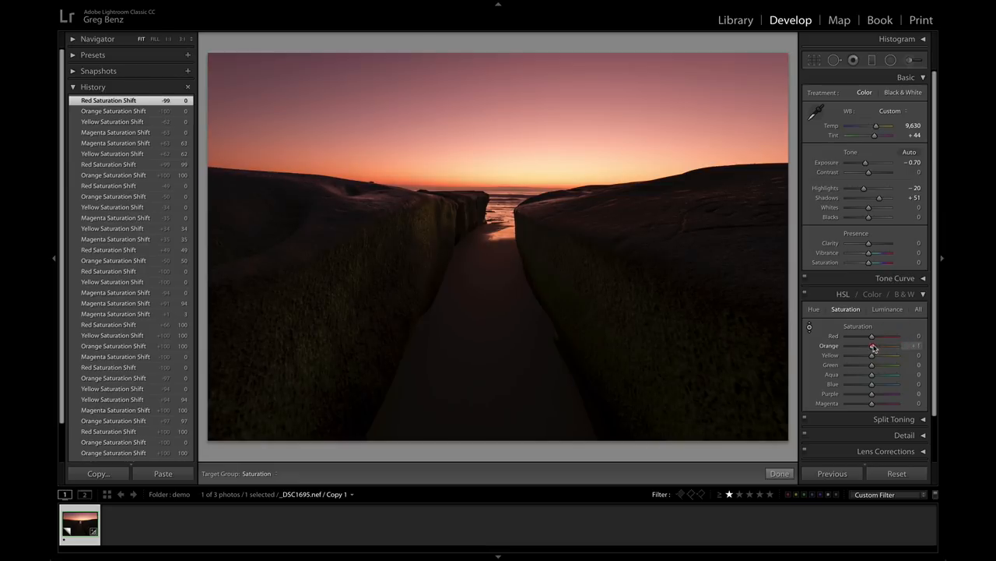
pyautogui.moveTo(872, 346); pyautogui.dragTo(886, 346)
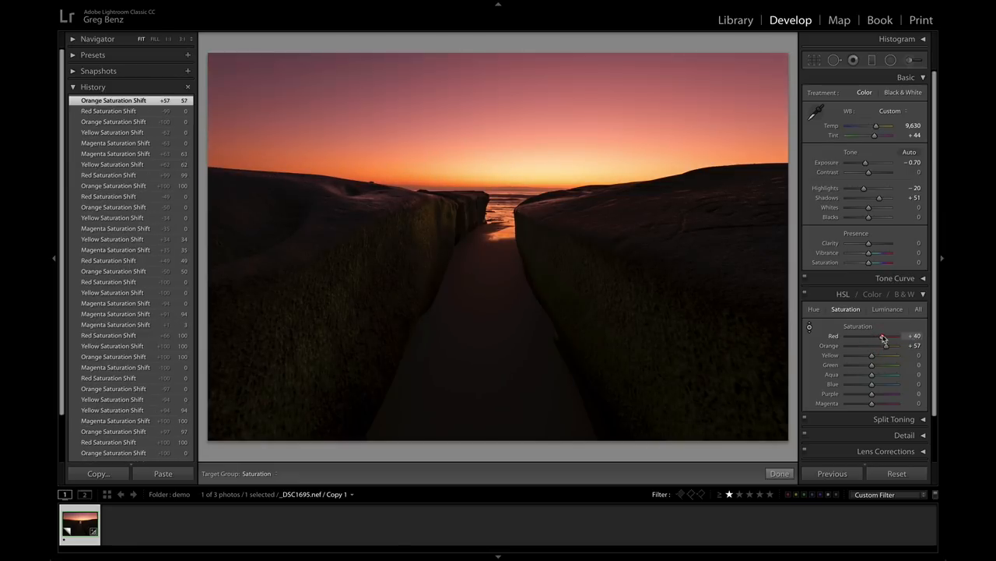
pyautogui.moveTo(881, 336); pyautogui.dragTo(884, 337)
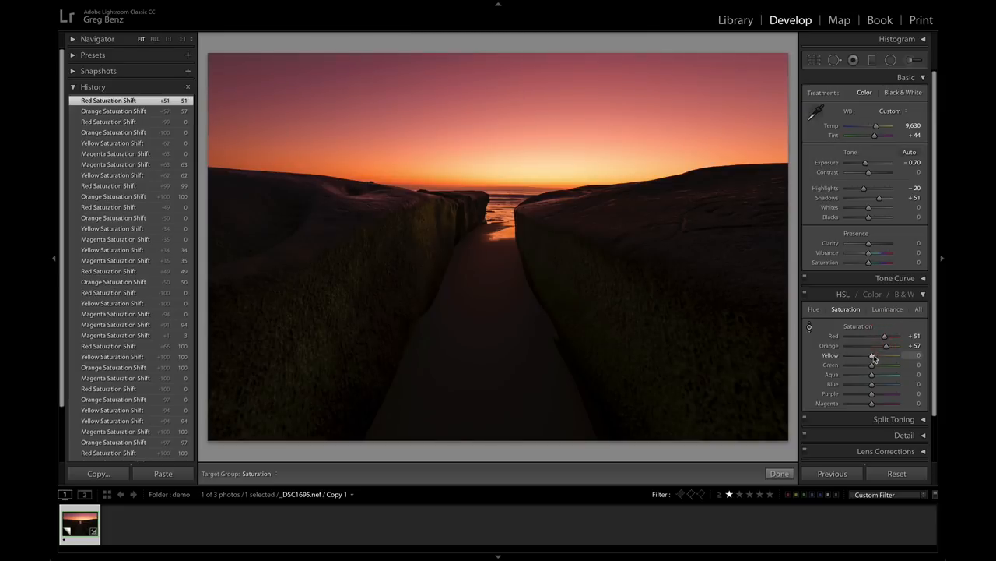
pyautogui.moveTo(872, 355); pyautogui.dragTo(881, 355)
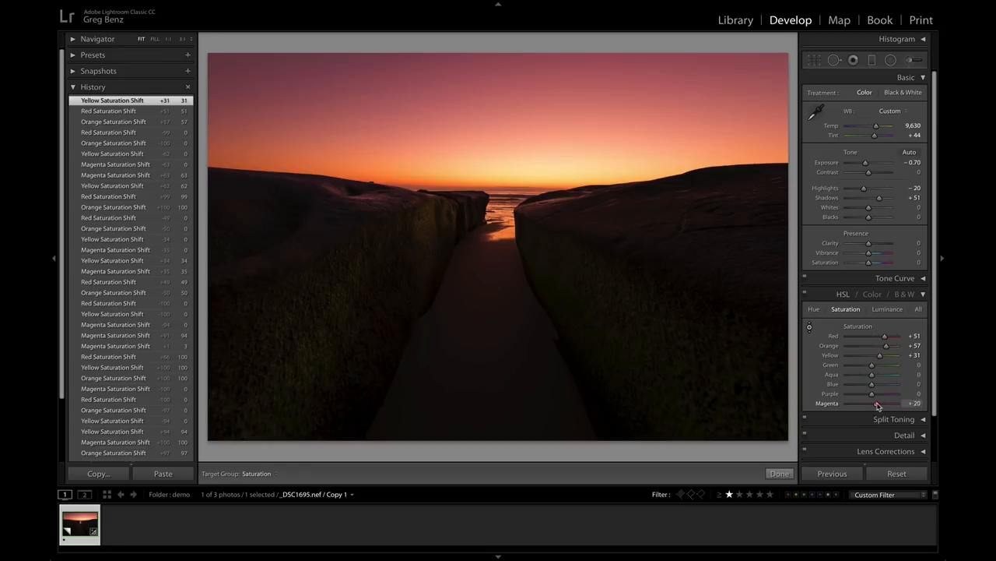
pyautogui.moveTo(872, 403); pyautogui.dragTo(878, 403)
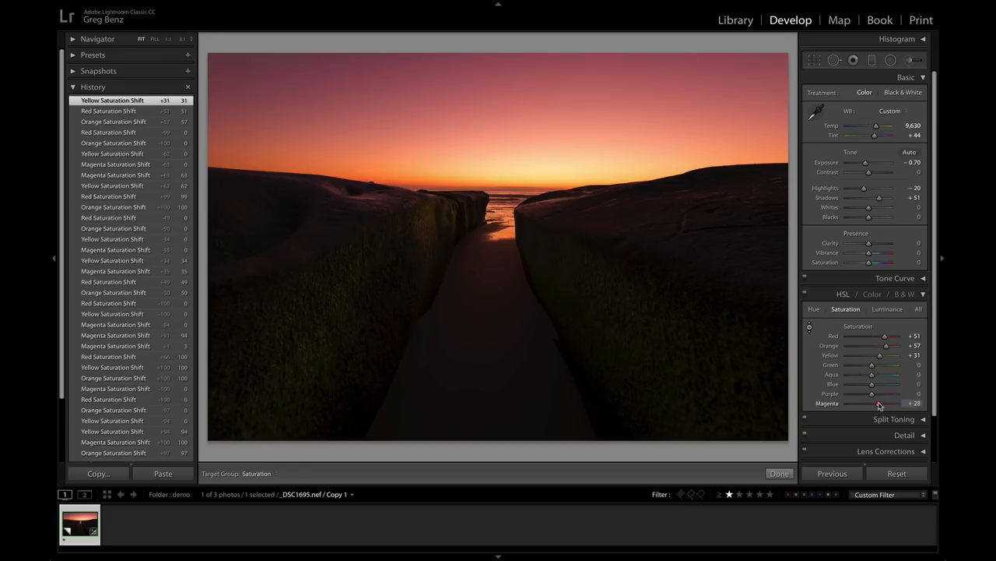
pyautogui.moveTo(875, 403); pyautogui.dragTo(878, 403)
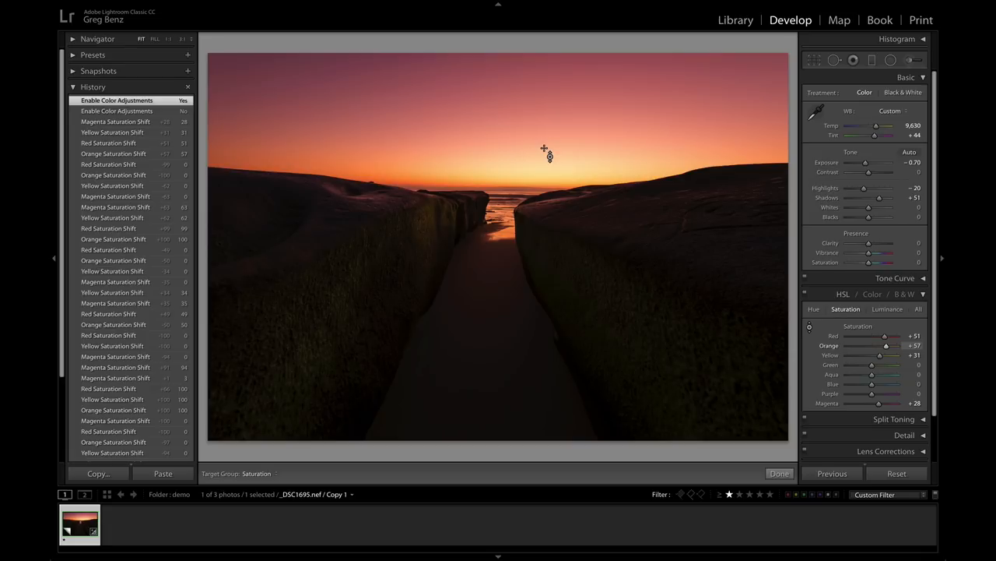
pyautogui.moveTo(290, 102)
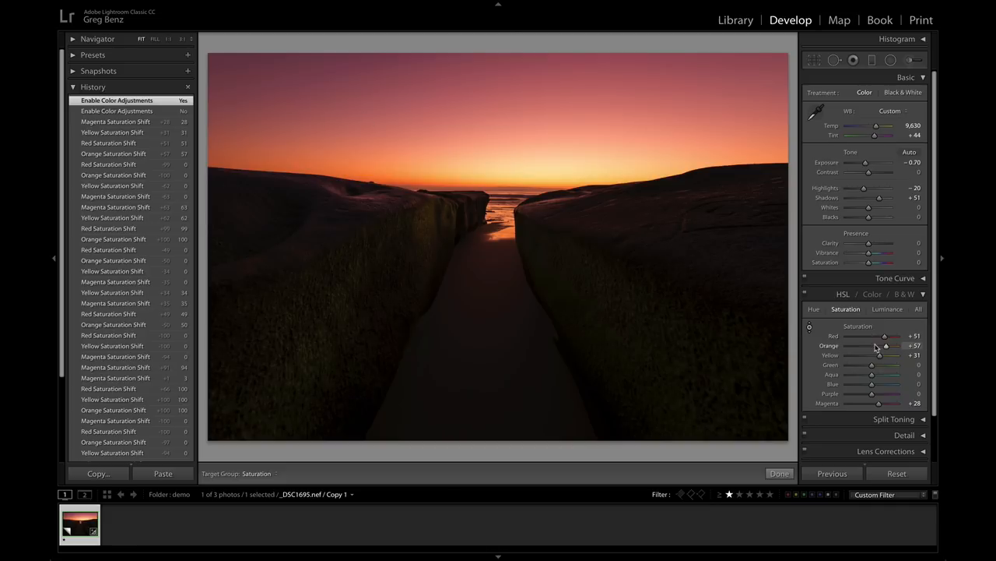
pyautogui.moveTo(894, 347)
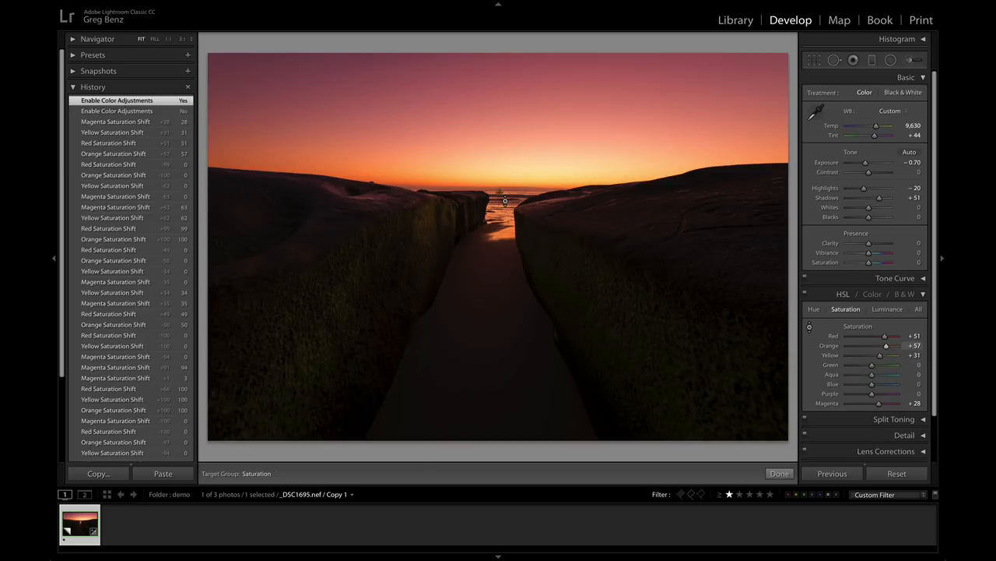
pyautogui.moveTo(573, 187)
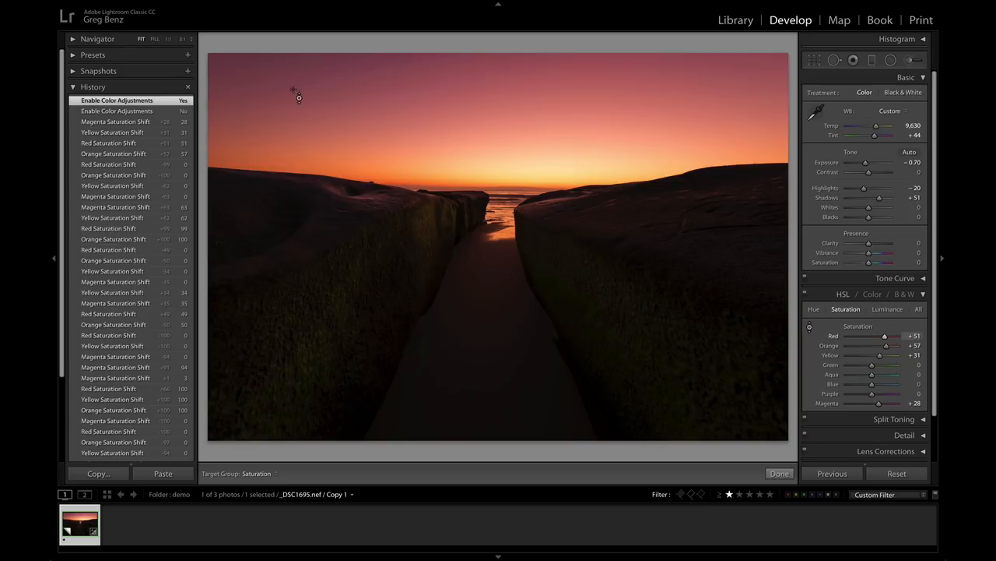
pyautogui.moveTo(857, 330)
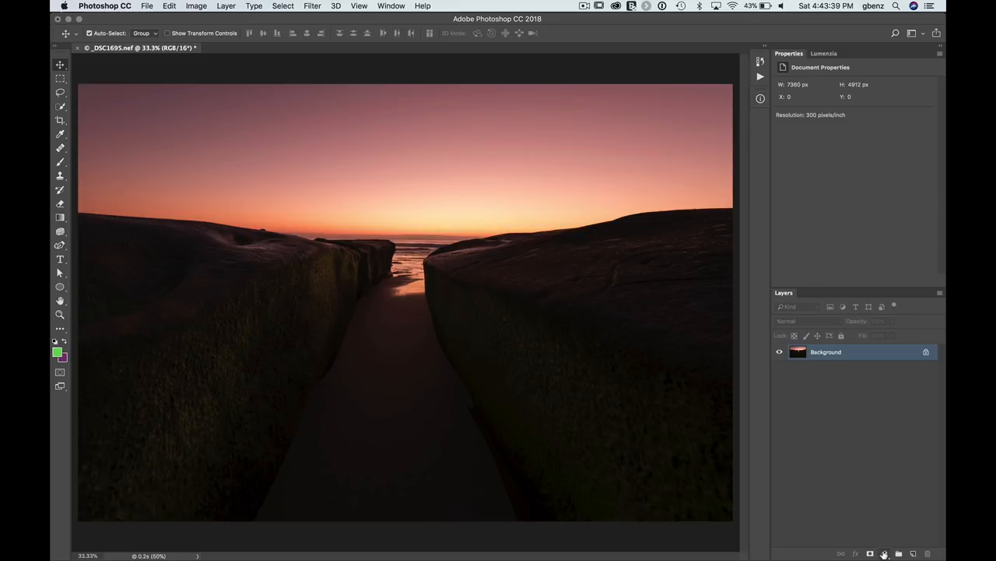
# - Add a Hue/Saturation adjustment layer above the Background and expand the Master channel list
pyautogui.click(885, 552)
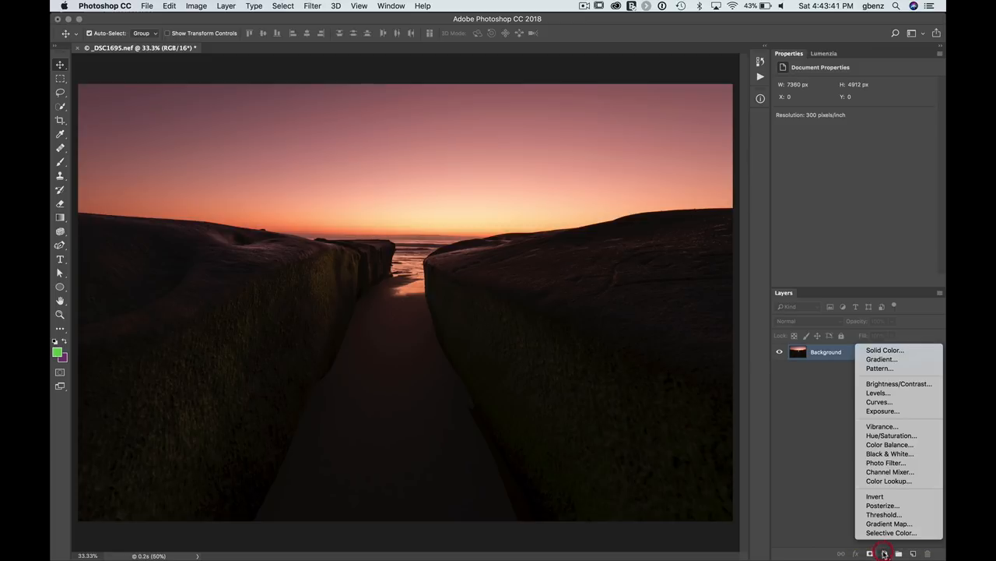
pyautogui.moveTo(891, 444)
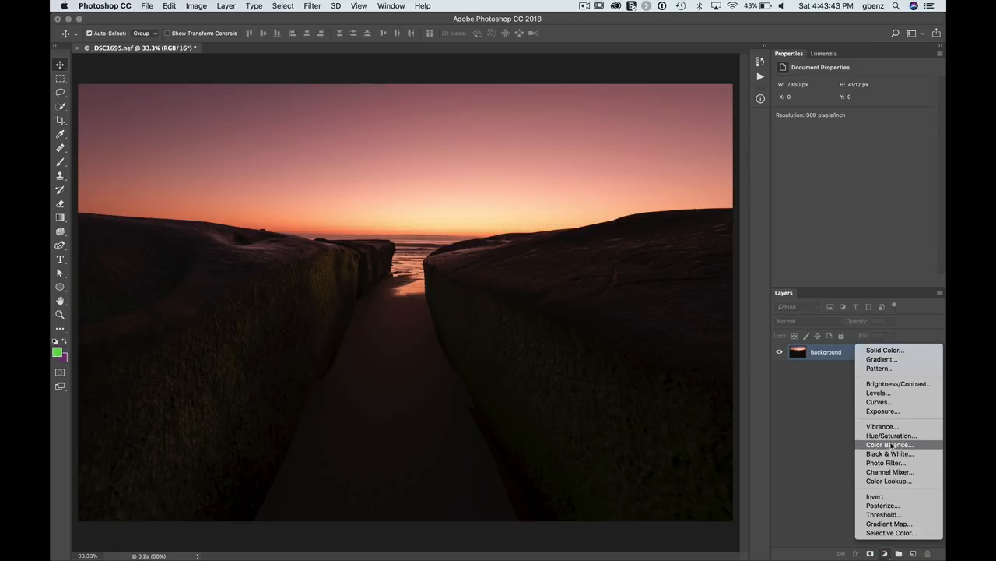
pyautogui.click(890, 436)
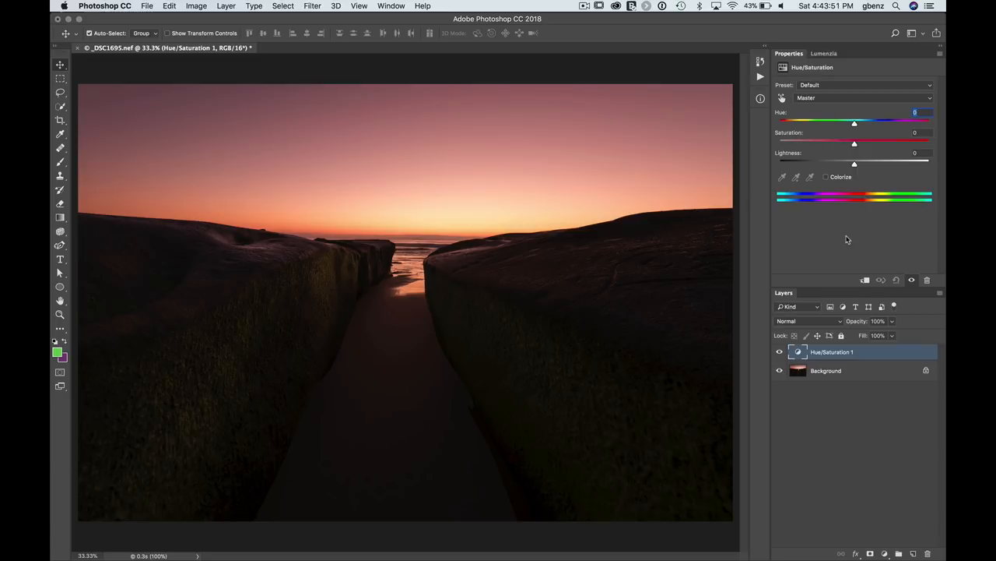
pyautogui.moveTo(819, 103)
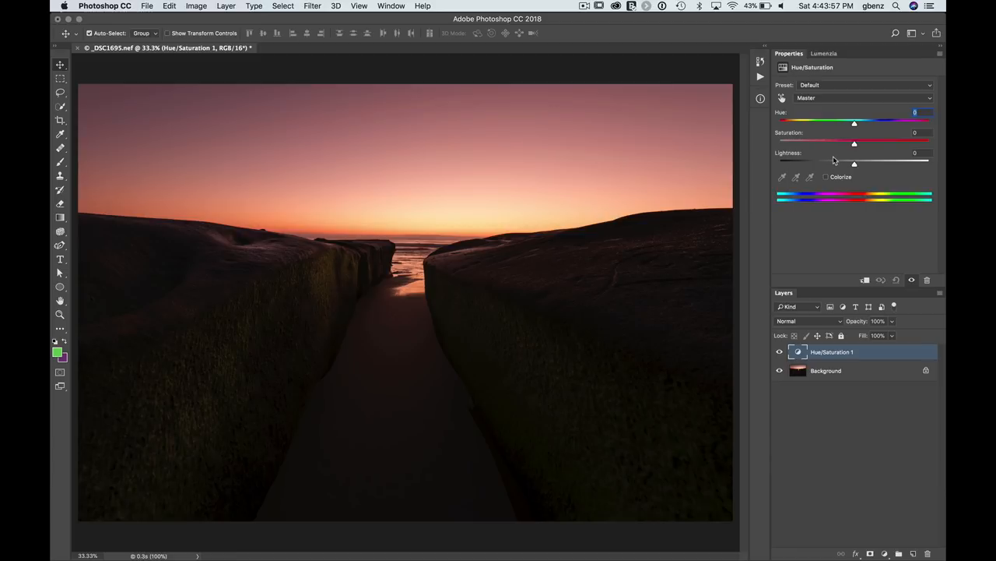
pyautogui.click(853, 96)
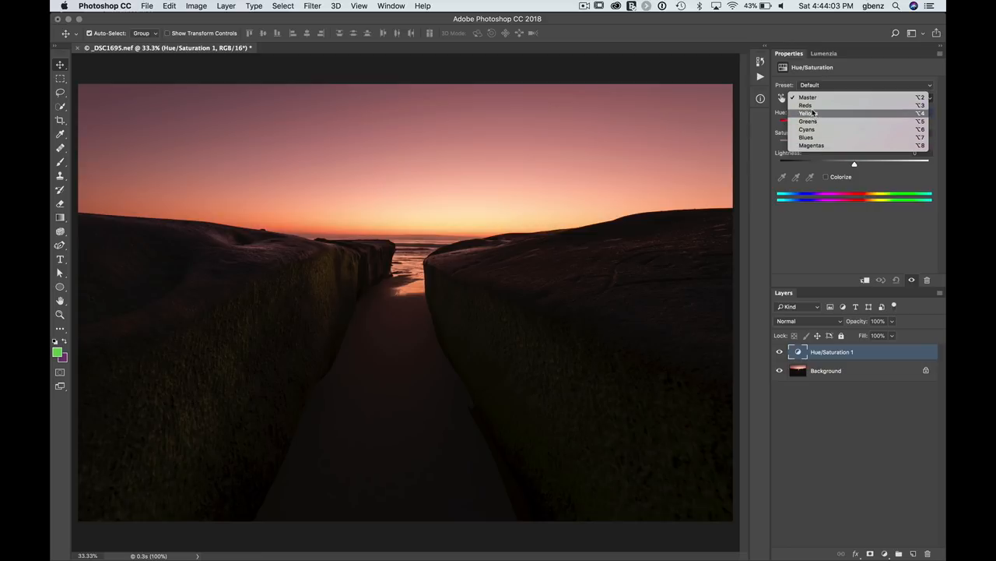
pyautogui.moveTo(808, 121)
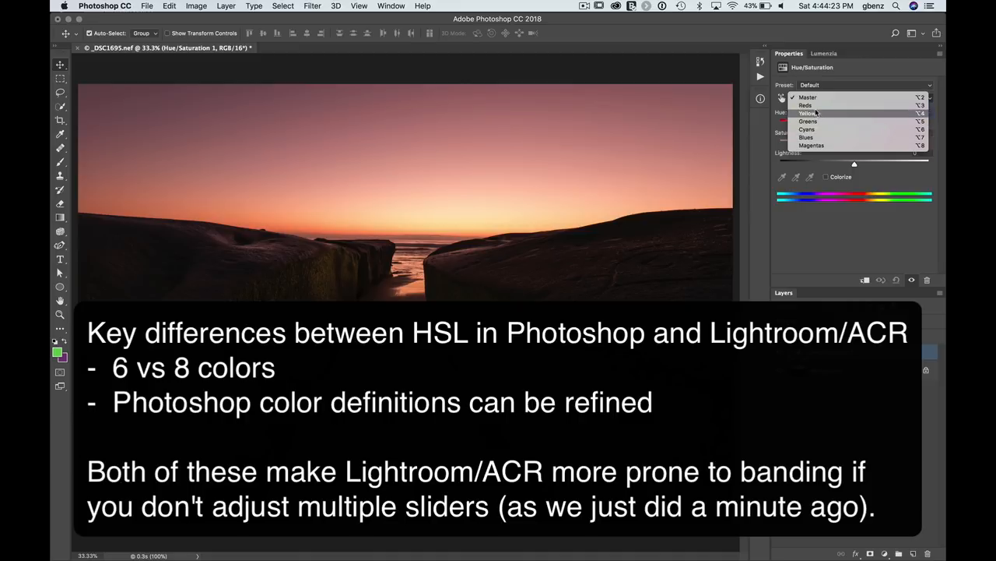
pyautogui.moveTo(806, 137)
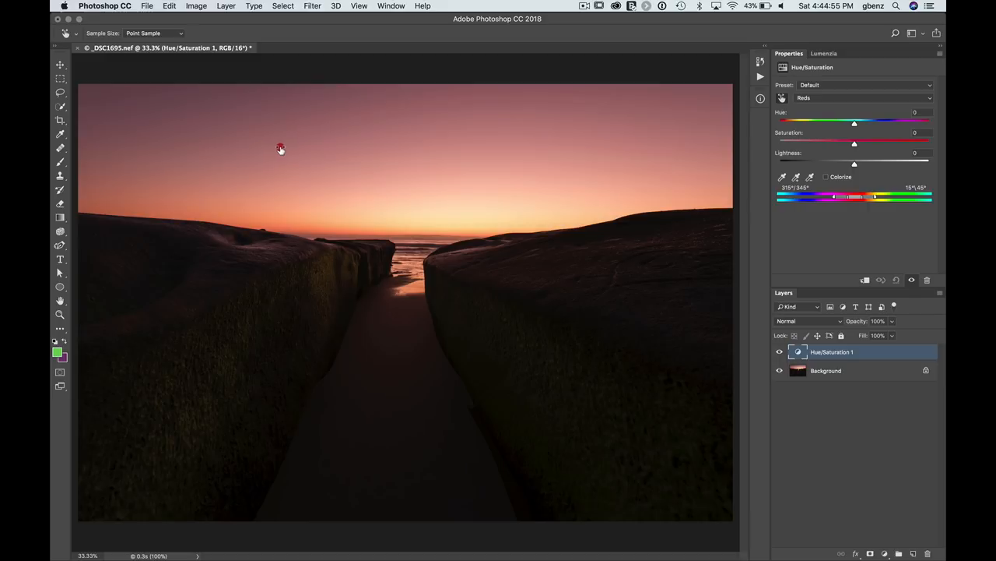
# - Raise Reds saturation to +50 with the targeted adjustment and widen the red colour range toward oranges
pyautogui.moveTo(854, 143); pyautogui.dragTo(893, 143)
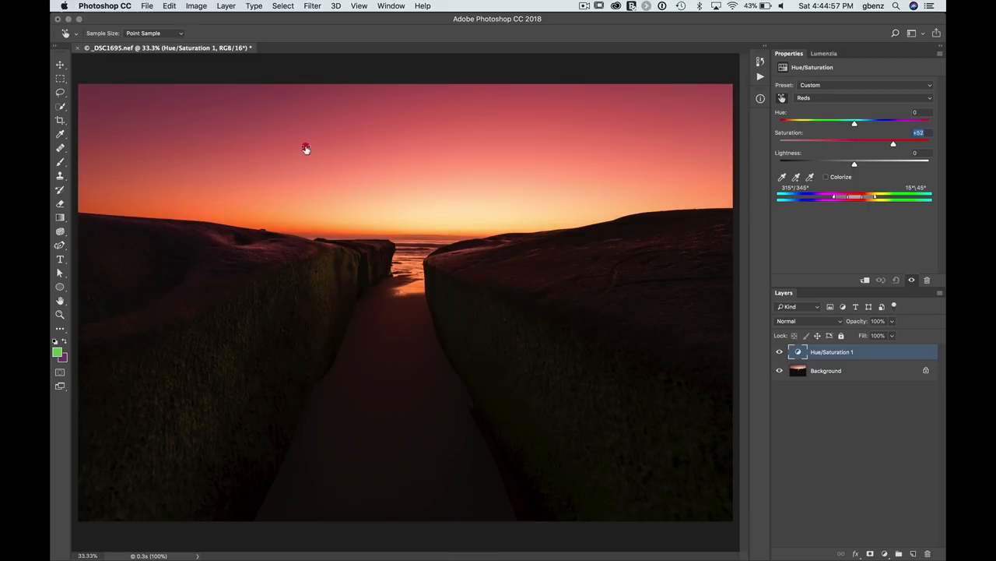
pyautogui.moveTo(894, 143); pyautogui.dragTo(892, 143)
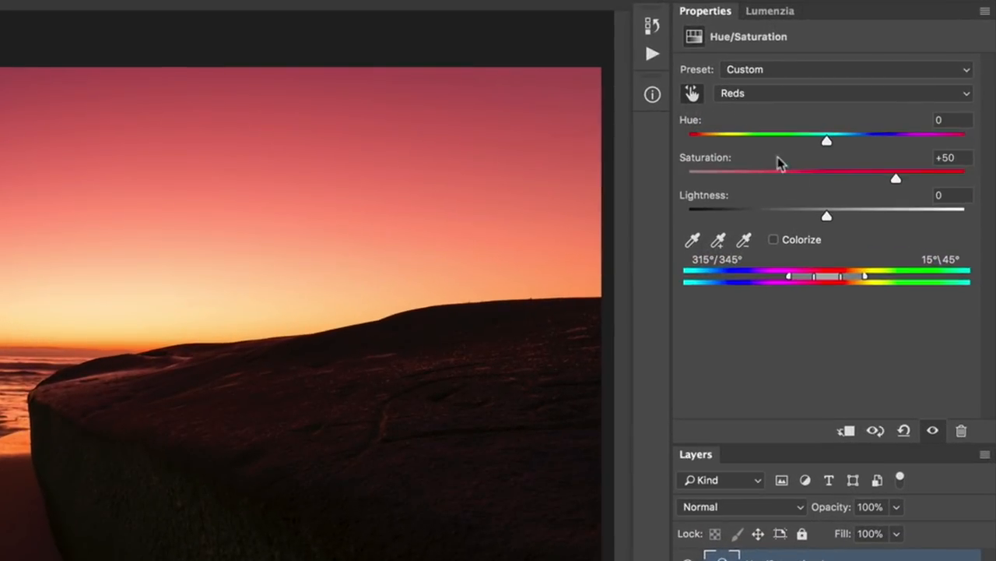
pyautogui.moveTo(790, 284)
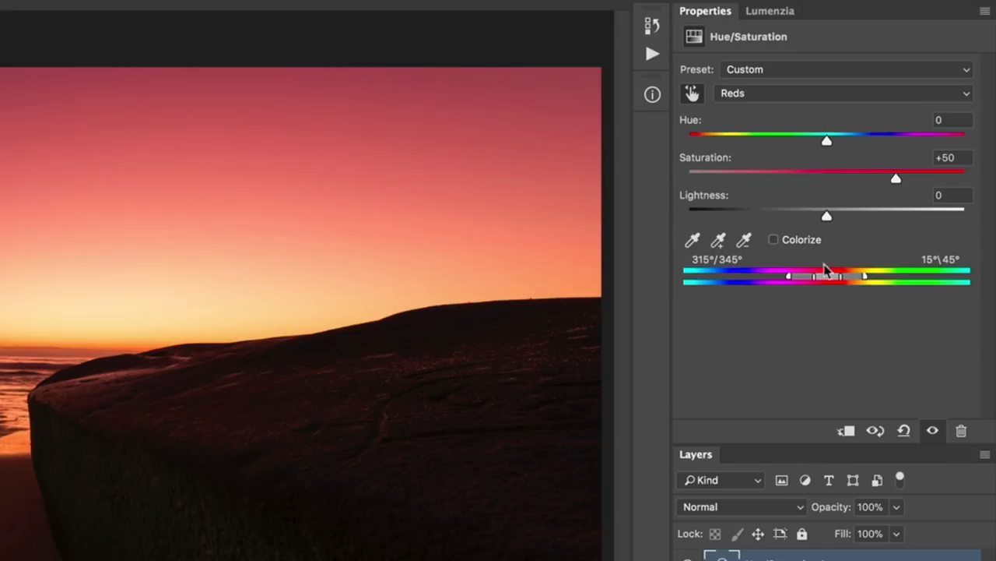
pyautogui.moveTo(818, 277)
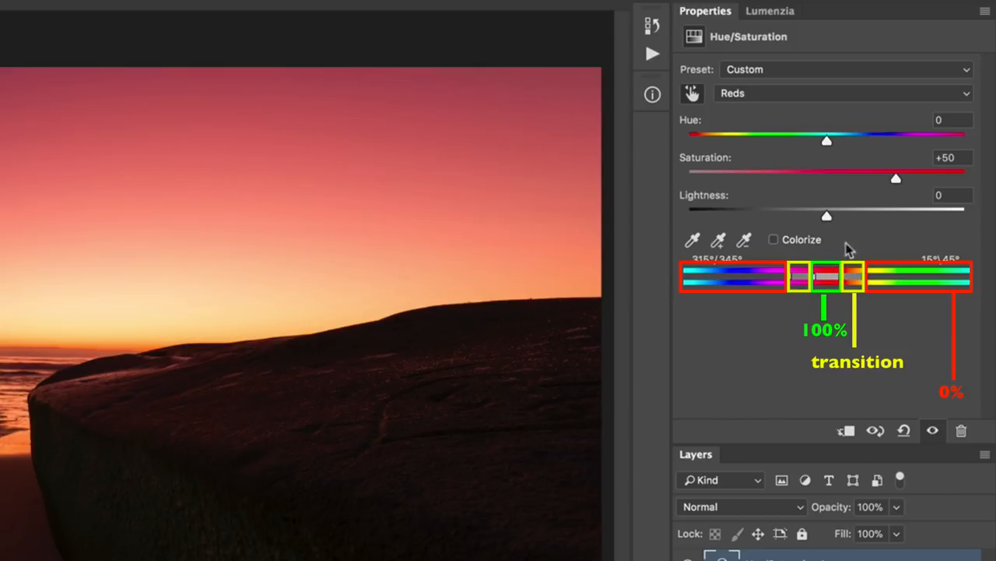
pyautogui.moveTo(900, 187)
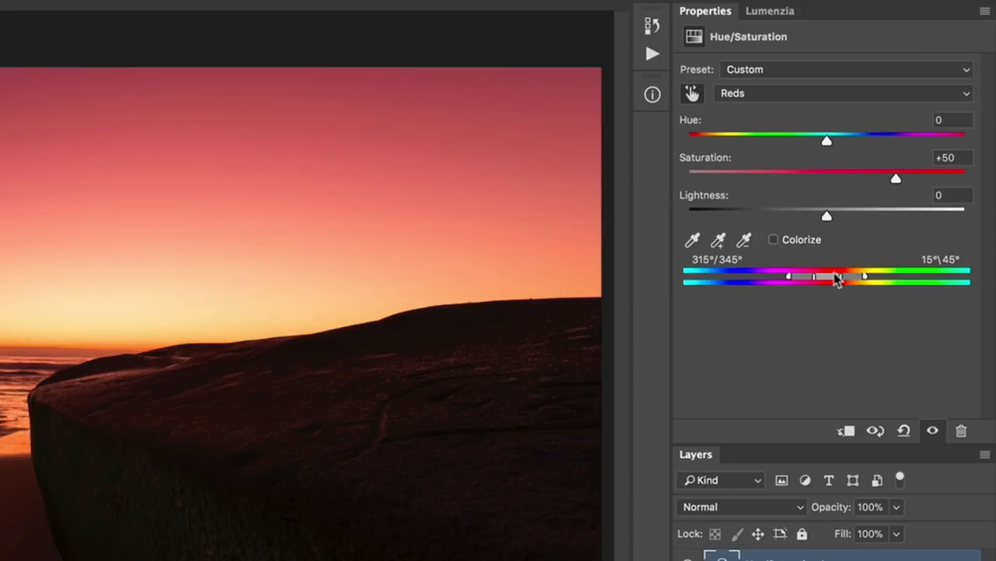
pyautogui.moveTo(838, 277); pyautogui.dragTo(866, 282)
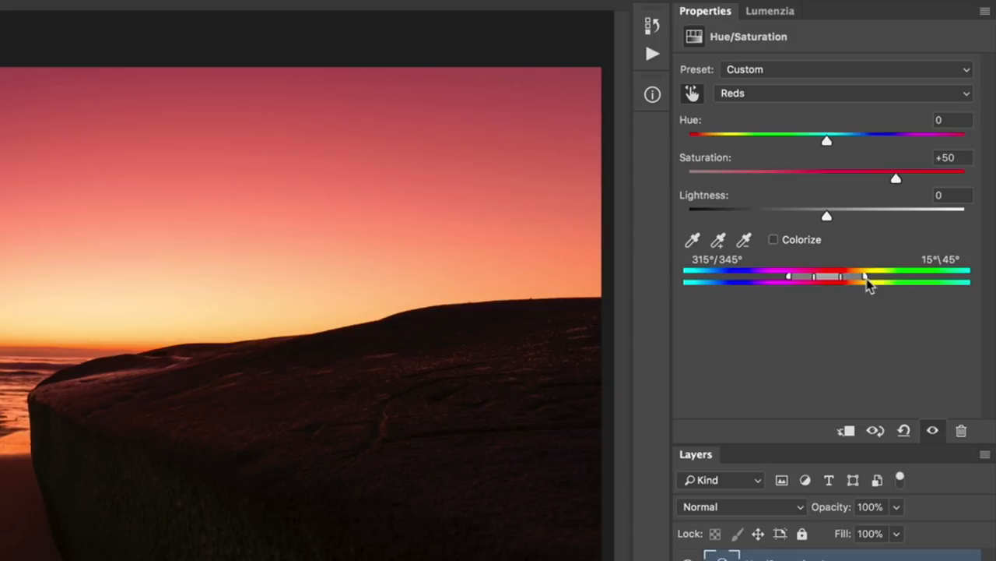
pyautogui.moveTo(112, 240)
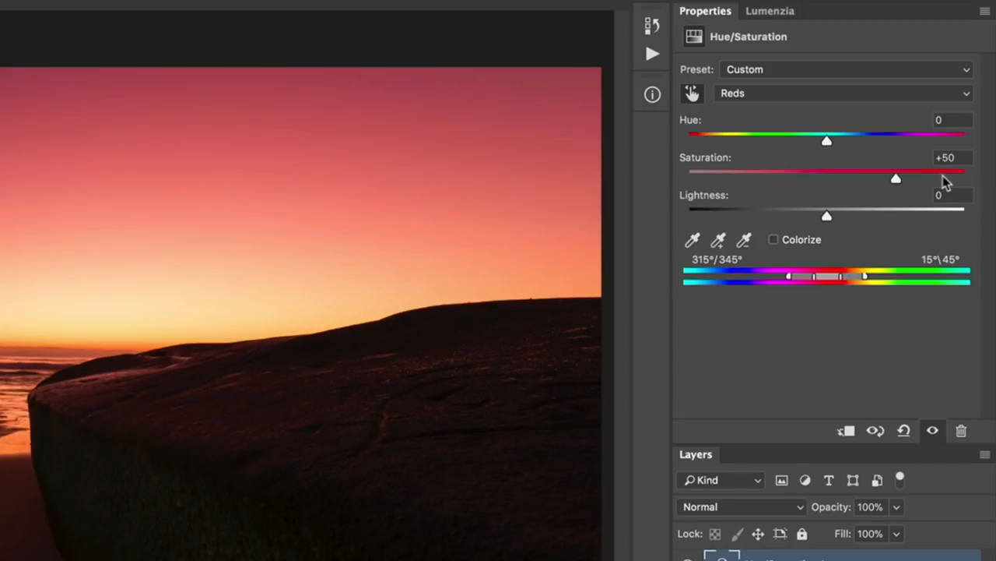
# - Exaggerate Reds saturation to about +88 to judge affected areas, then settle it at +49
pyautogui.moveTo(896, 177); pyautogui.dragTo(950, 177)
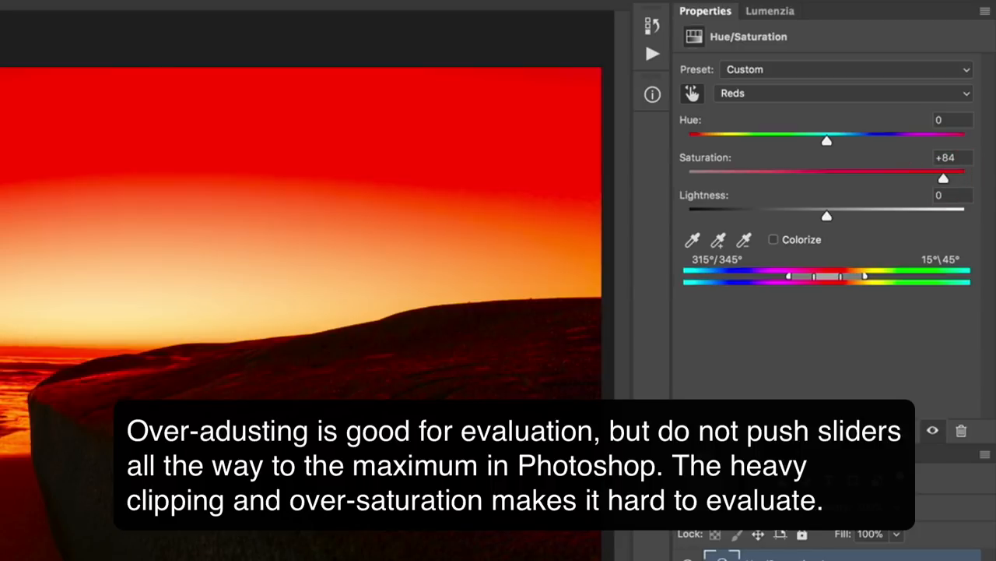
pyautogui.moveTo(919, 193)
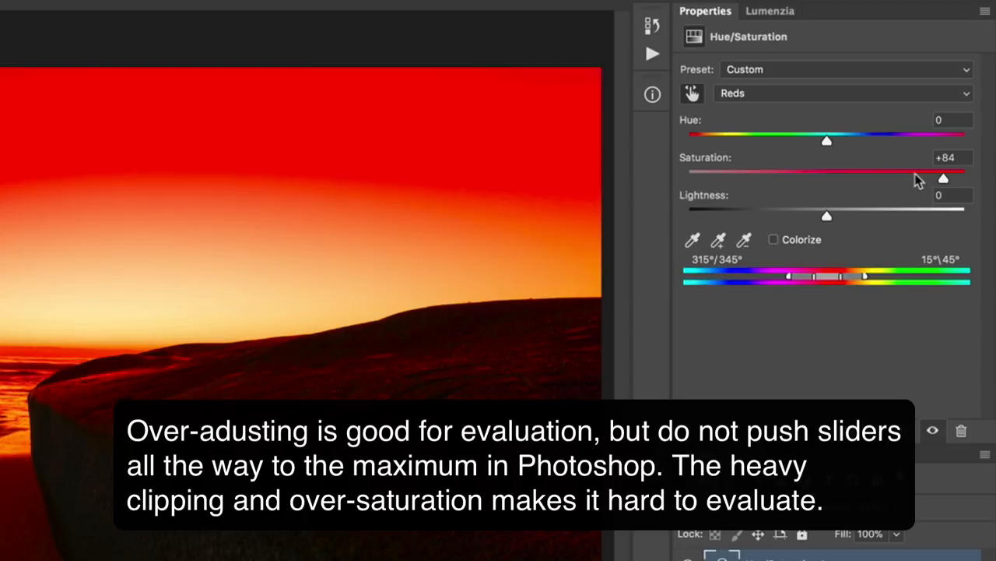
pyautogui.moveTo(944, 178); pyautogui.dragTo(951, 177)
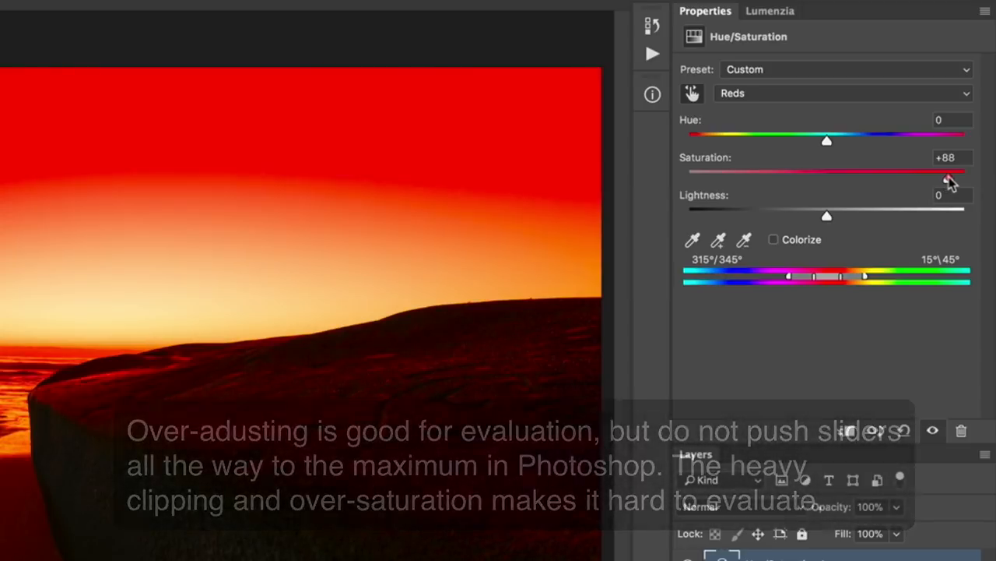
pyautogui.moveTo(953, 170); pyautogui.dragTo(926, 179)
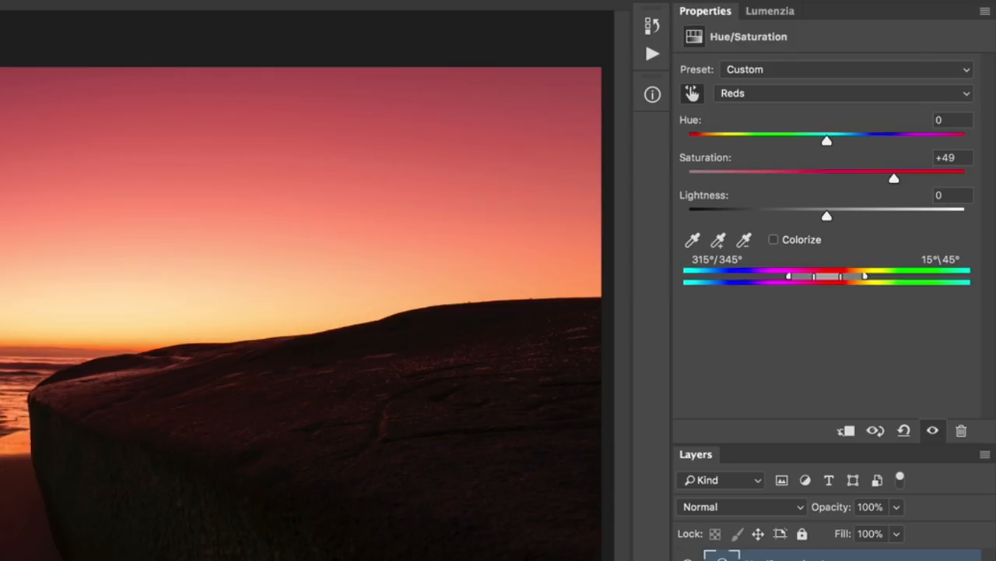
pyautogui.moveTo(802, 264)
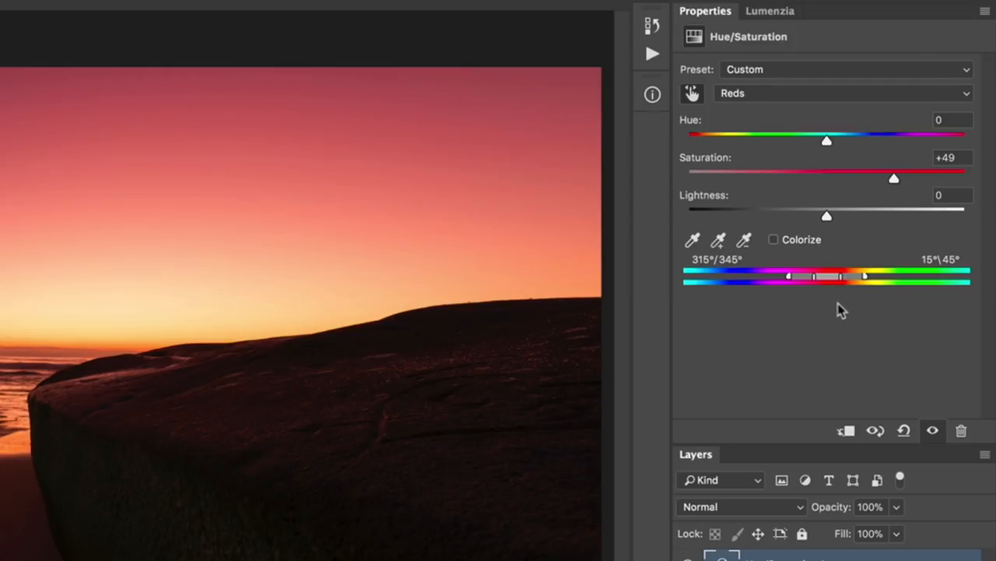
pyautogui.moveTo(841, 310)
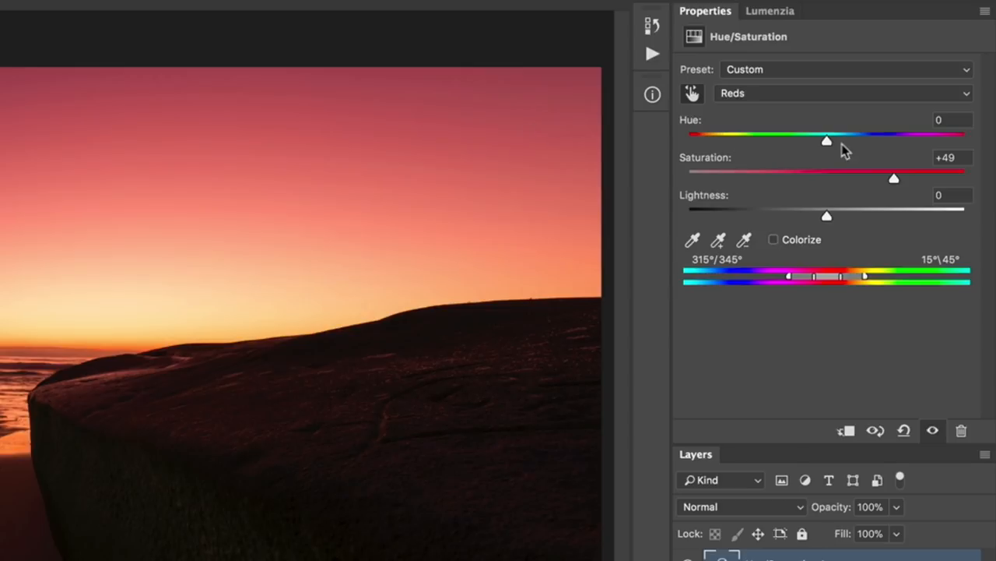
# - Try raising the Magentas saturation (up to about +87) and return it to 0
pyautogui.click(840, 93)
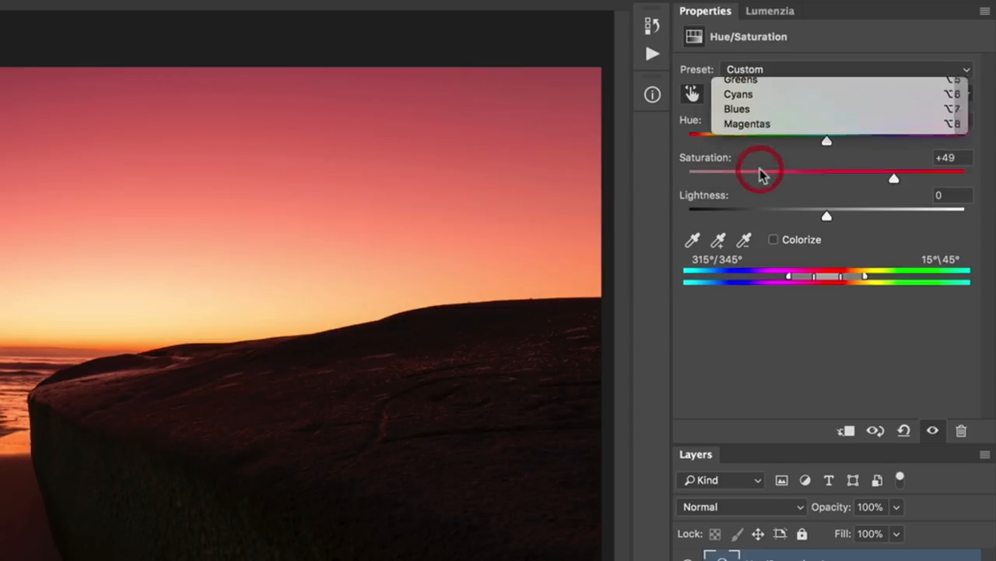
pyautogui.click(748, 124)
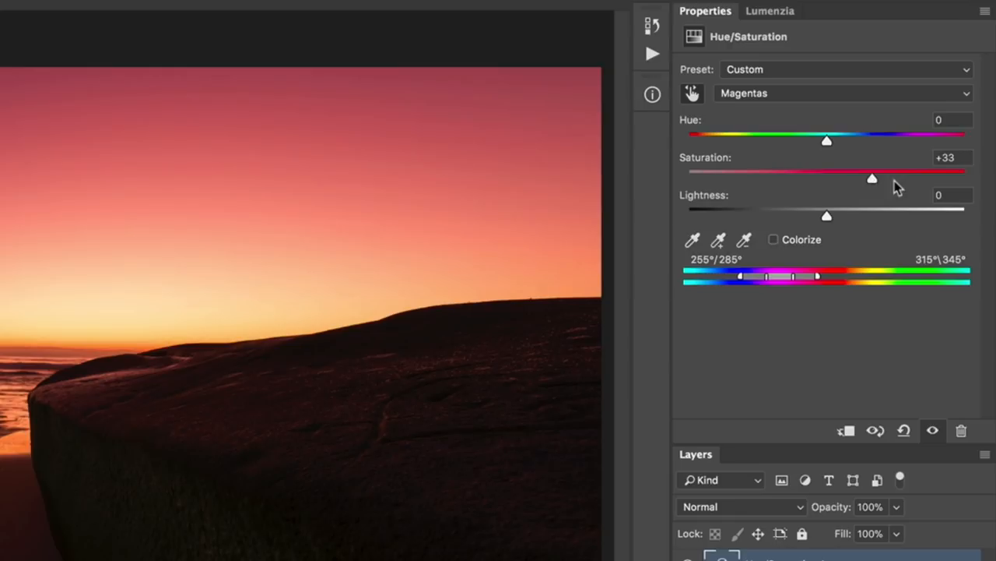
pyautogui.moveTo(872, 177); pyautogui.dragTo(947, 178)
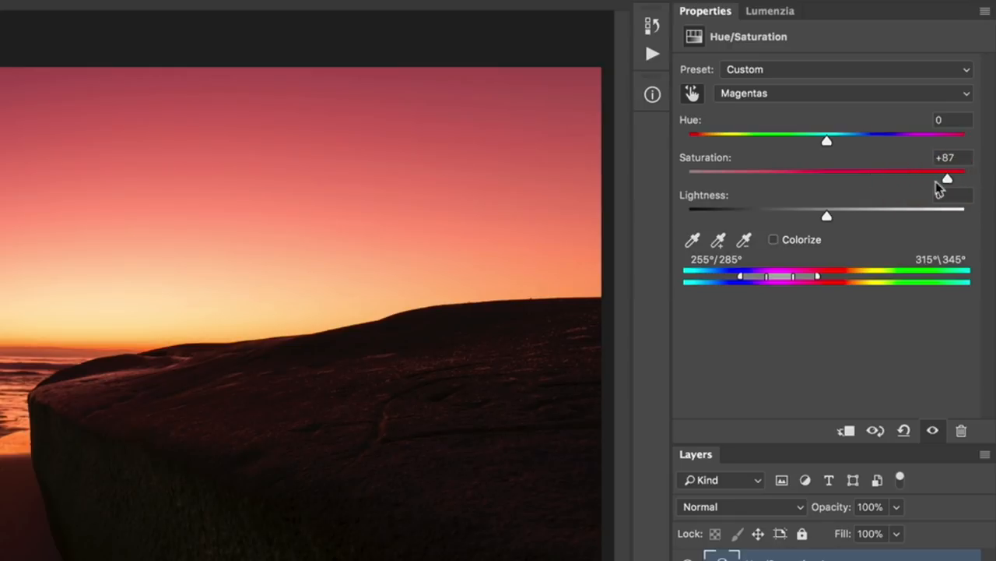
pyautogui.moveTo(947, 178); pyautogui.dragTo(827, 178)
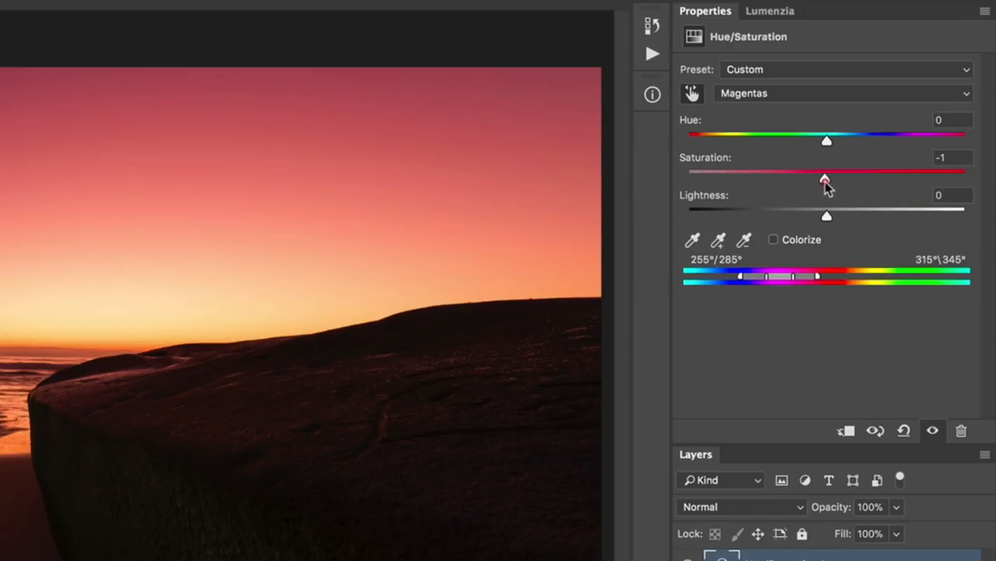
# - Switch the channel back to Reds, still showing +49 saturation
pyautogui.click(844, 94)
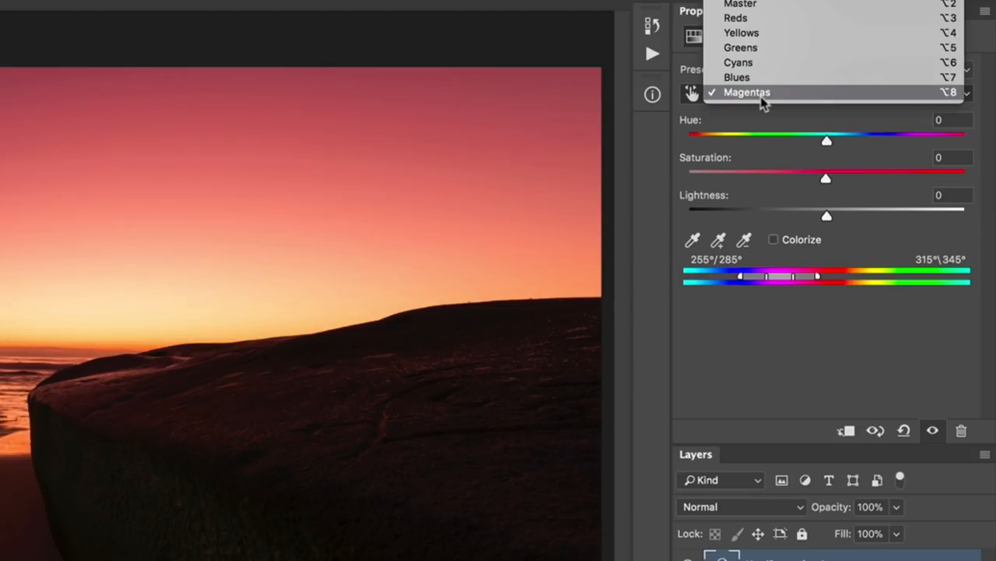
pyautogui.click(734, 17)
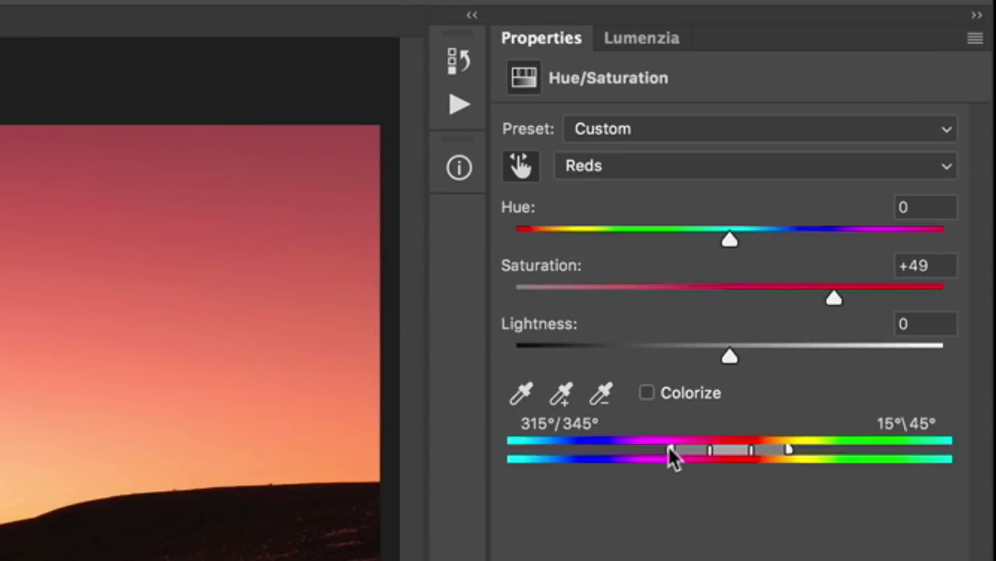
# - Extend the Reds range start from 315° to 279° toward magenta and fine-tune its edge
pyautogui.moveTo(685, 450); pyautogui.dragTo(667, 450)
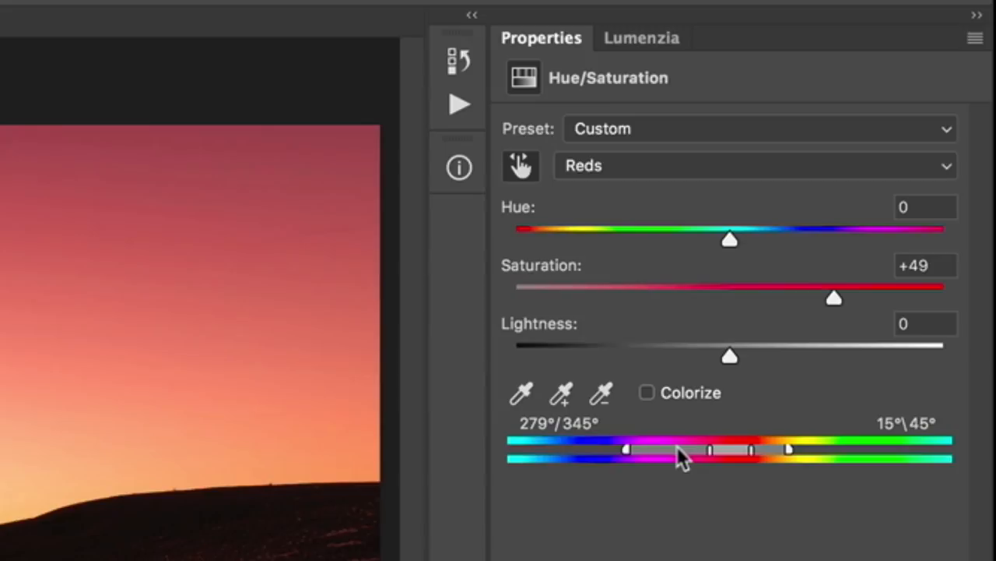
pyautogui.moveTo(636, 459)
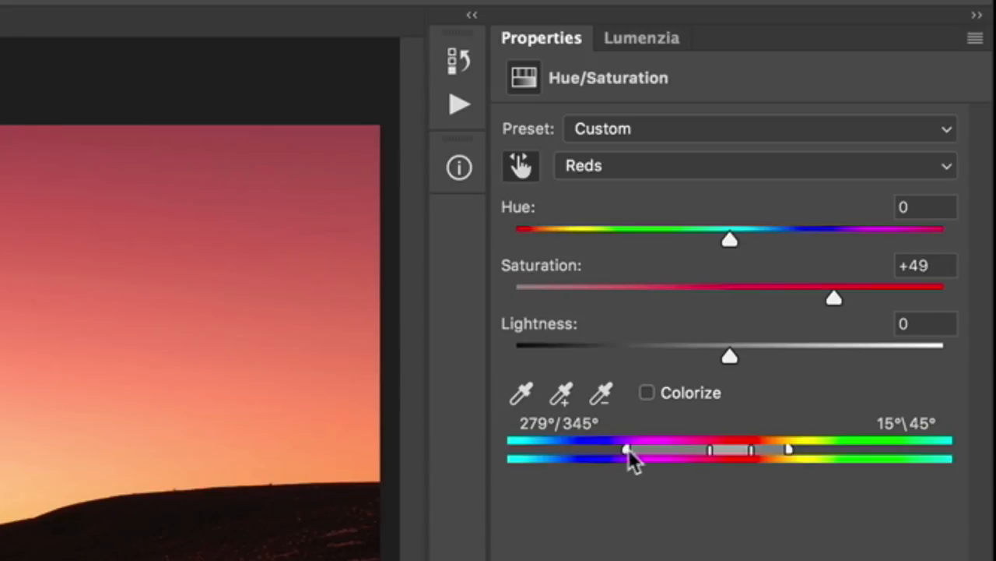
pyautogui.moveTo(630, 450); pyautogui.dragTo(713, 450)
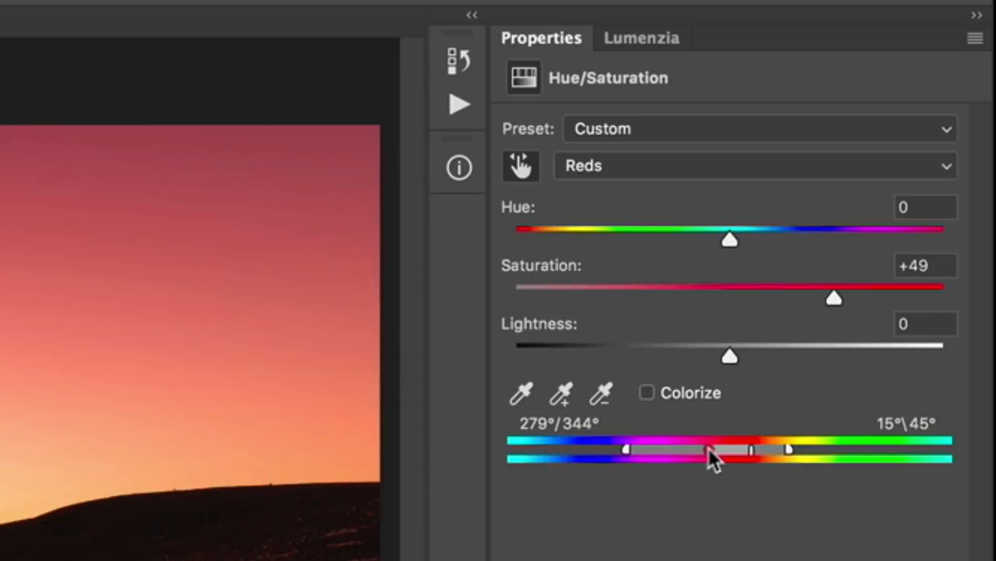
pyautogui.moveTo(708, 450); pyautogui.dragTo(682, 450)
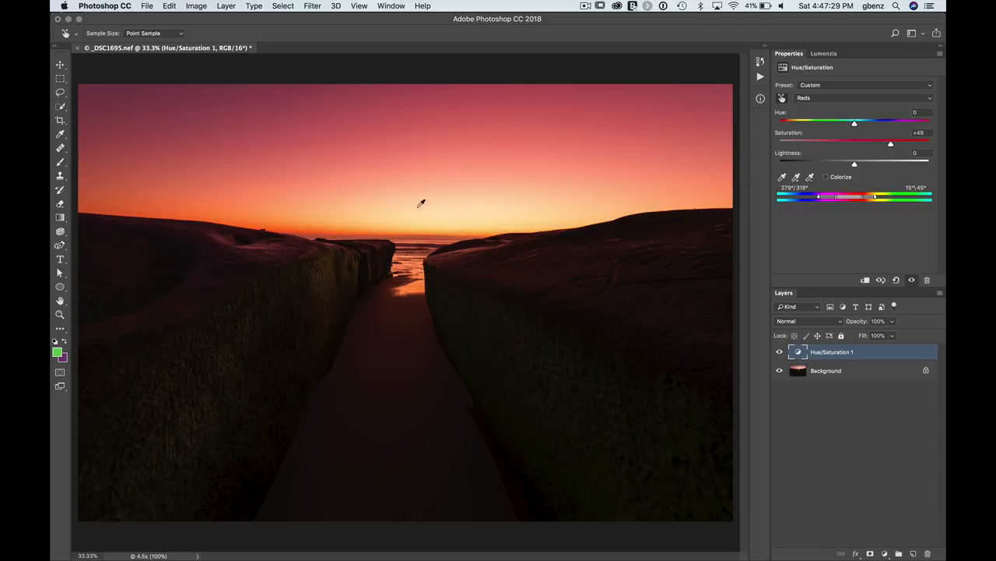
pyautogui.moveTo(452, 210)
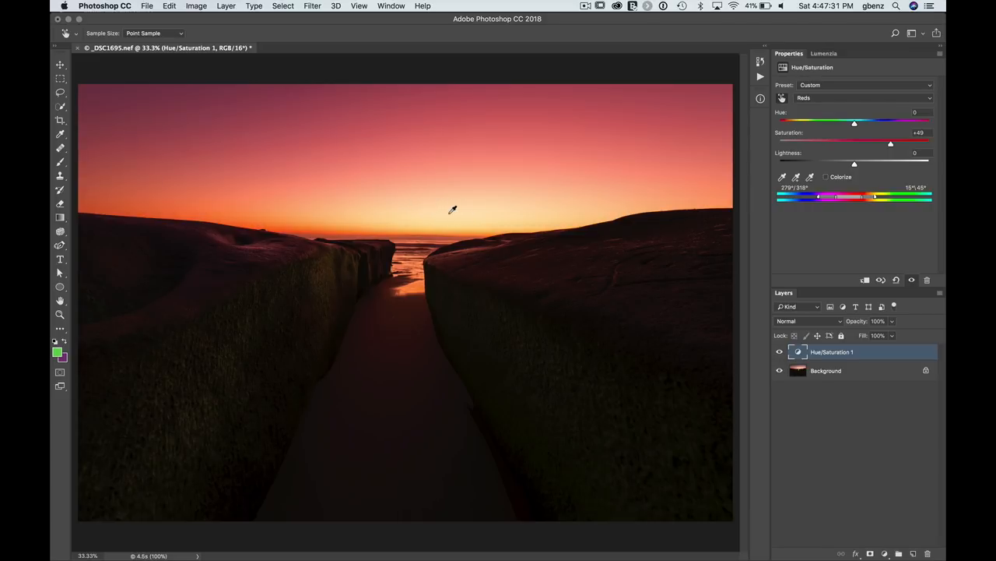
pyautogui.moveTo(881, 207)
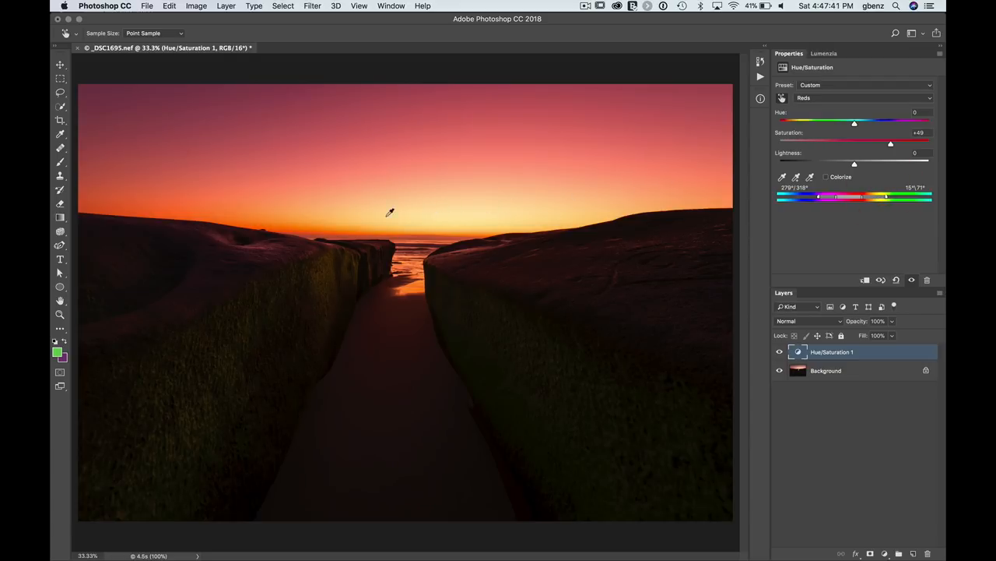
pyautogui.moveTo(381, 232)
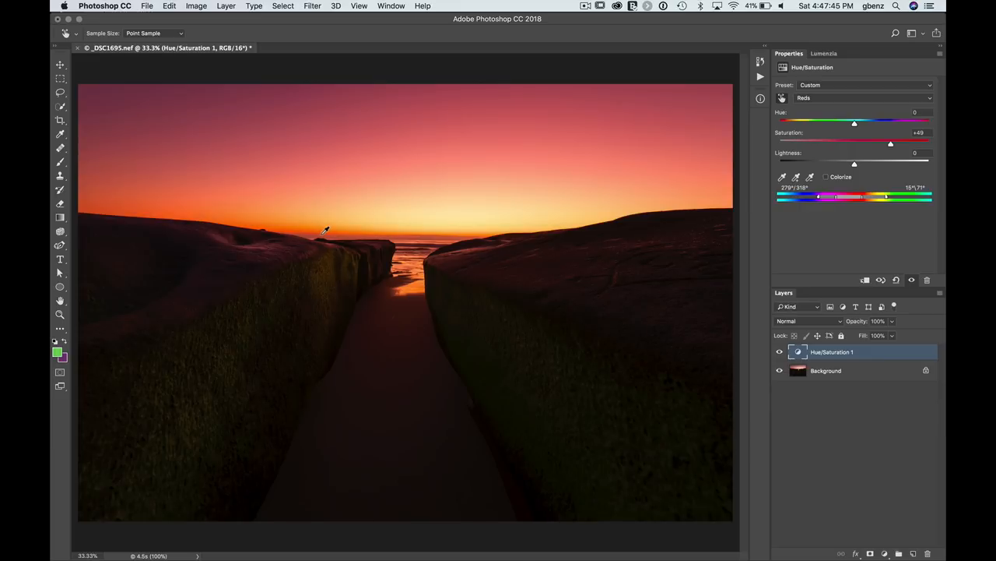
pyautogui.moveTo(351, 232)
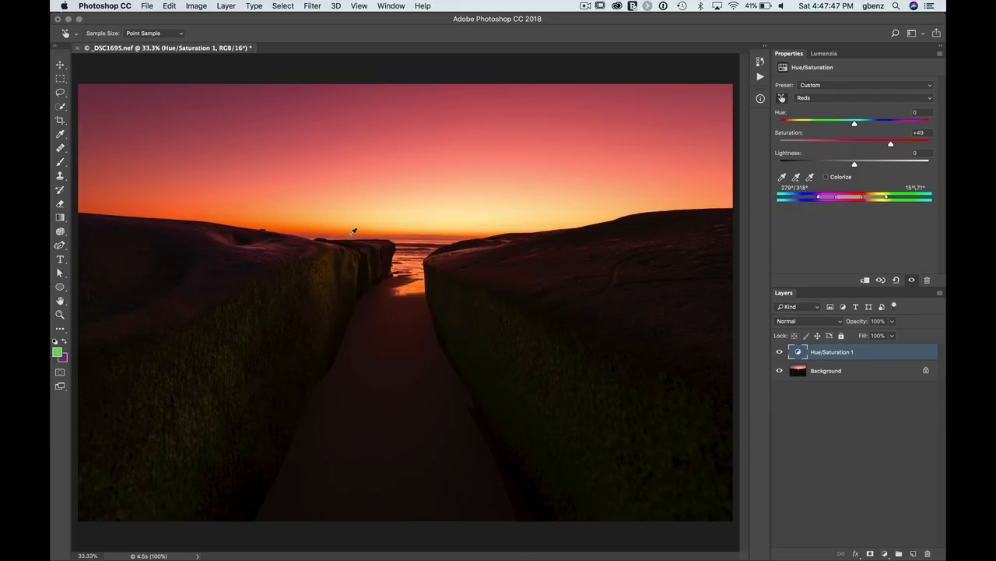
pyautogui.moveTo(436, 210)
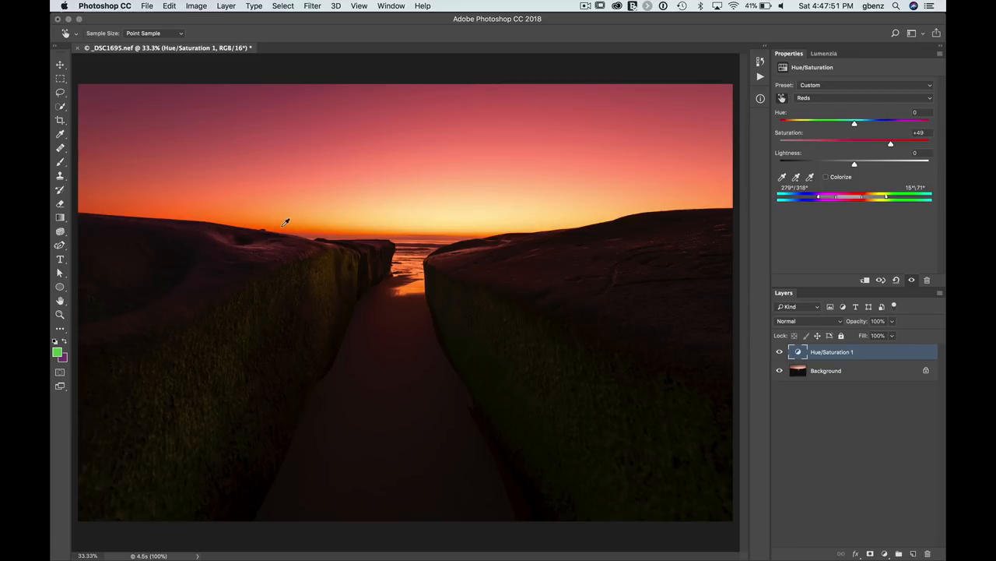
pyautogui.moveTo(433, 218)
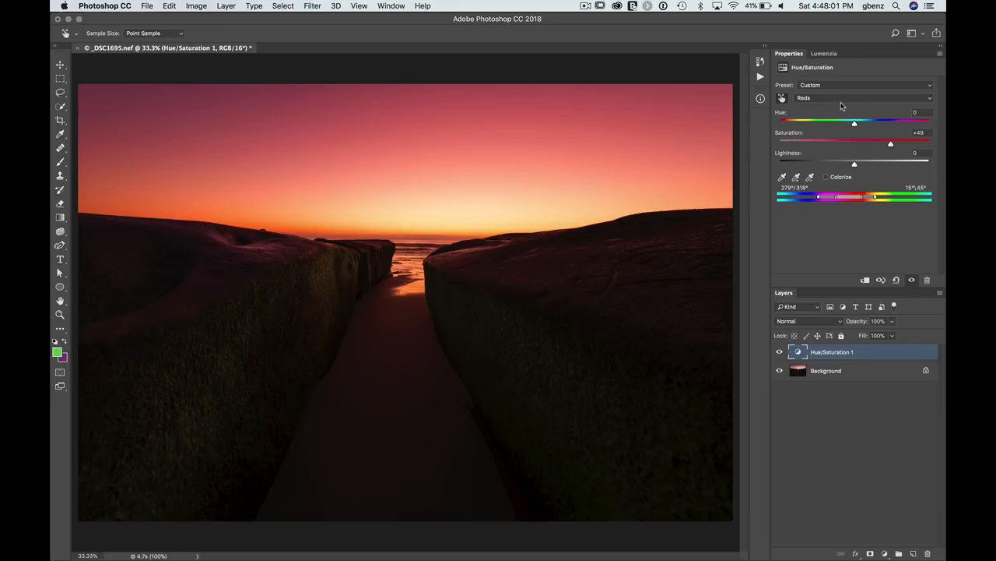
# - Push the Yellows saturation up to about +91 while nudging the yellow range sliders
pyautogui.click(862, 96)
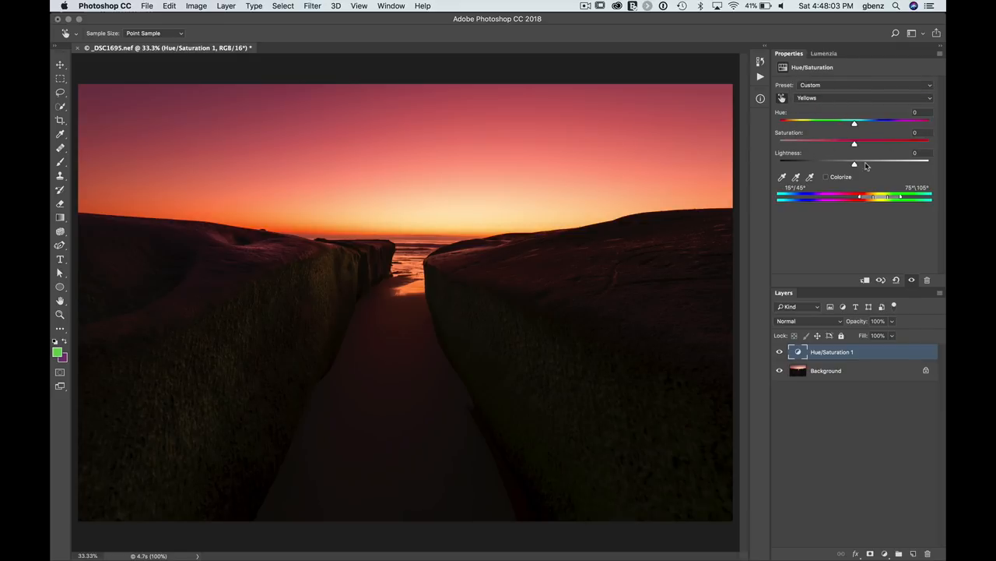
pyautogui.moveTo(854, 142); pyautogui.dragTo(885, 141)
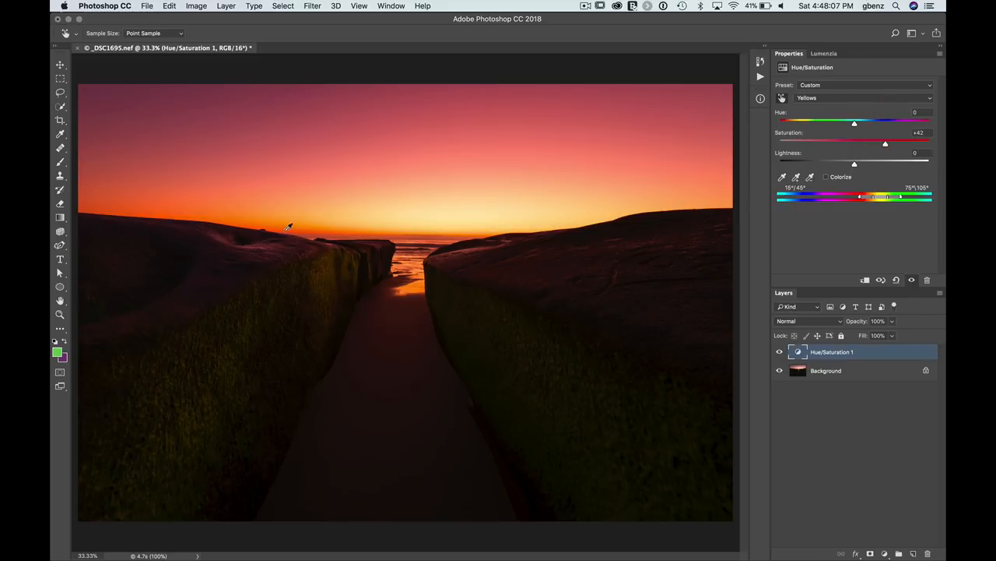
pyautogui.moveTo(882, 200)
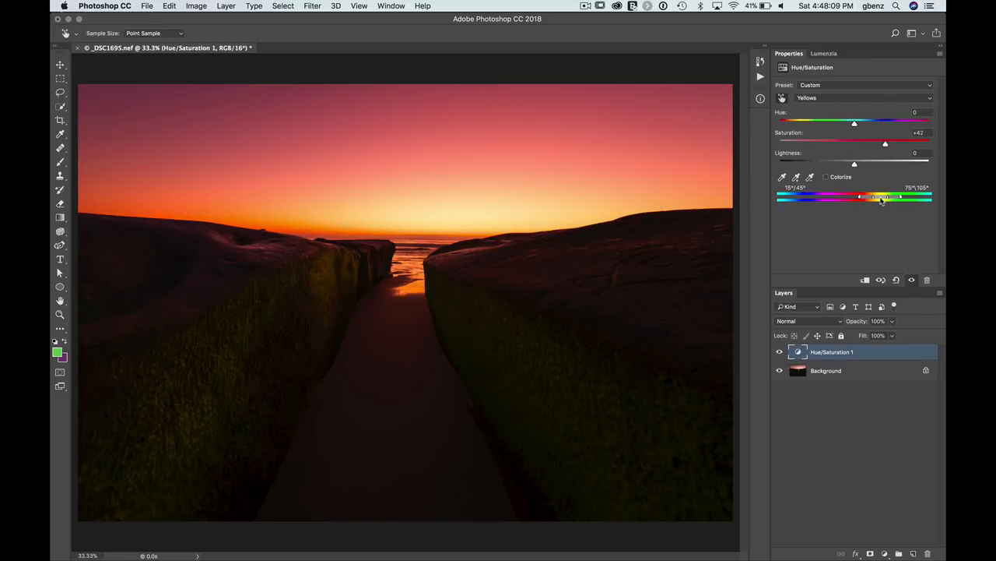
pyautogui.moveTo(863, 196); pyautogui.dragTo(873, 196)
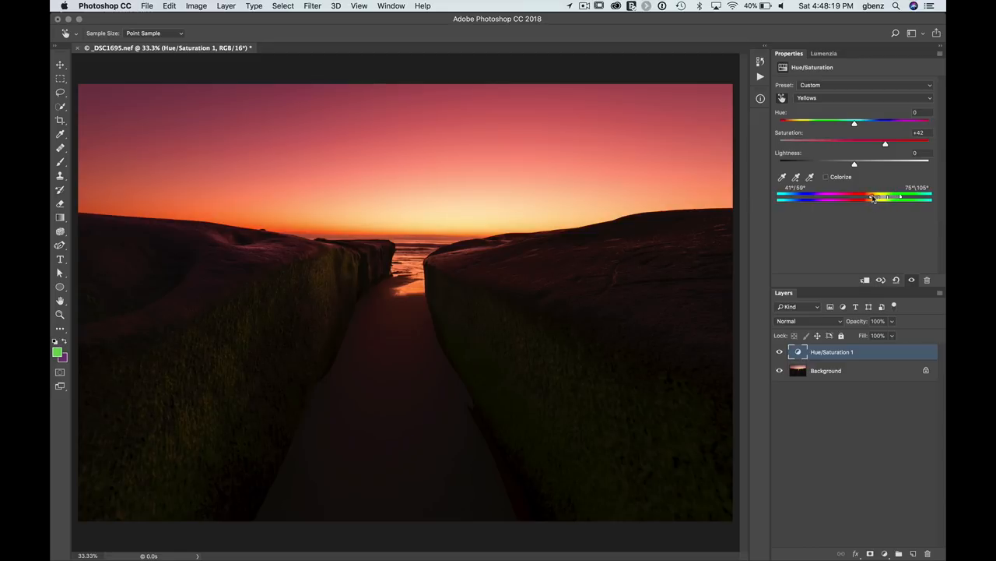
pyautogui.moveTo(884, 141); pyautogui.dragTo(918, 142)
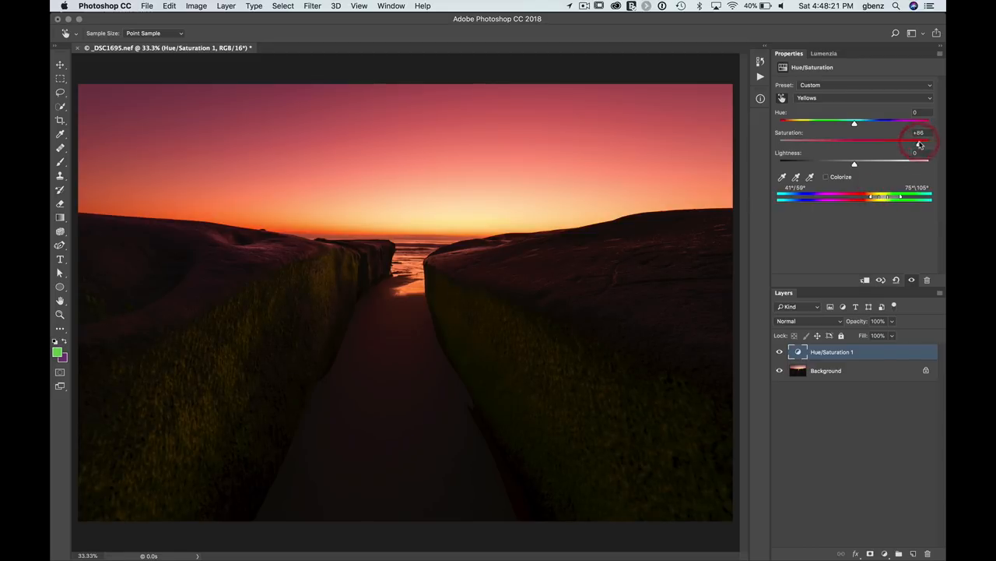
pyautogui.moveTo(931, 144); pyautogui.dragTo(890, 143)
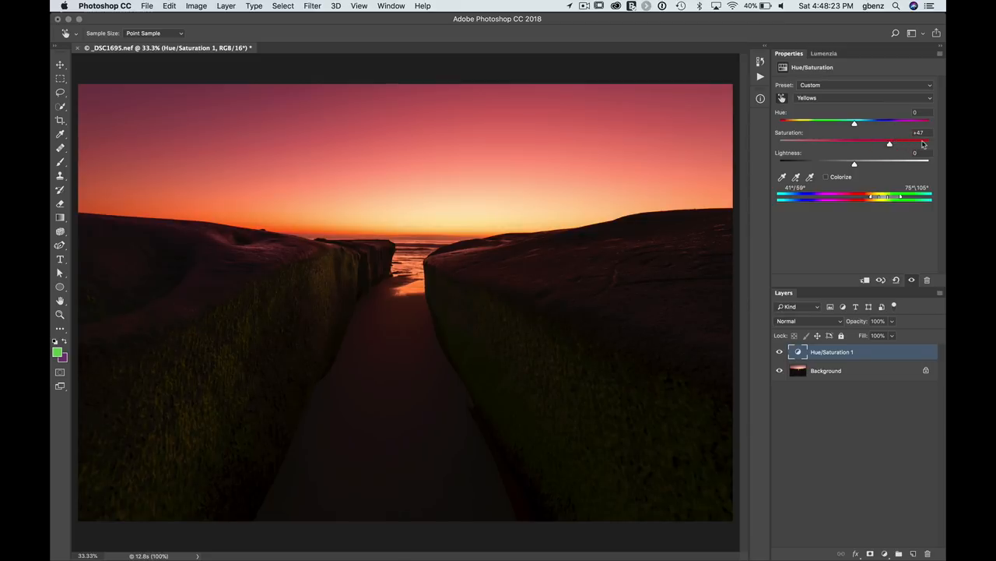
pyautogui.moveTo(891, 143); pyautogui.dragTo(921, 144)
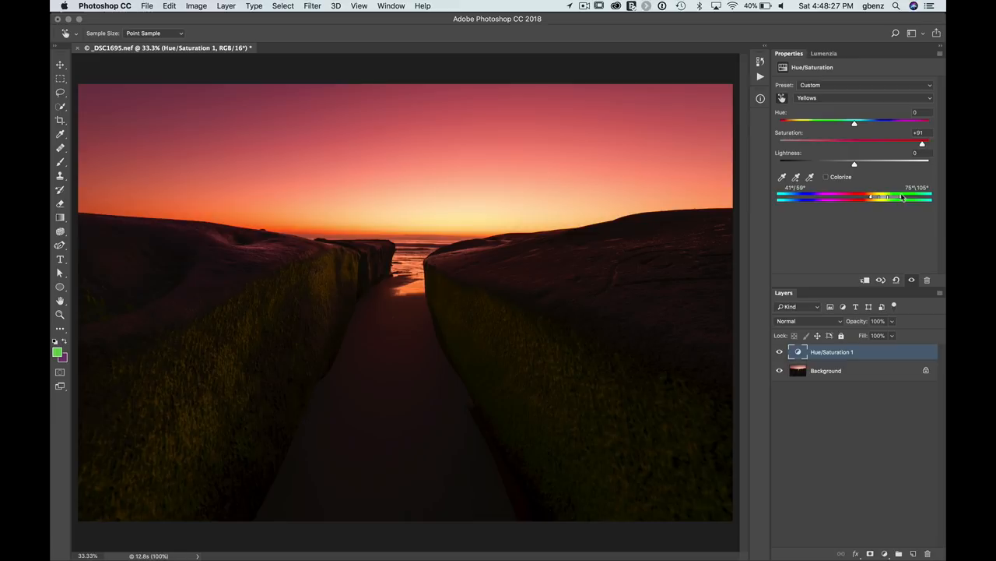
pyautogui.moveTo(903, 196); pyautogui.dragTo(893, 196)
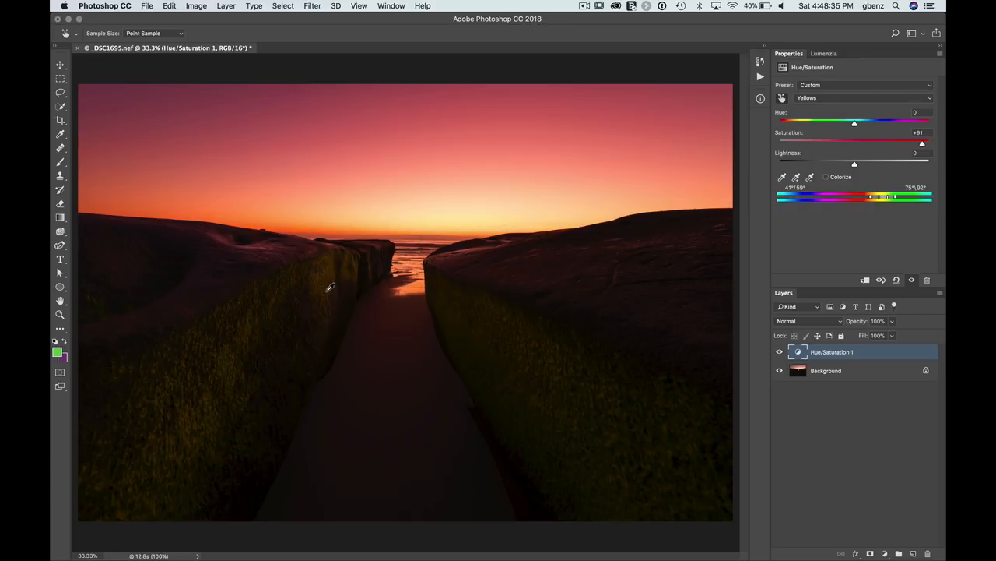
pyautogui.moveTo(931, 146)
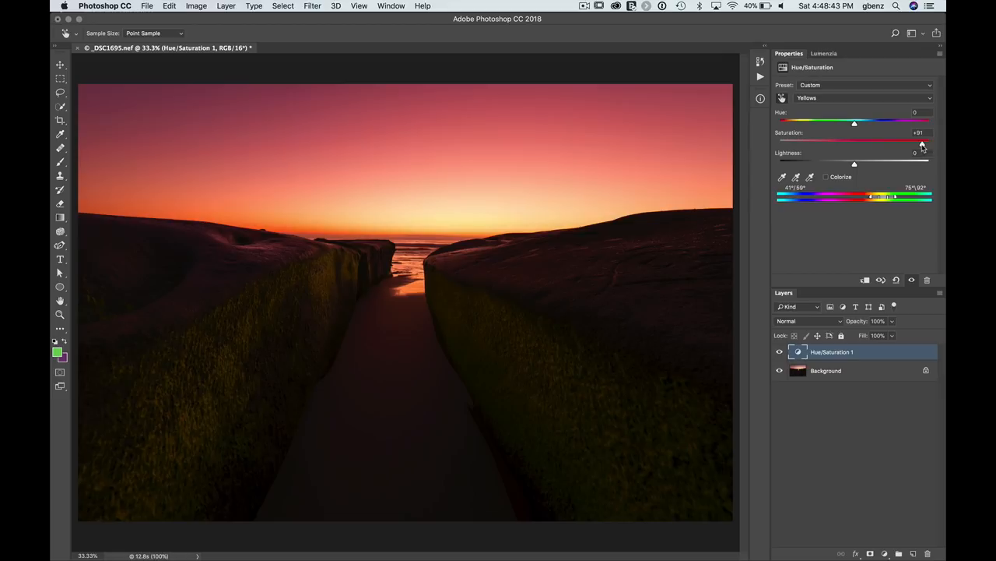
# - Bring the Yellows saturation back down to 0
pyautogui.moveTo(921, 141); pyautogui.dragTo(853, 142)
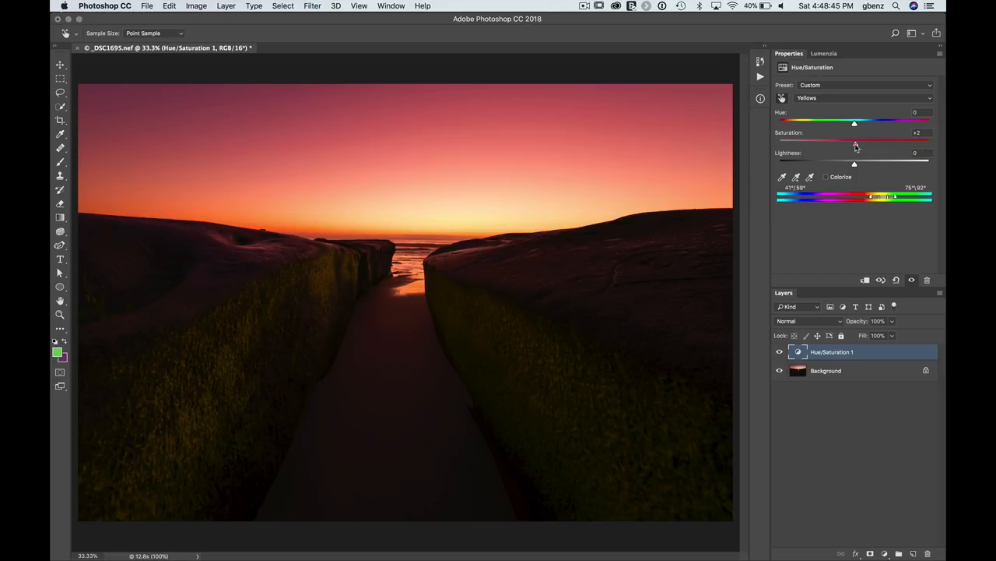
pyautogui.moveTo(854, 144); pyautogui.dragTo(853, 143)
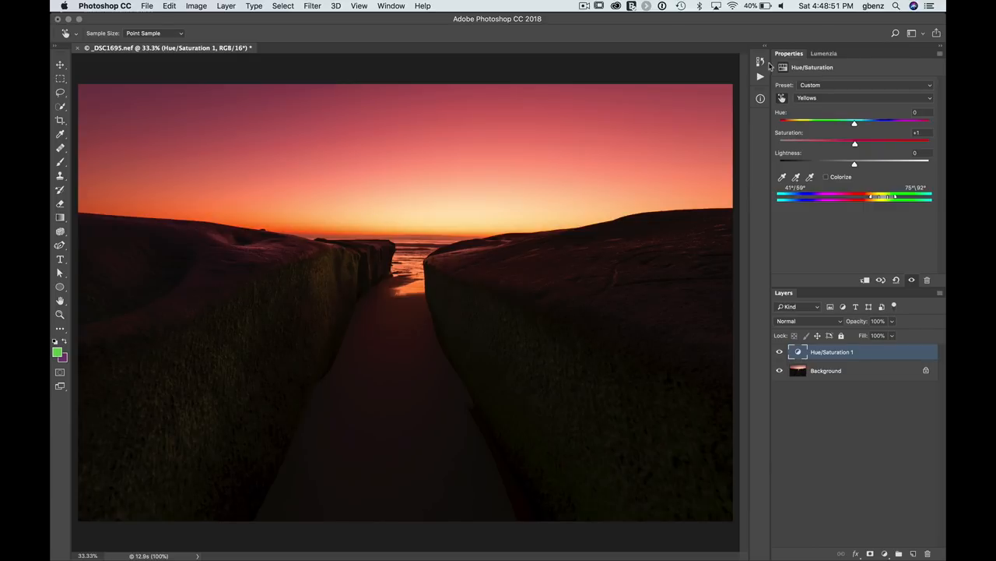
pyautogui.click(824, 53)
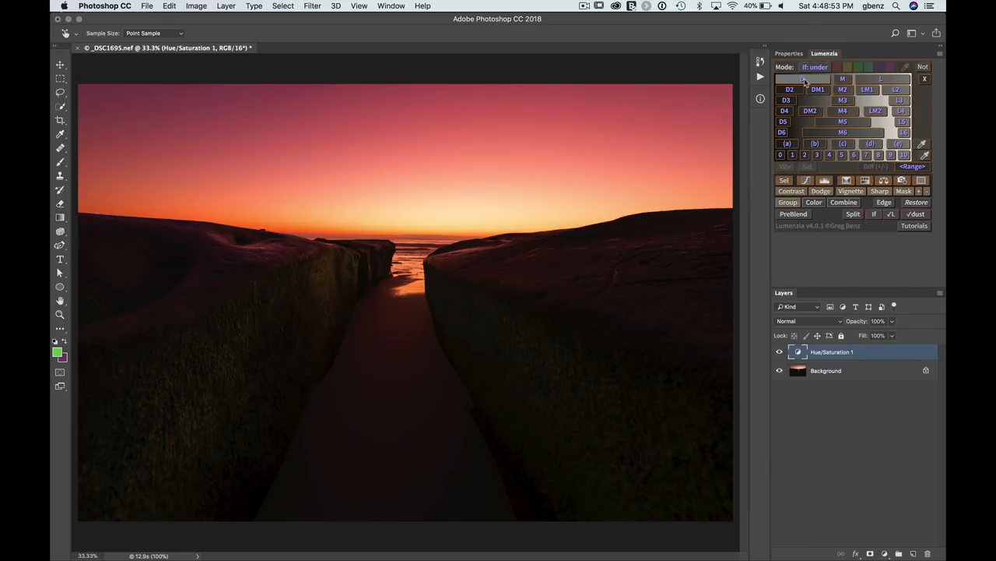
pyautogui.click(816, 67)
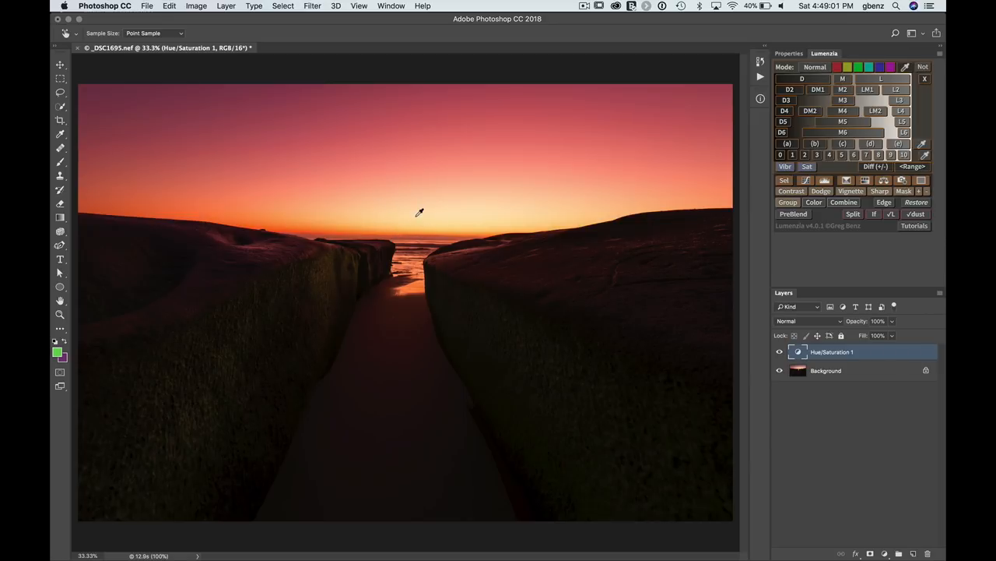
pyautogui.moveTo(423, 209)
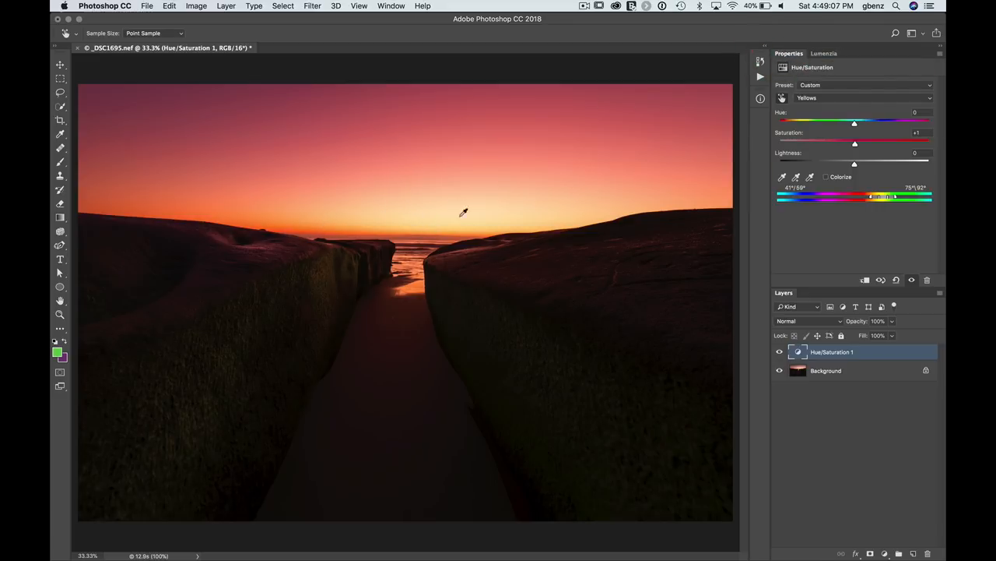
pyautogui.moveTo(461, 218)
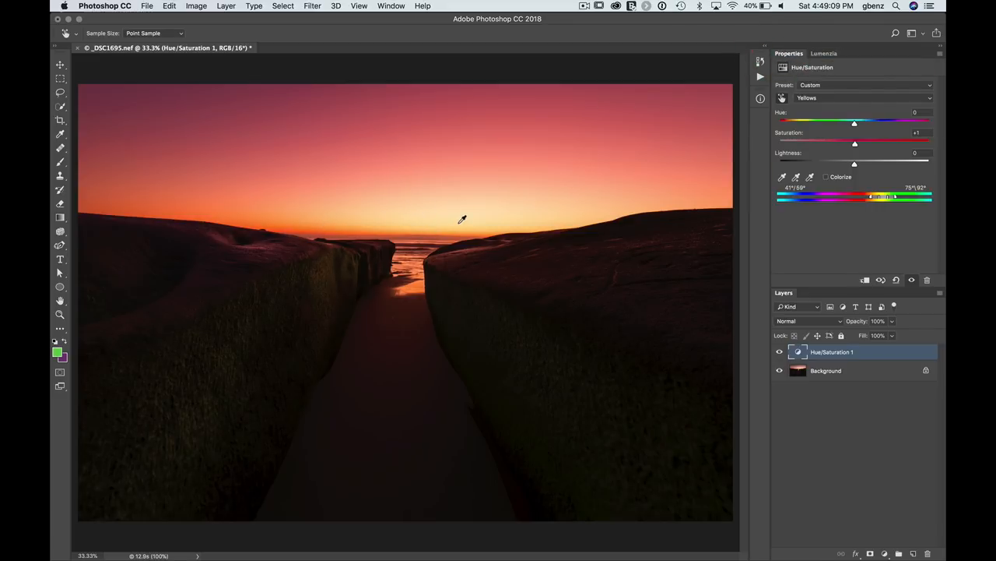